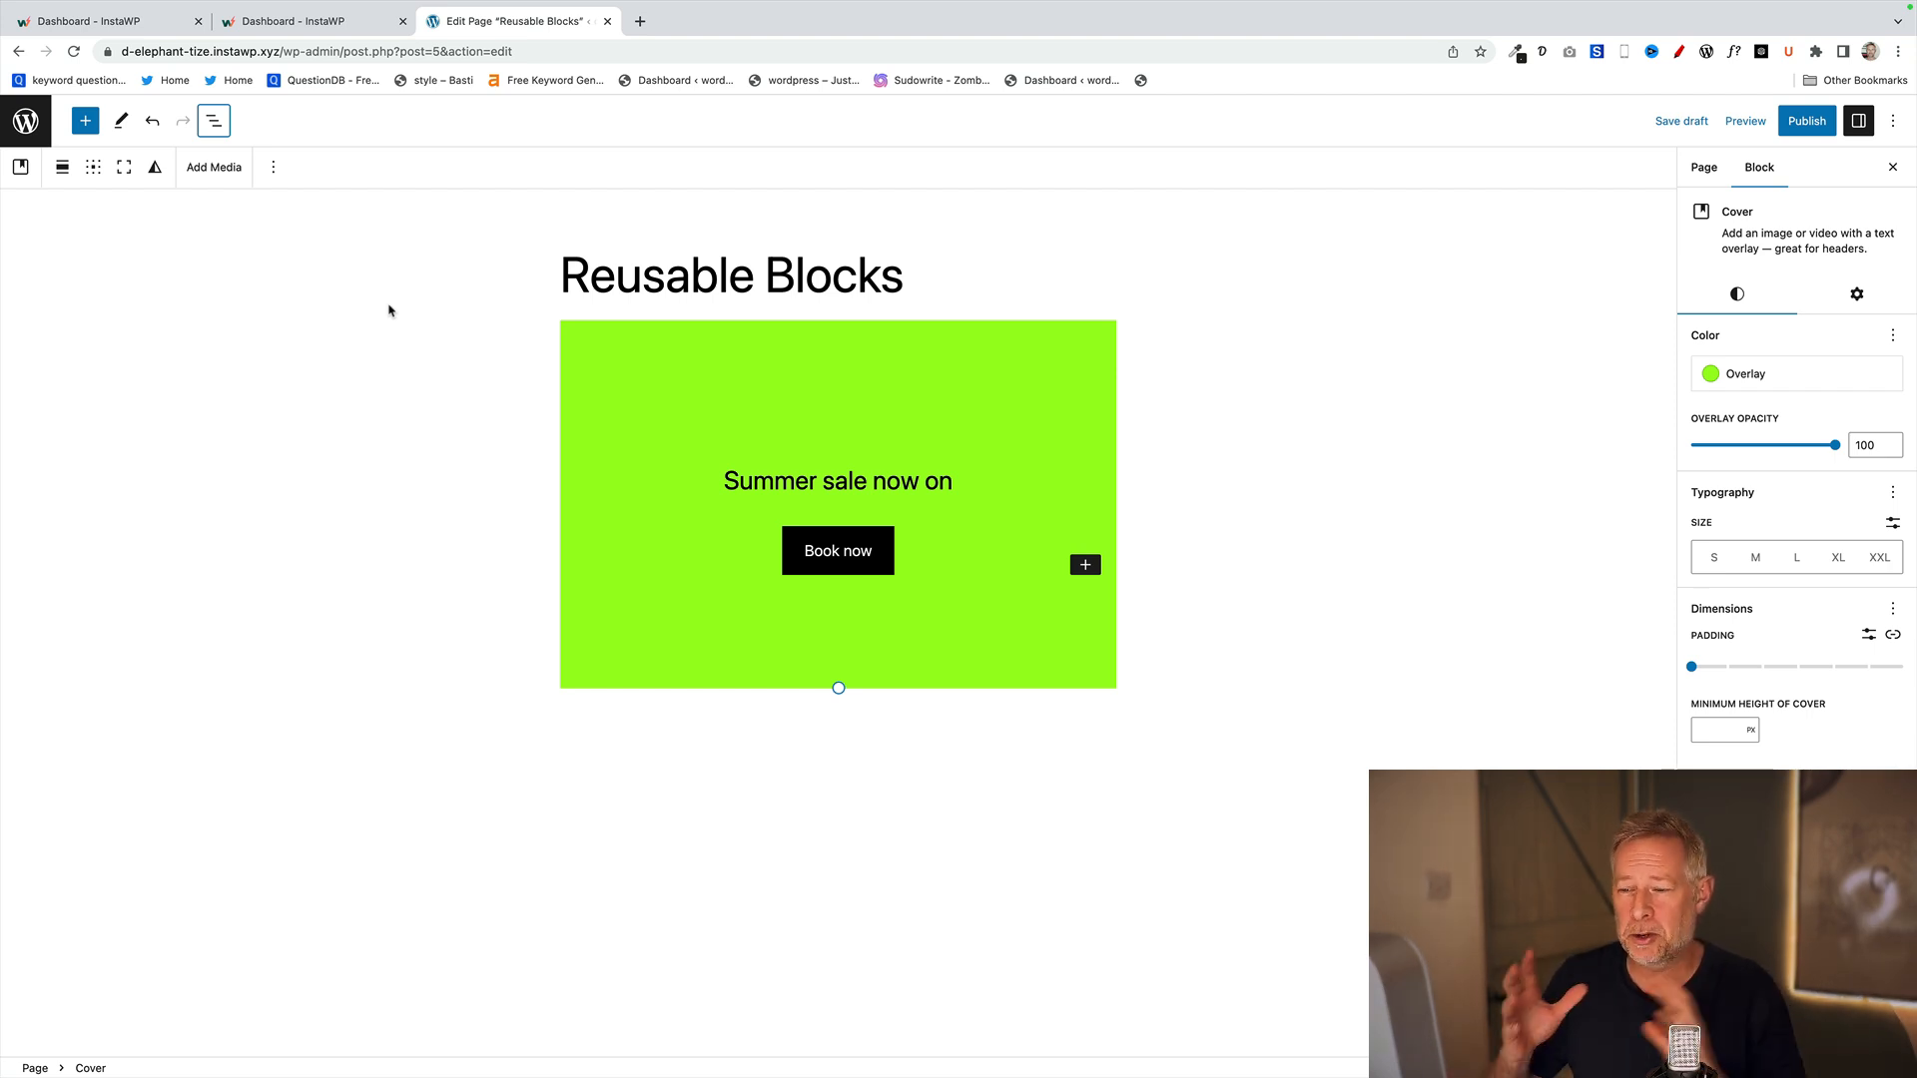
# - Save the green Summer sale cover as a reusable block and start naming it 'summer sale'
pyautogui.click(599, 350)
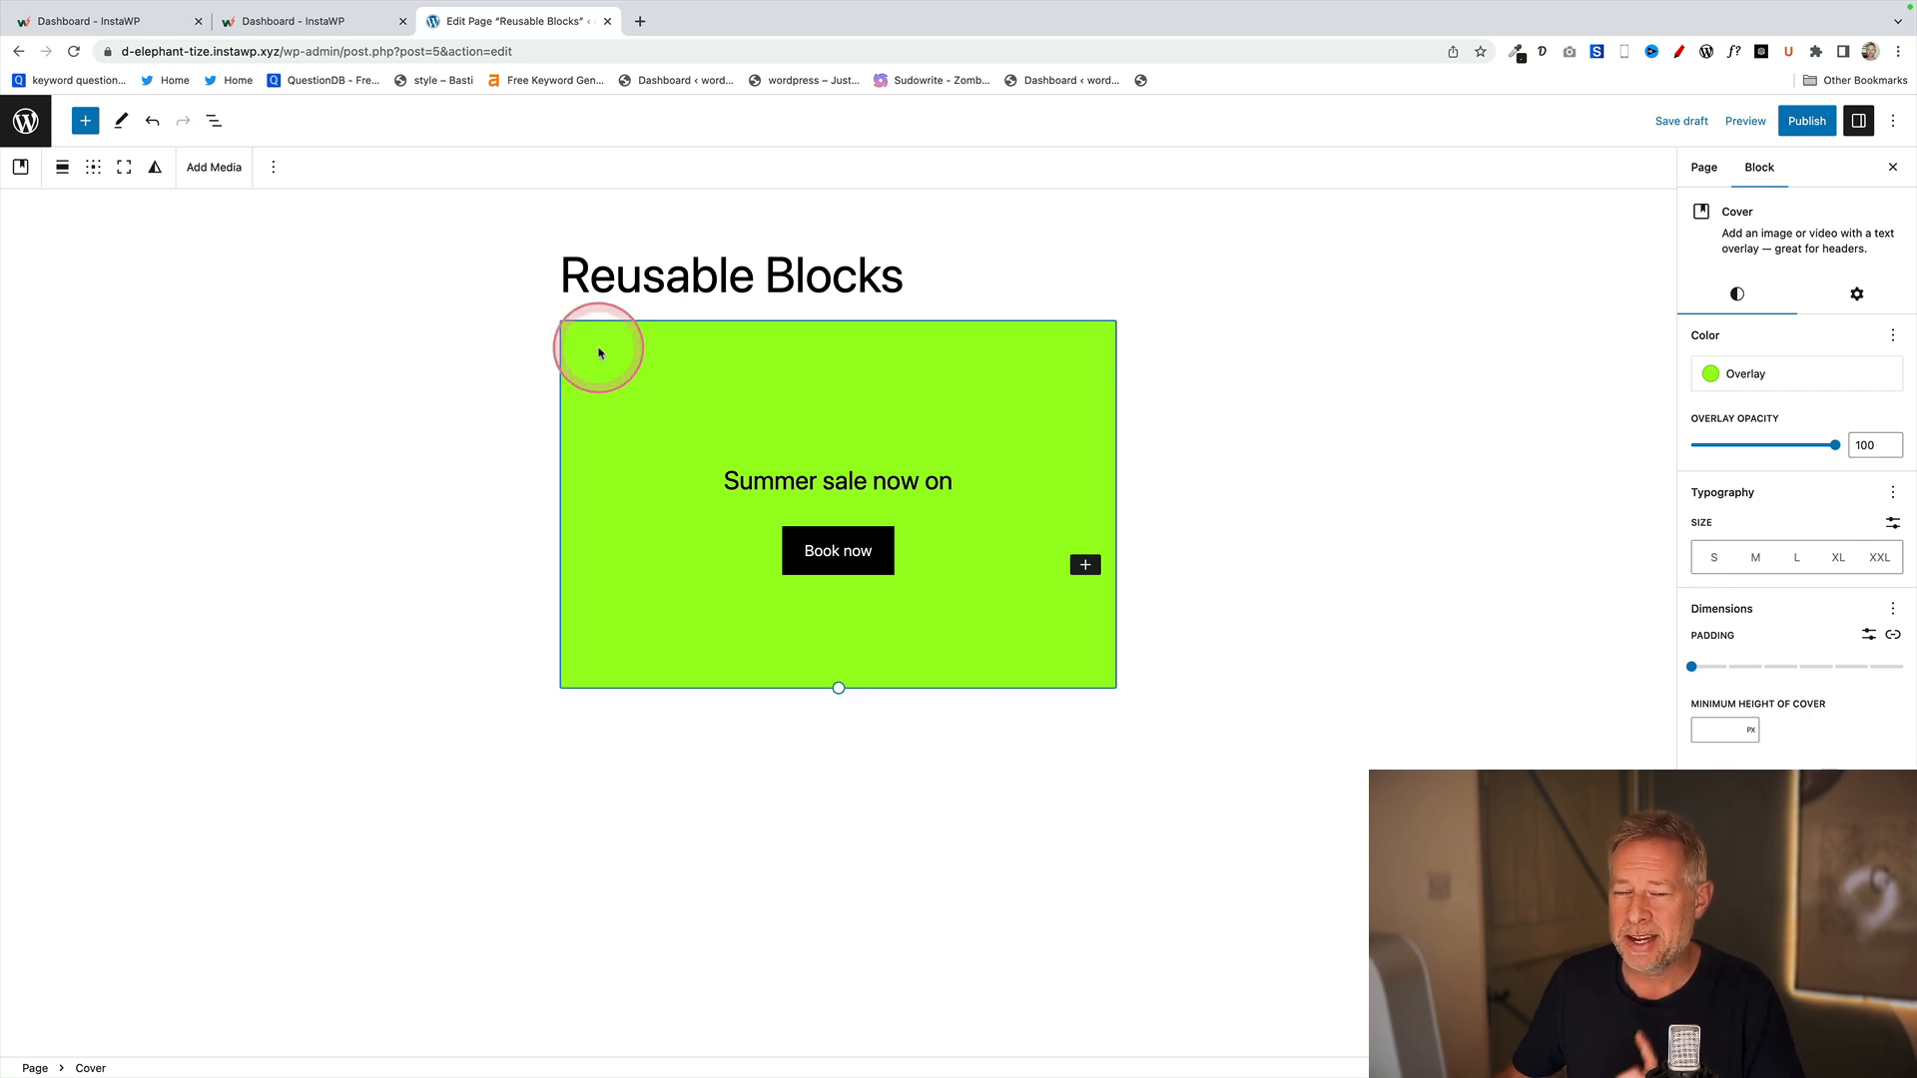
pyautogui.moveTo(270, 167)
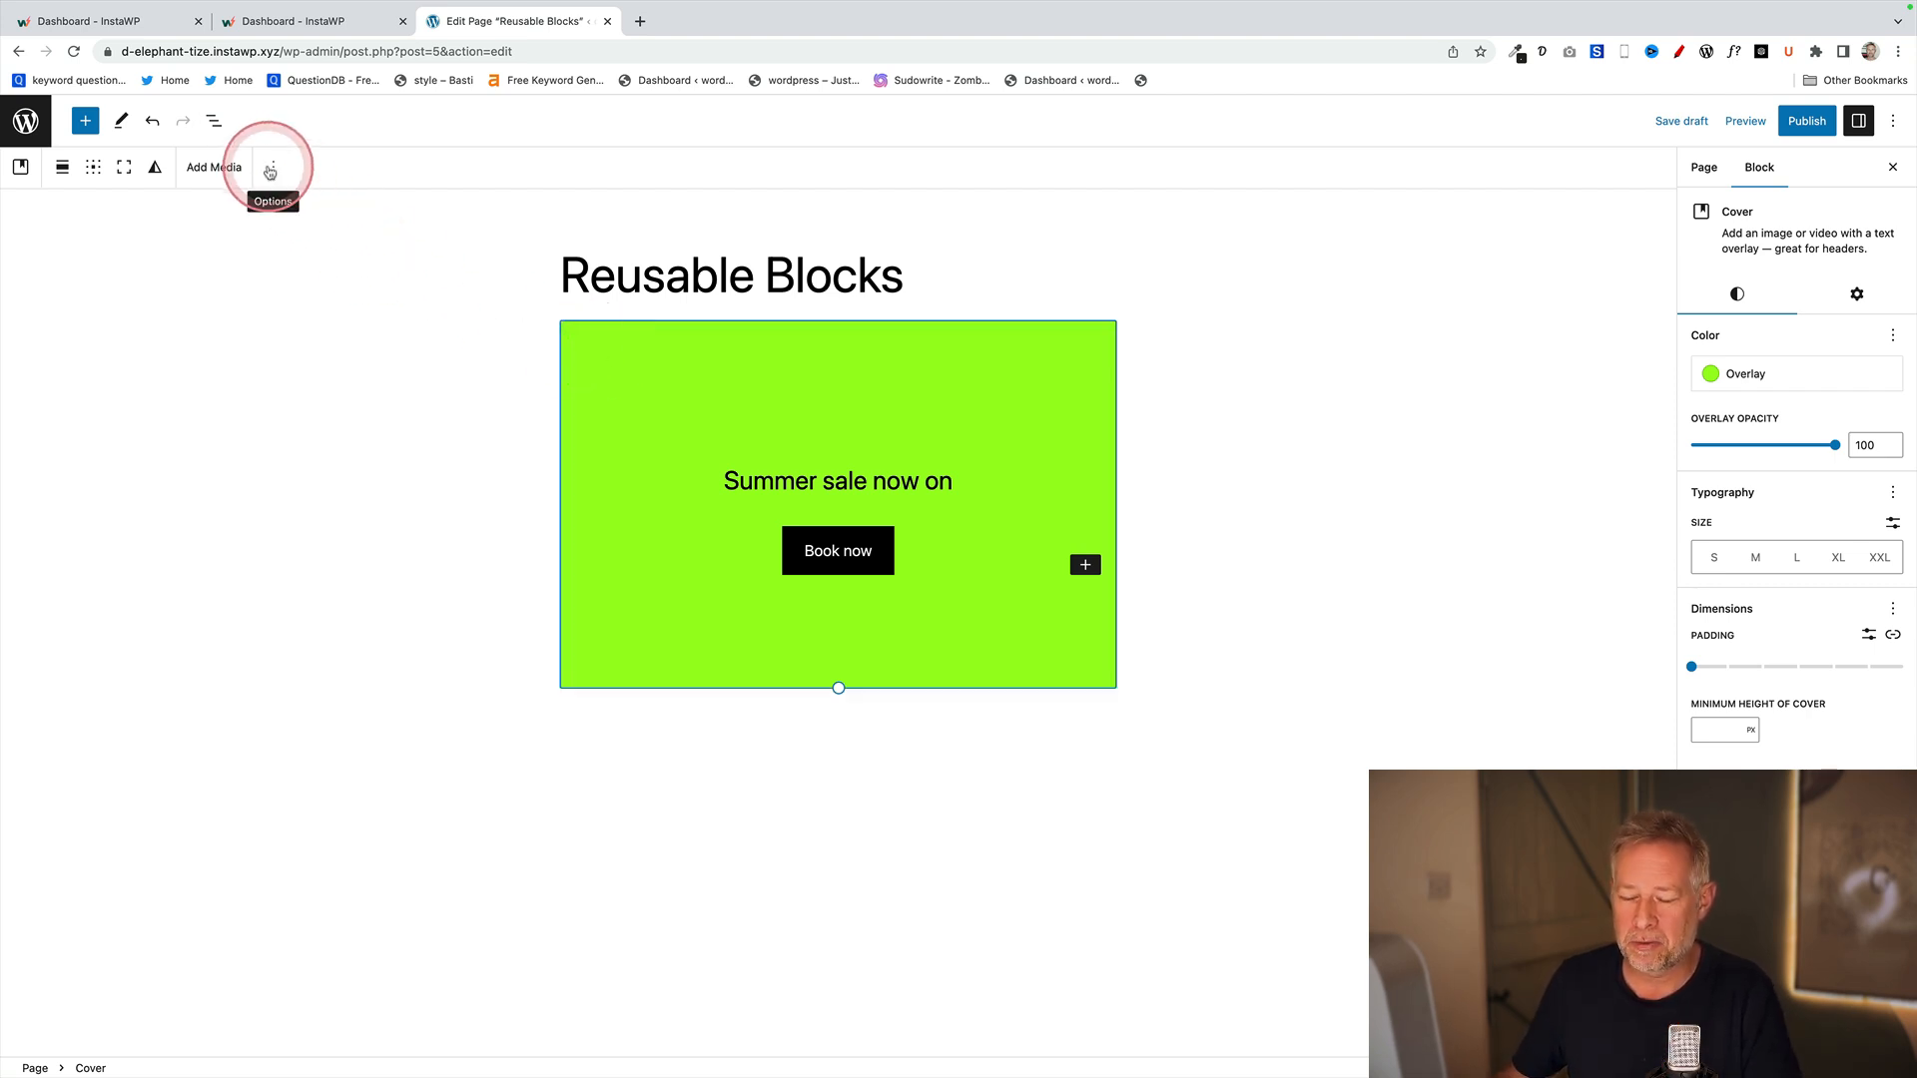
pyautogui.click(270, 168)
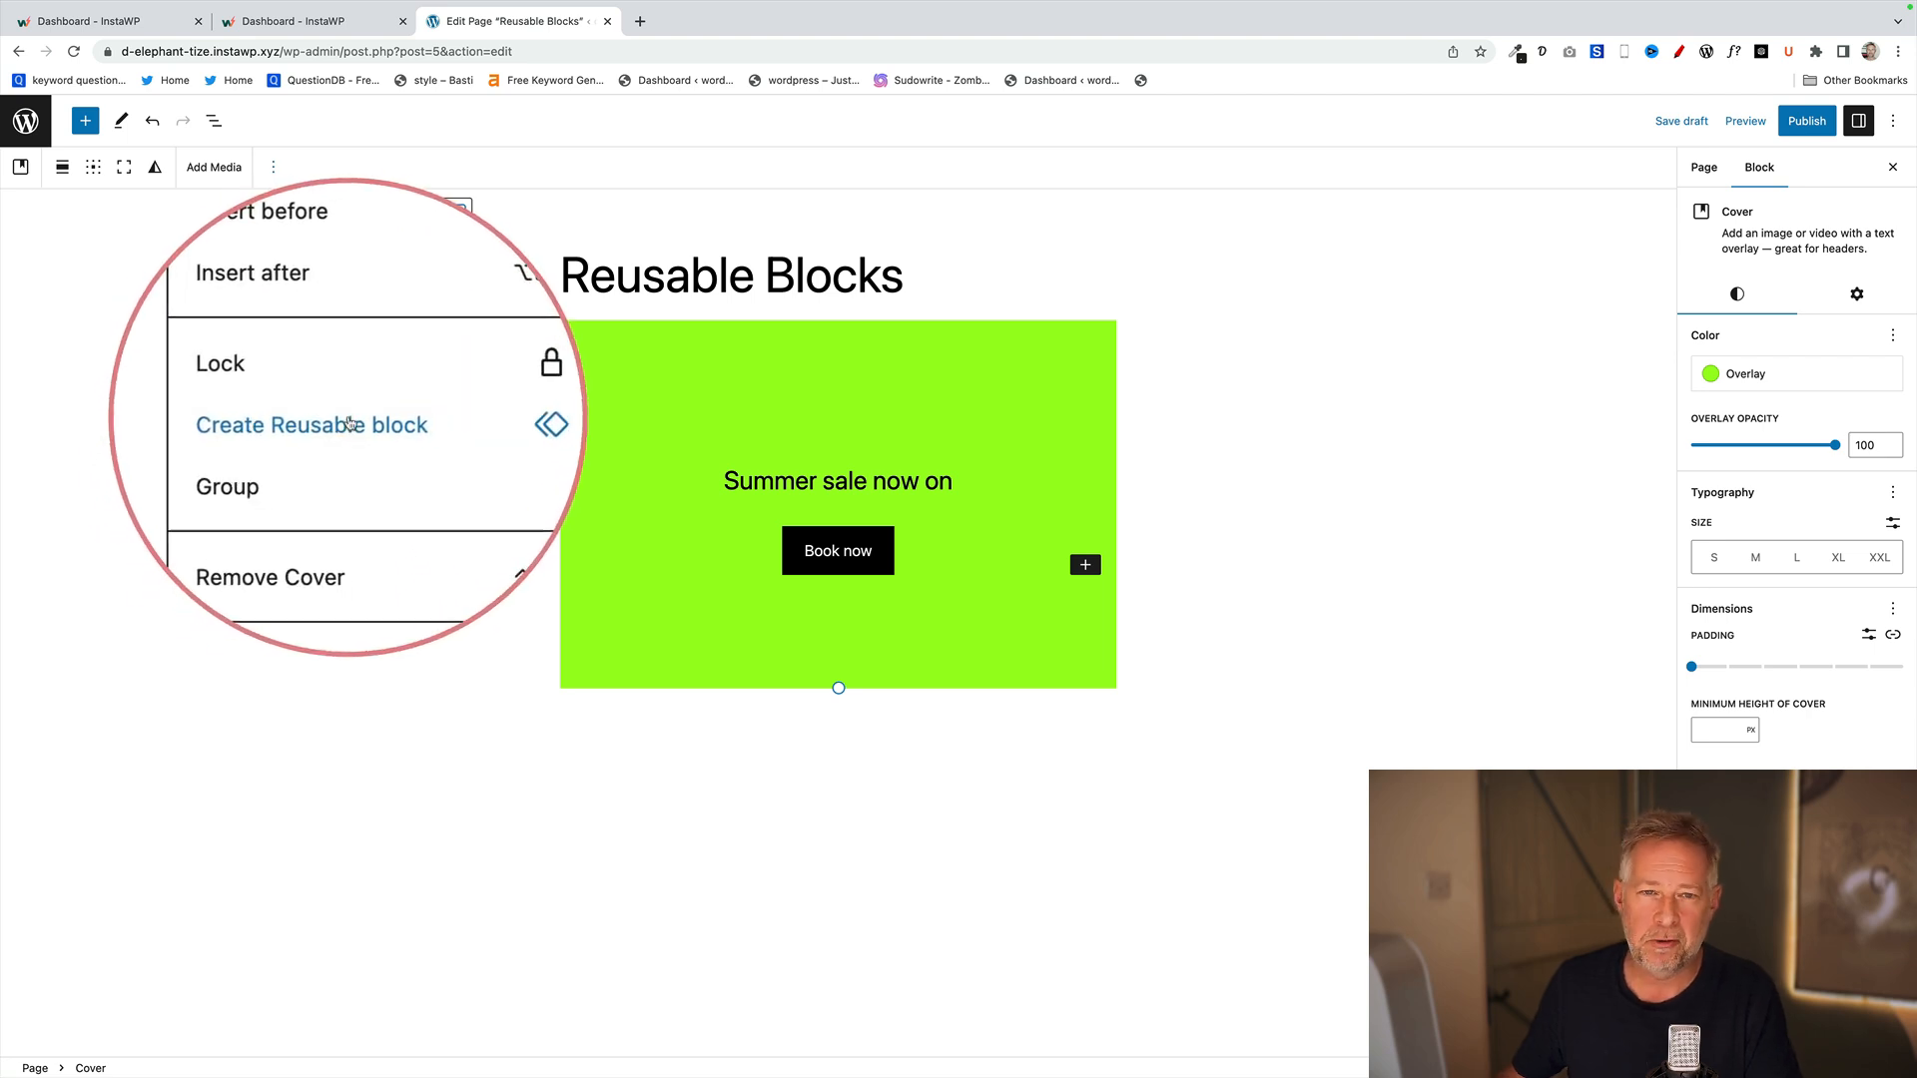
pyautogui.click(310, 423)
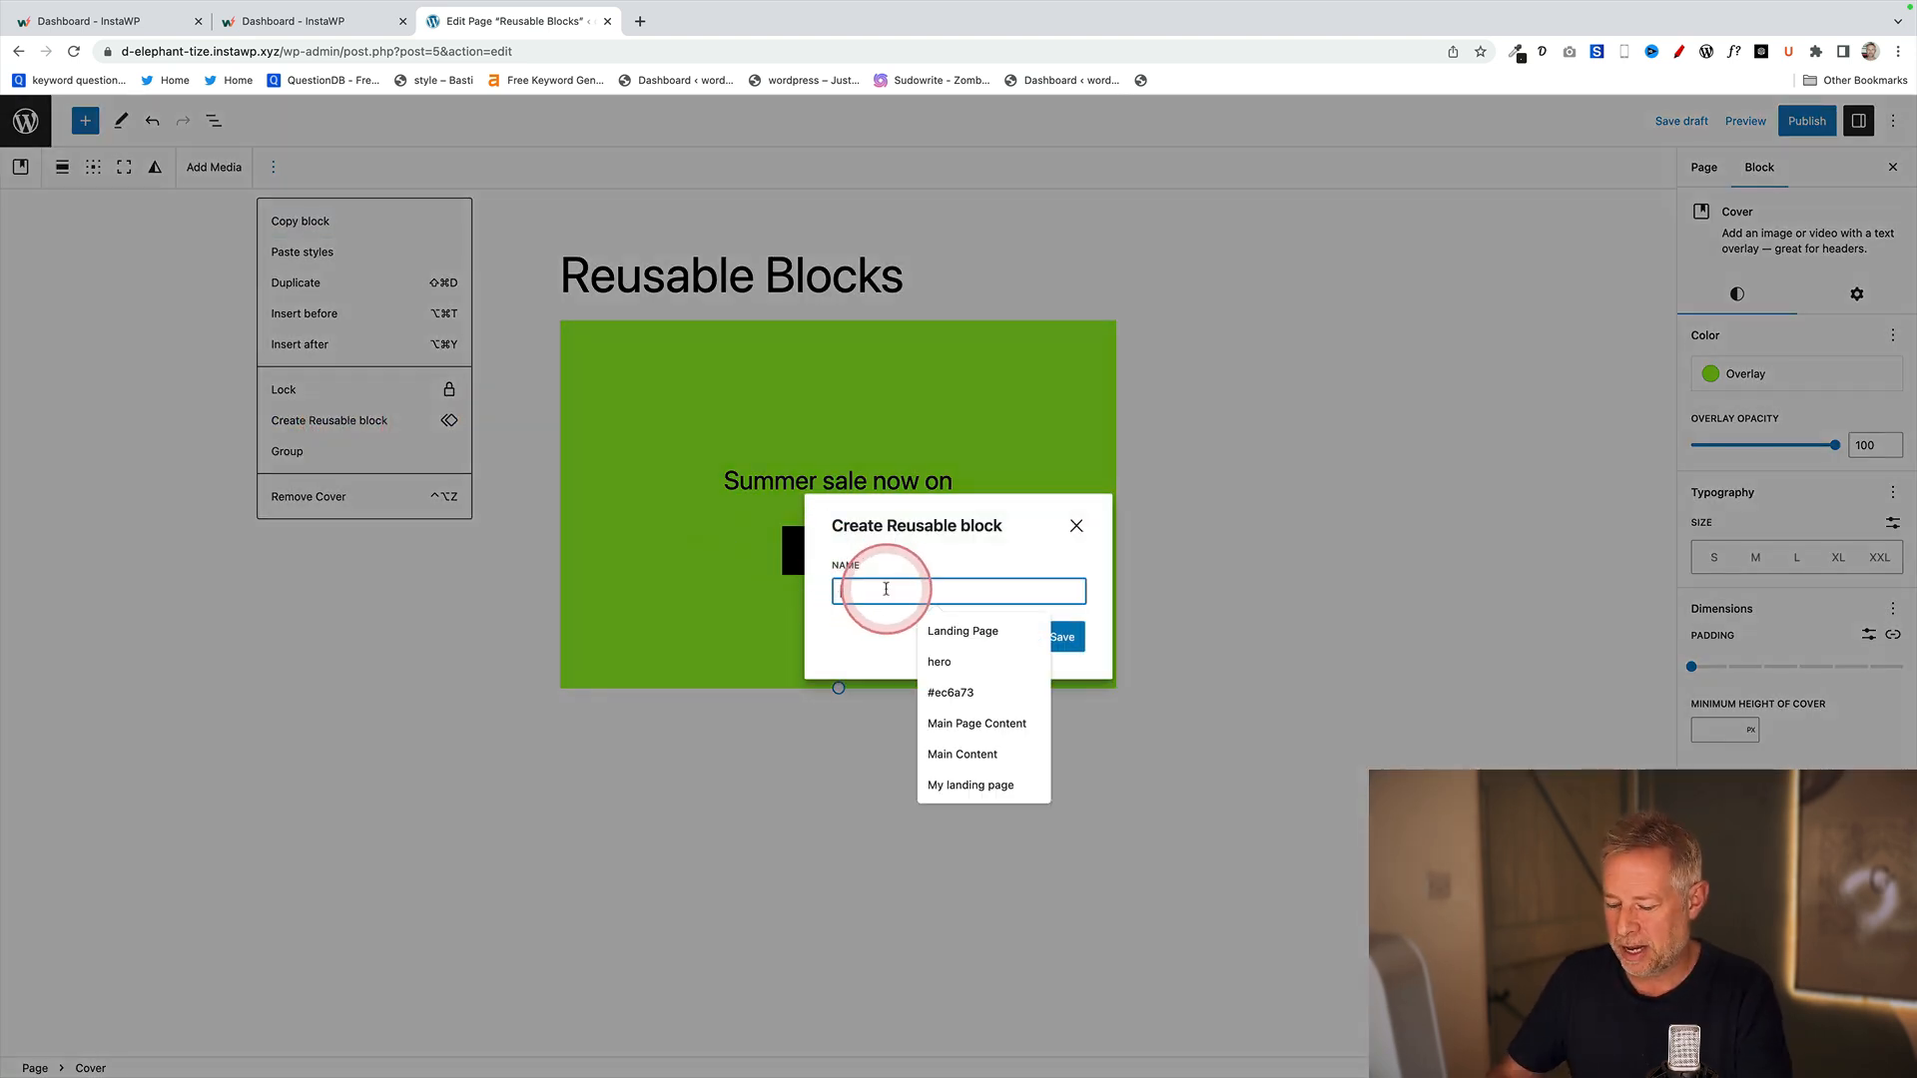
pyautogui.click(1077, 525)
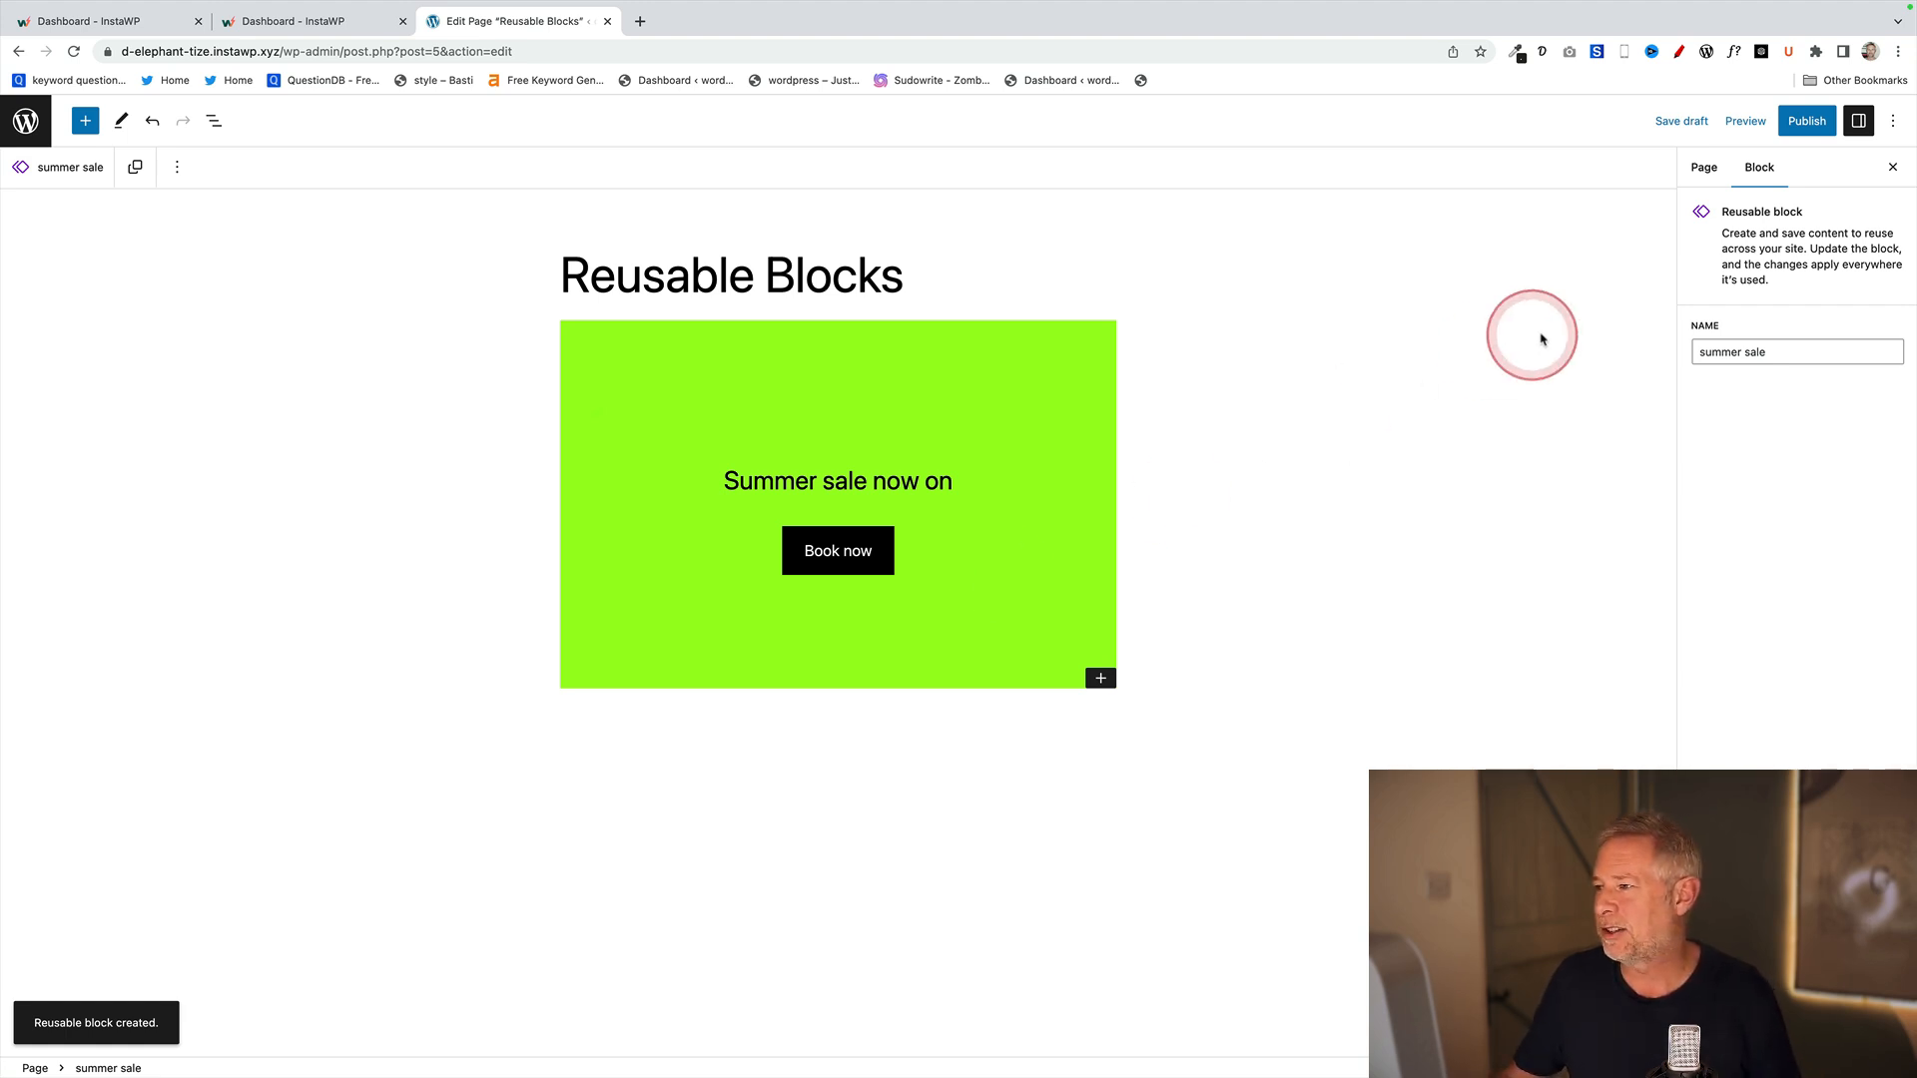
# - Publish the Reusable Blocks page and view its live front-end with the green banner
pyautogui.click(1805, 120)
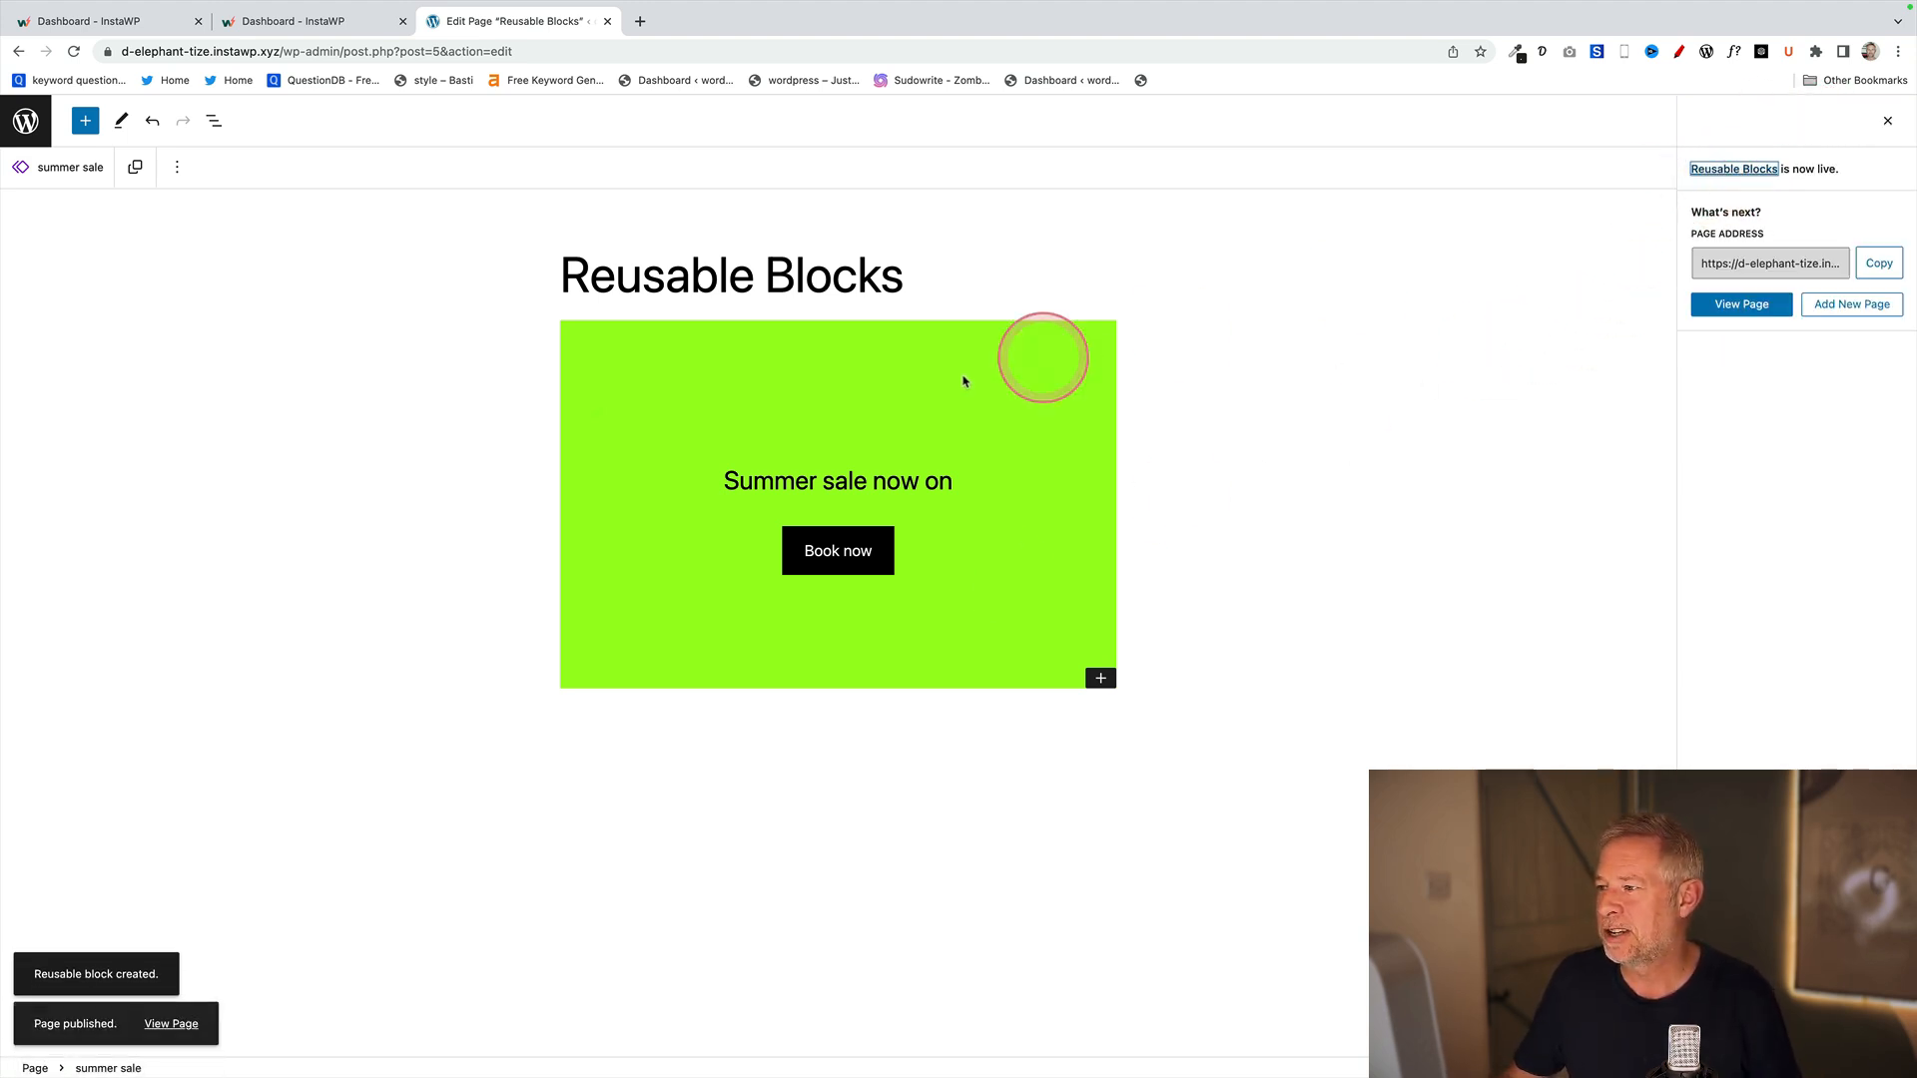
pyautogui.click(171, 1022)
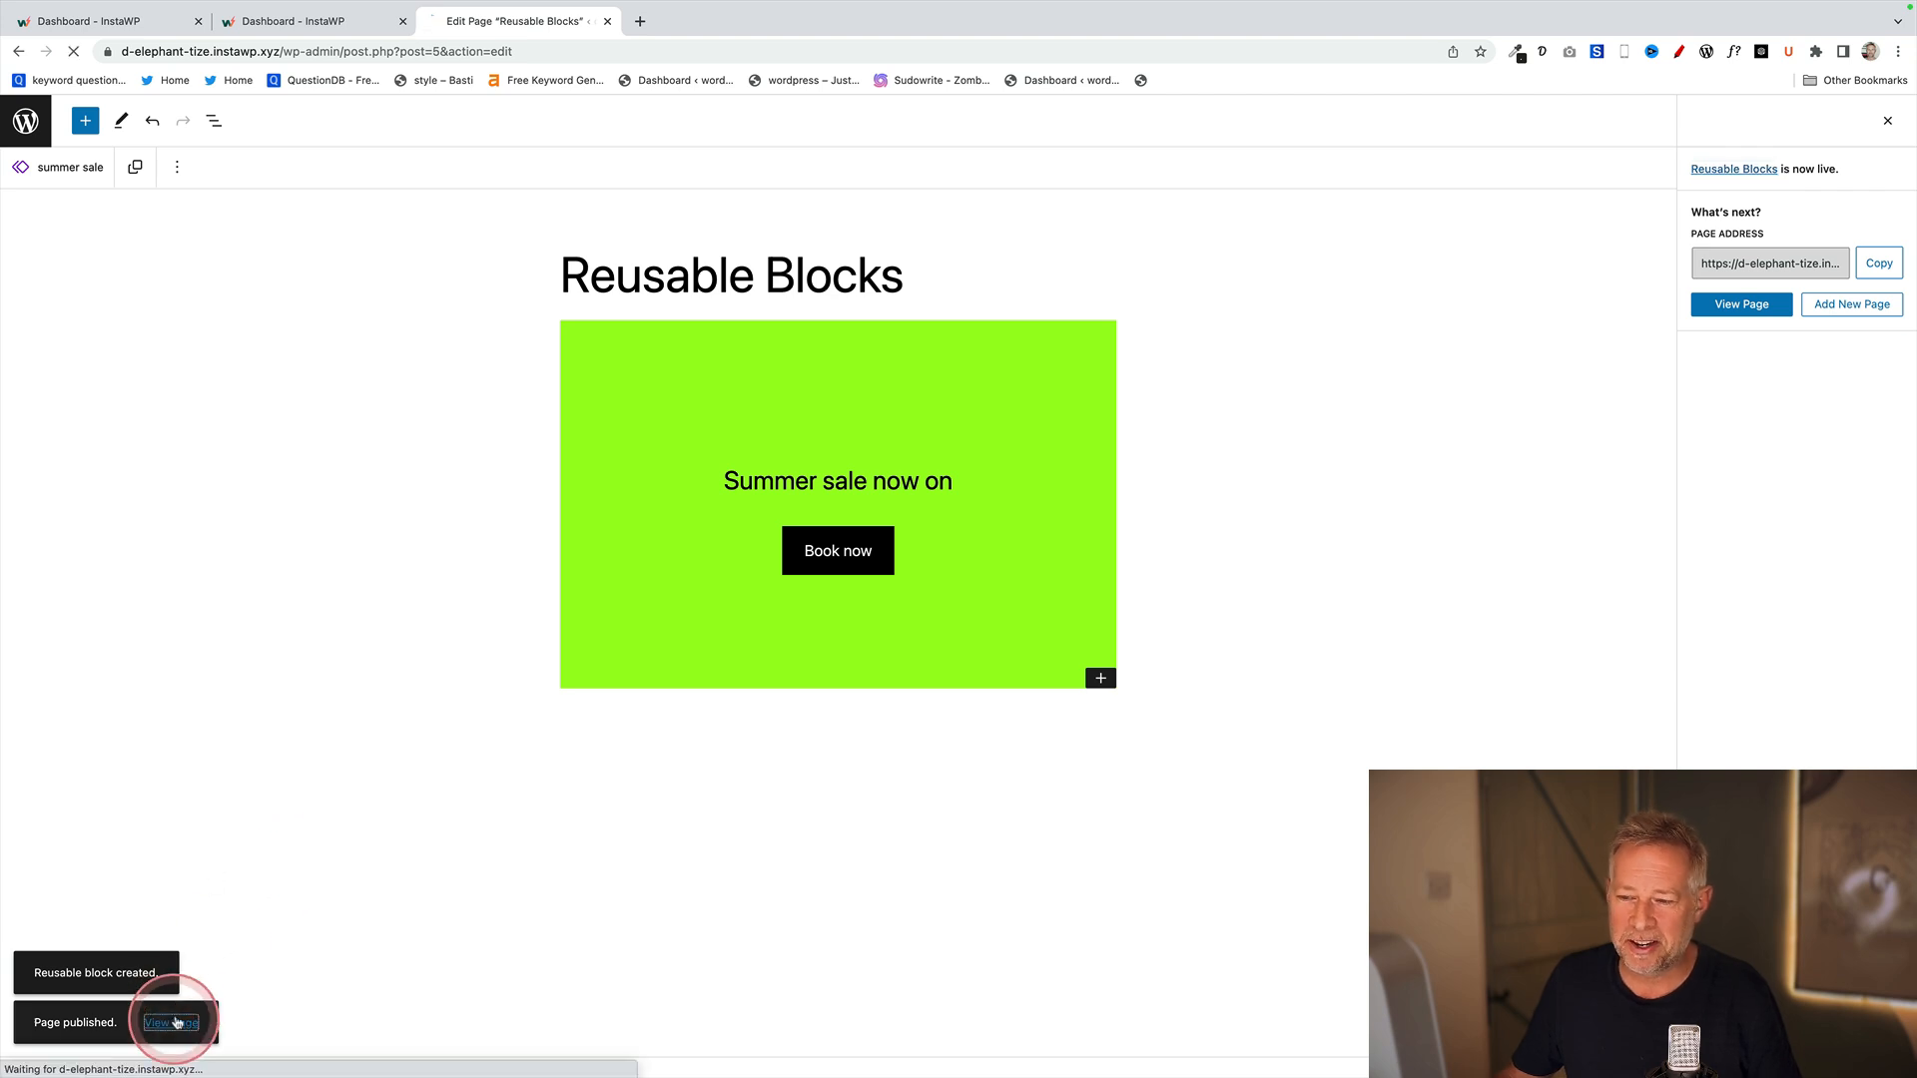
pyautogui.click(172, 1022)
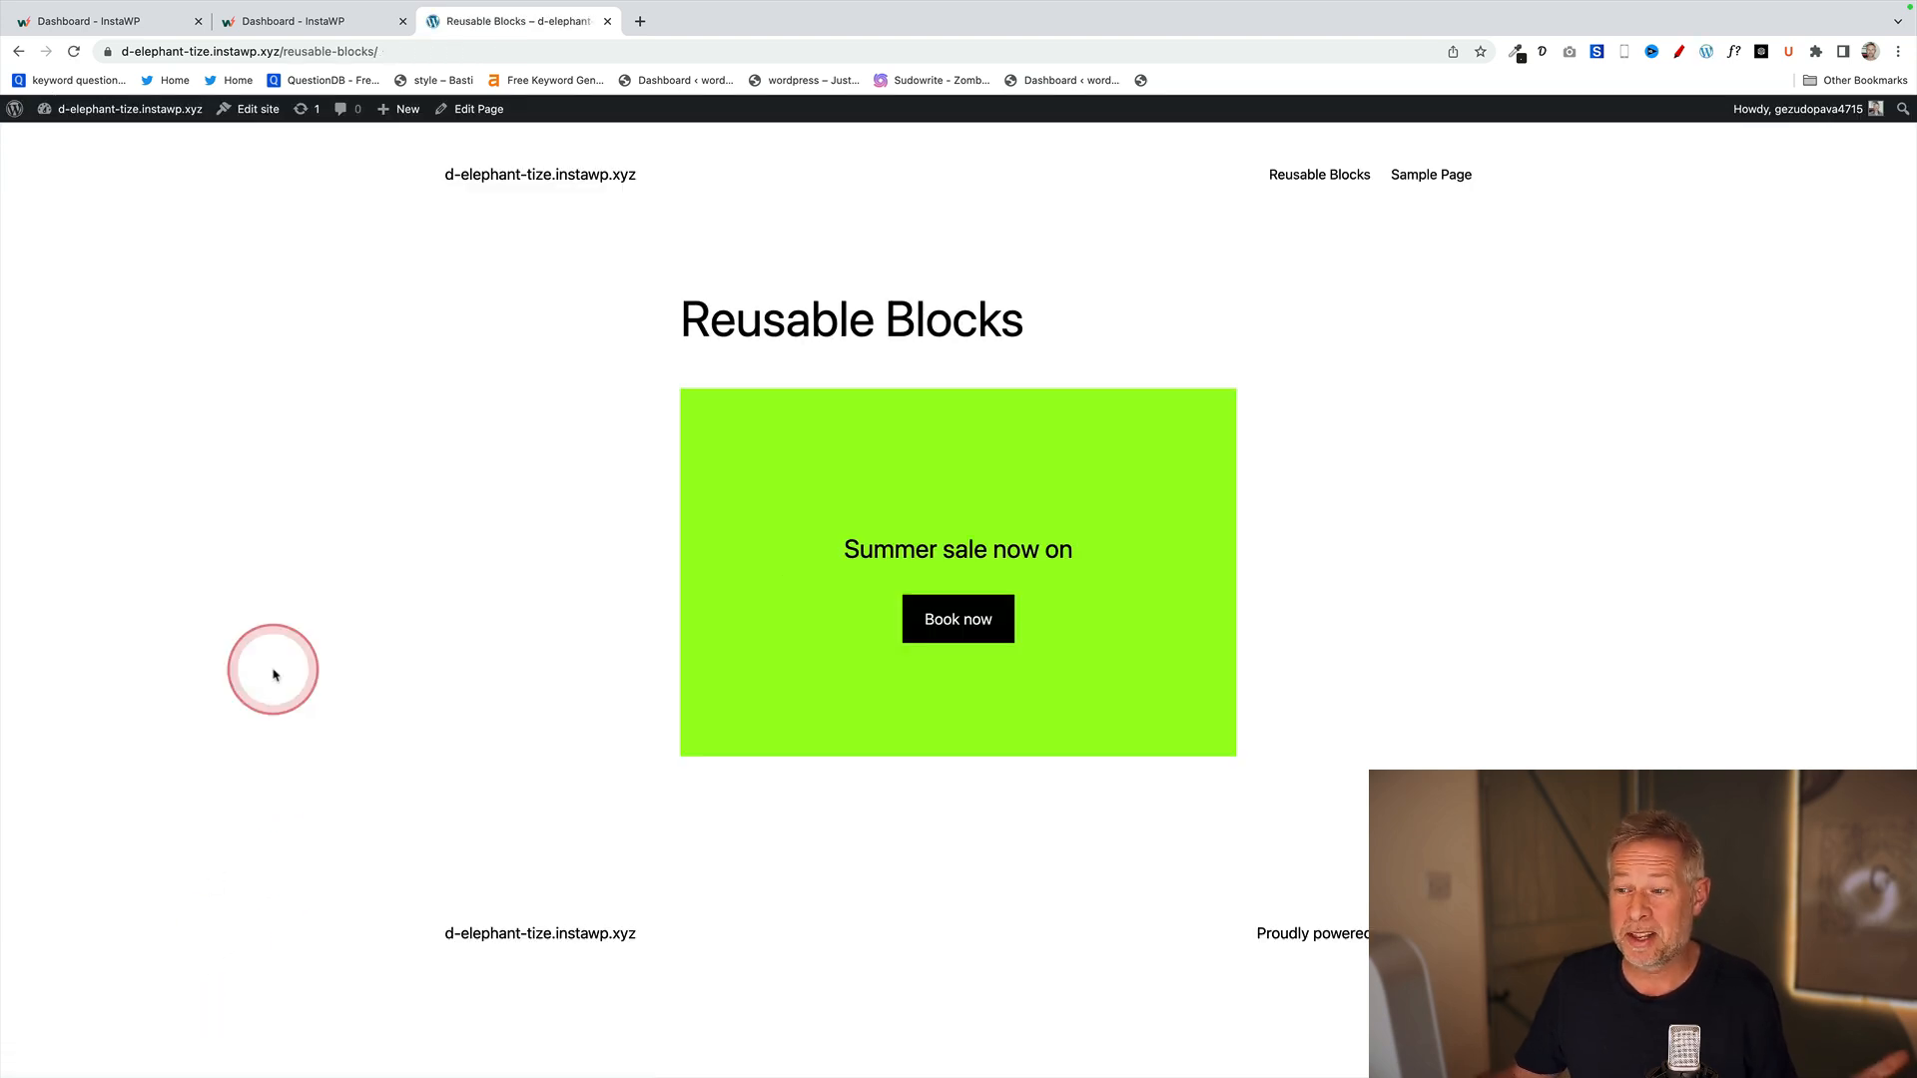
pyautogui.click(405, 108)
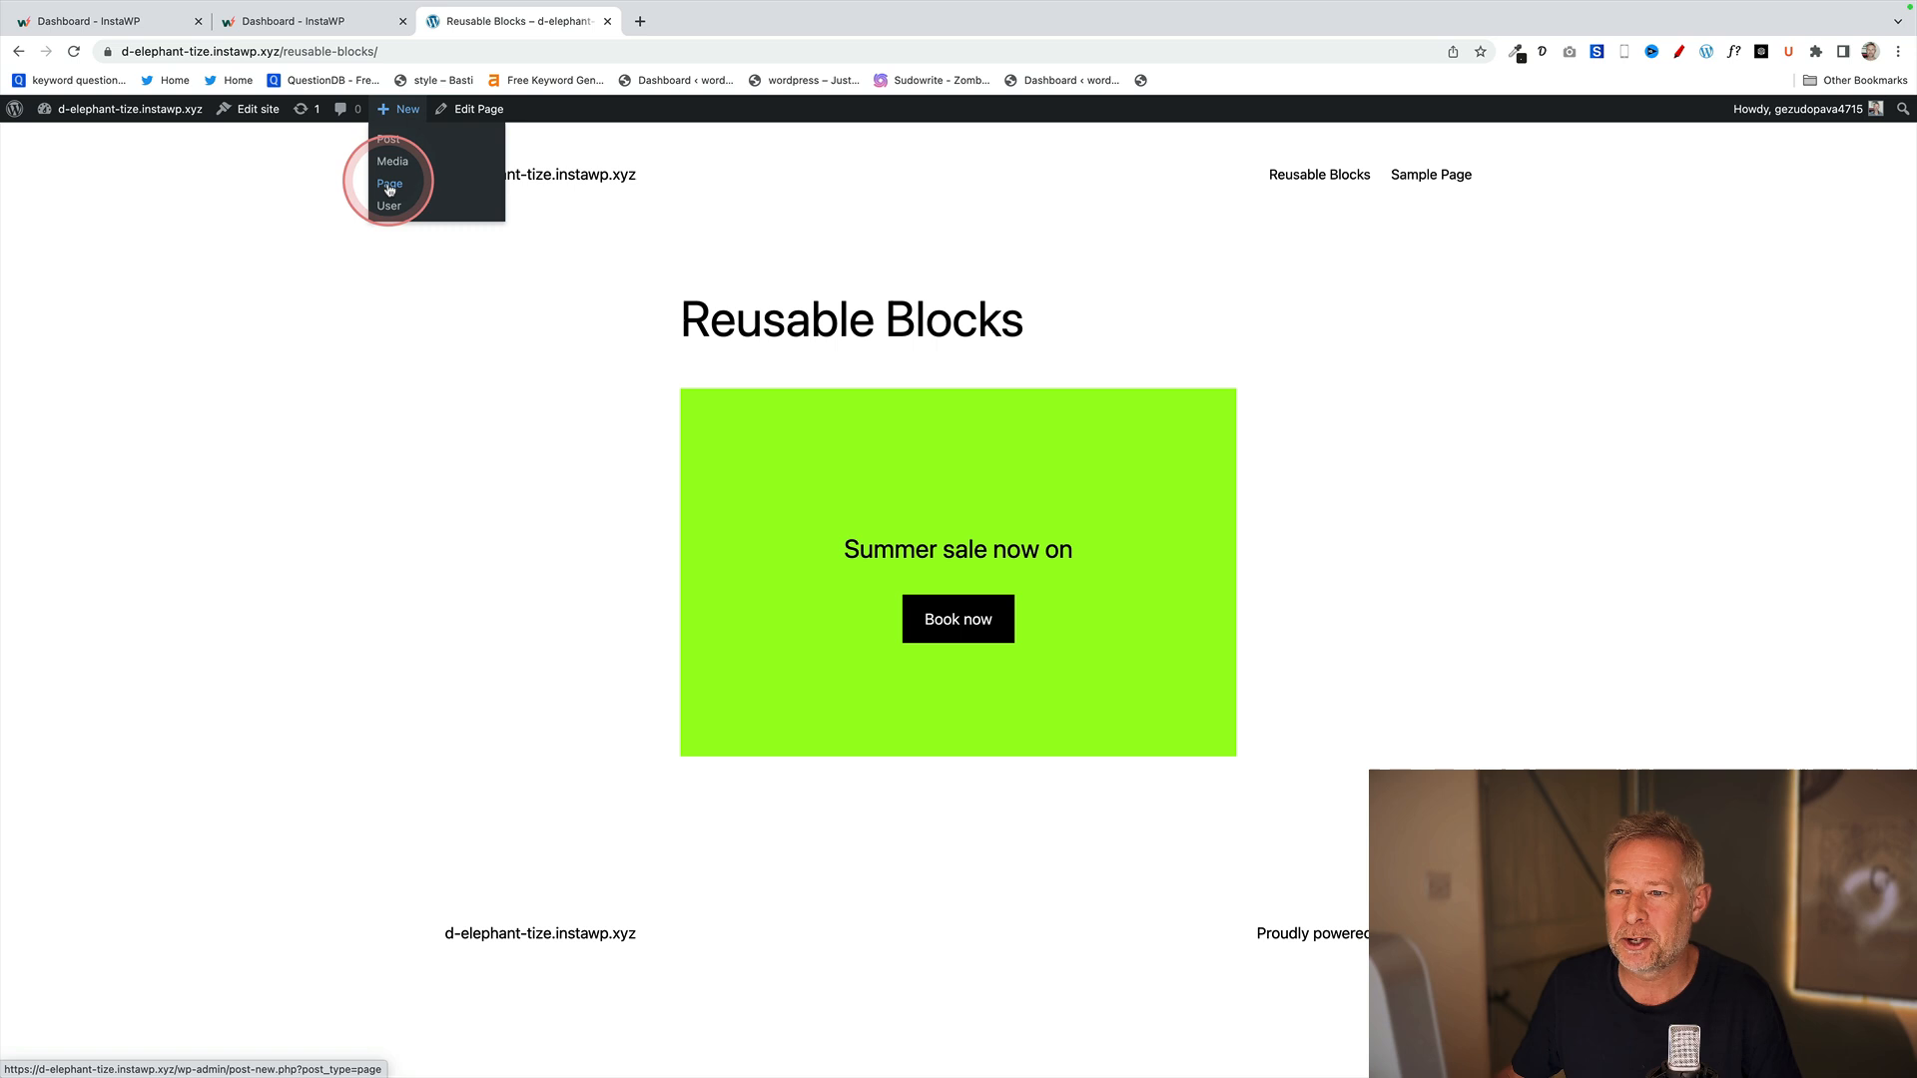
# - Create a new page titled 'Summer sale' and insert the summer sale reusable banner
pyautogui.click(388, 184)
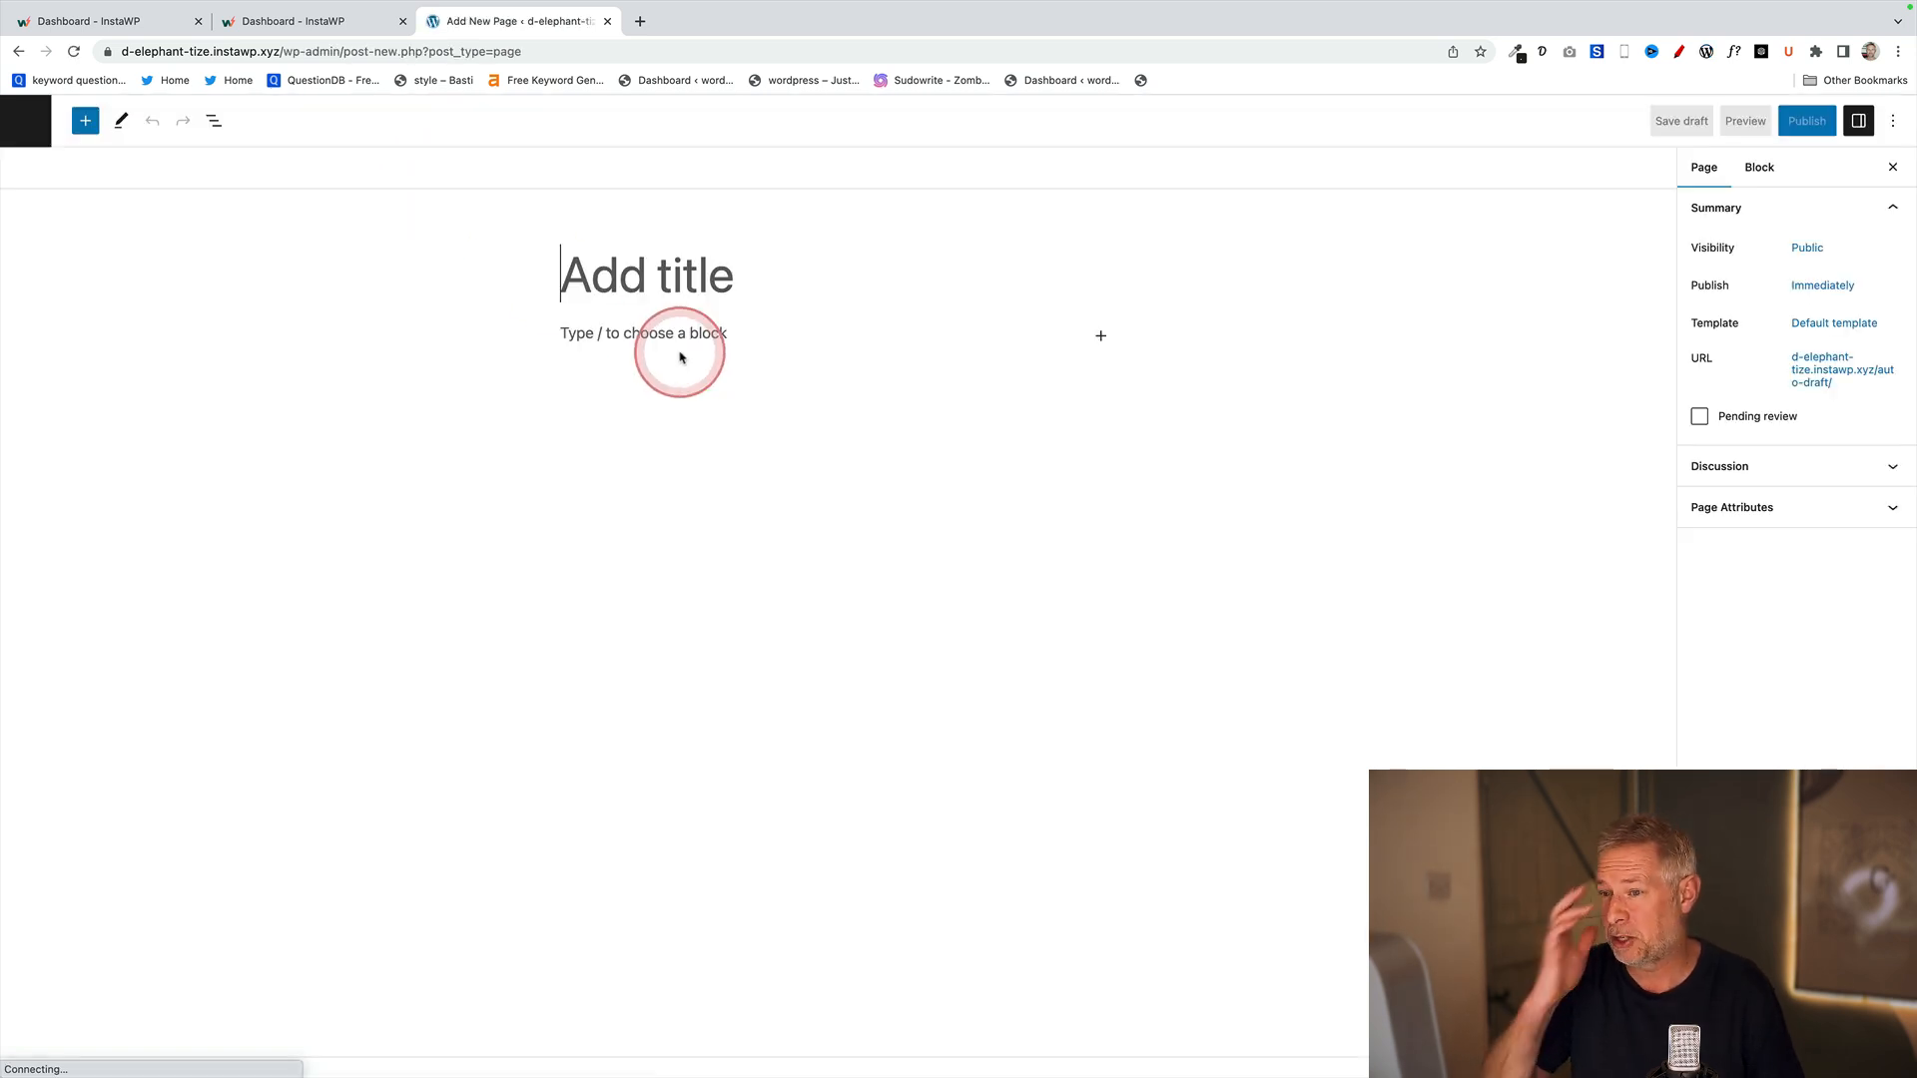
pyautogui.write('S')
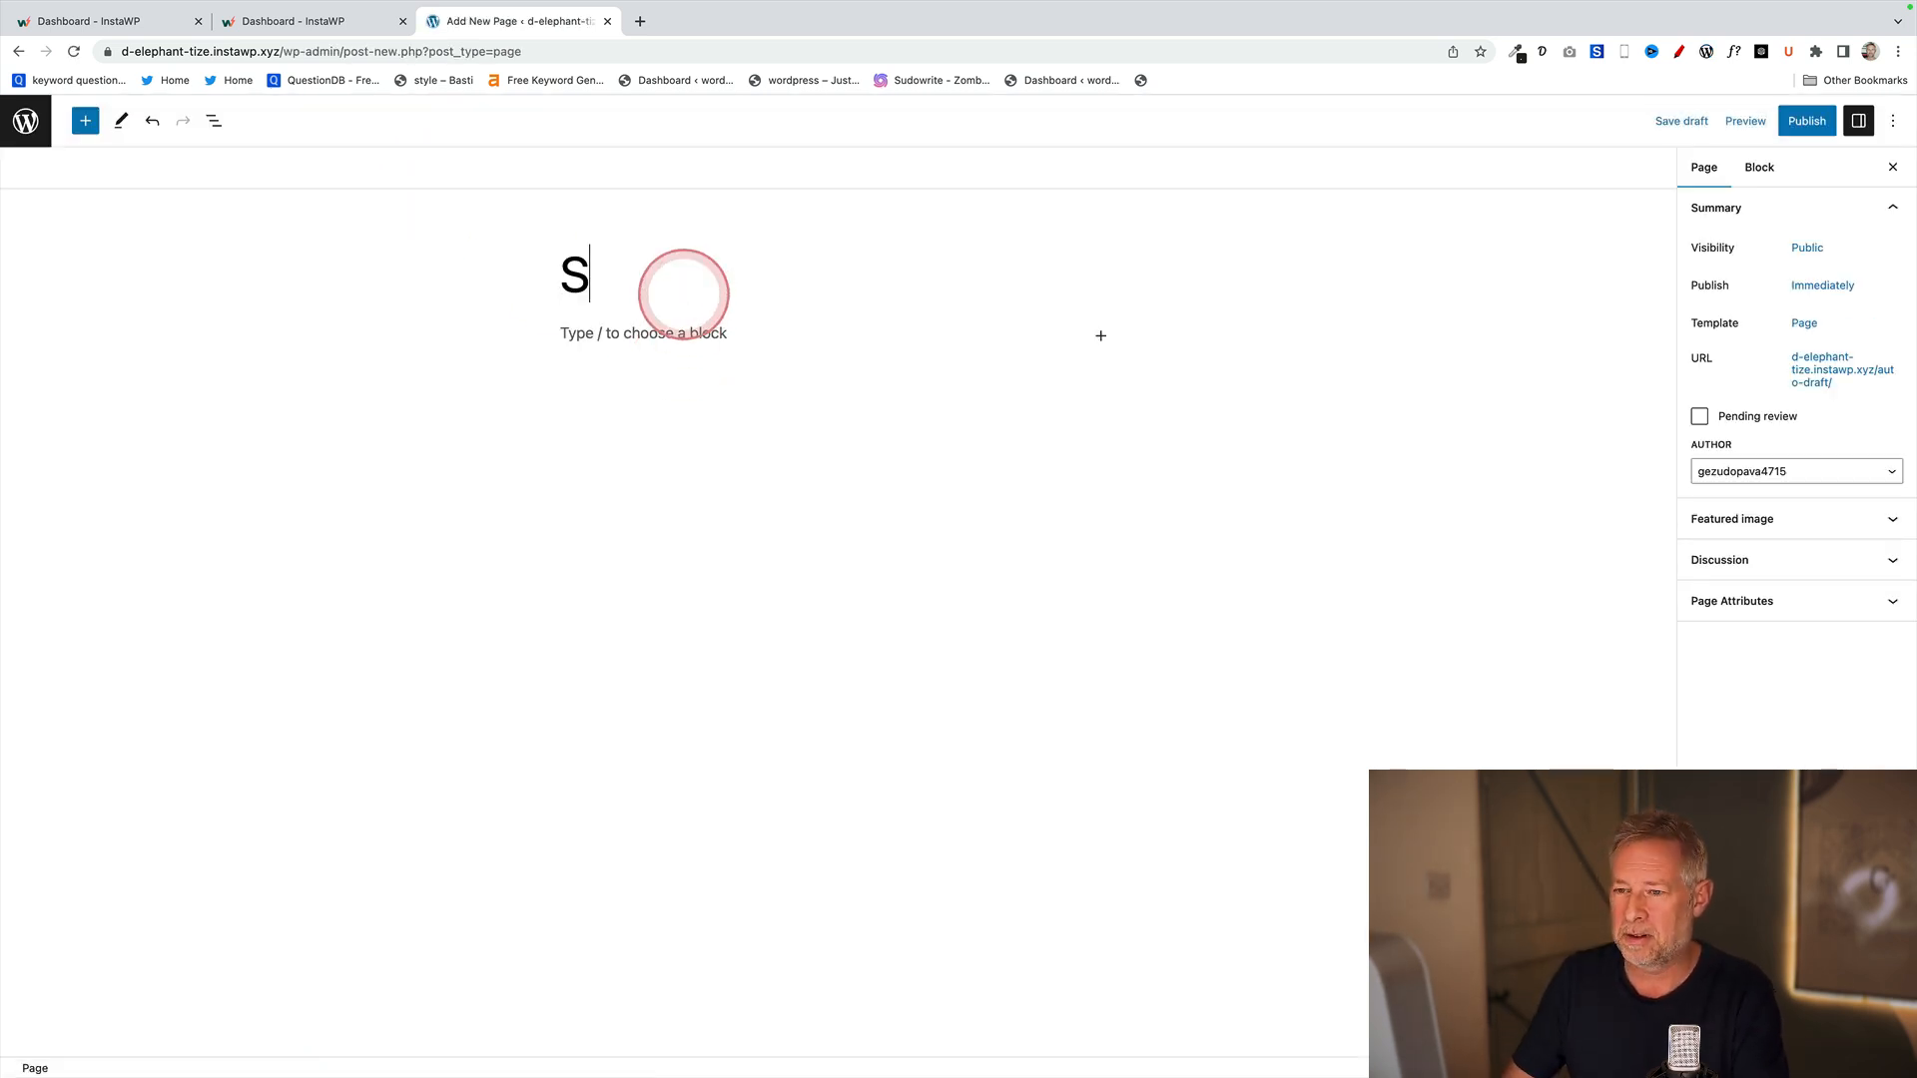
pyautogui.write('ummer sla')
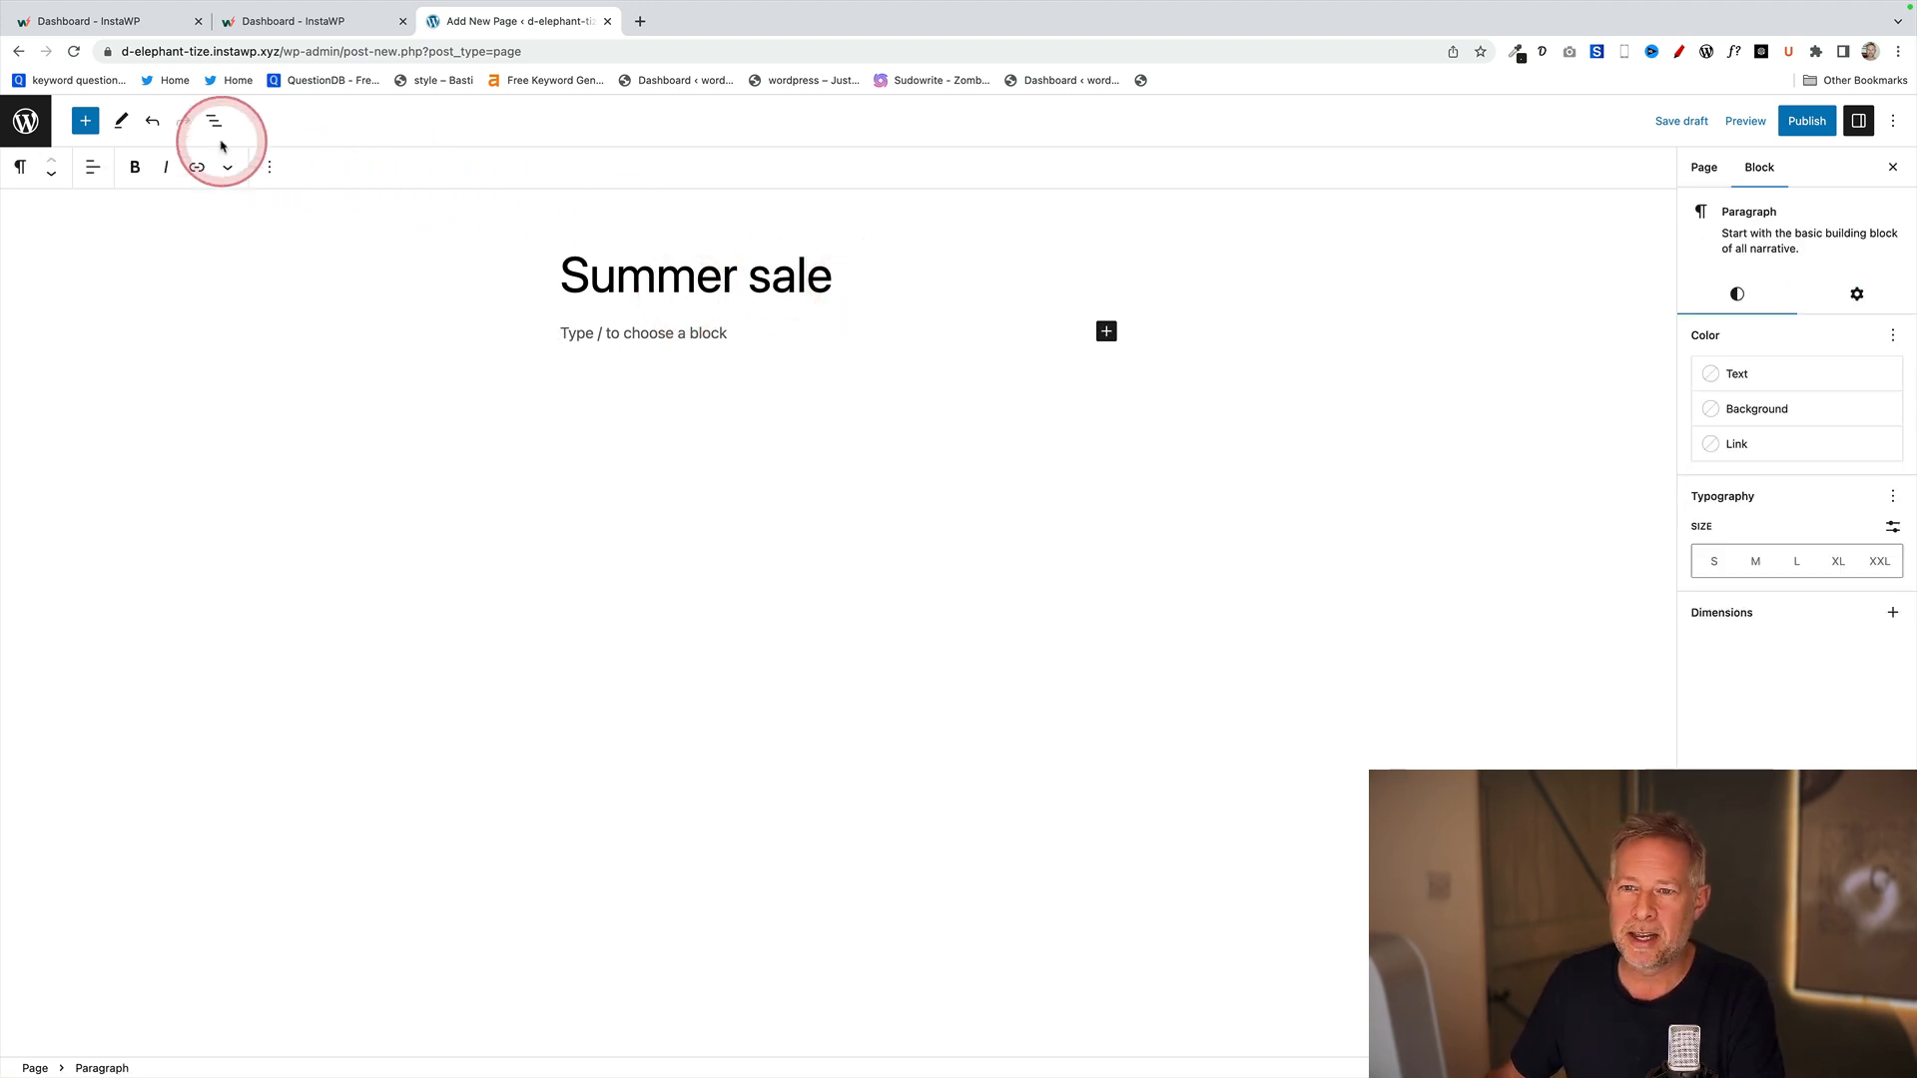
pyautogui.click(84, 120)
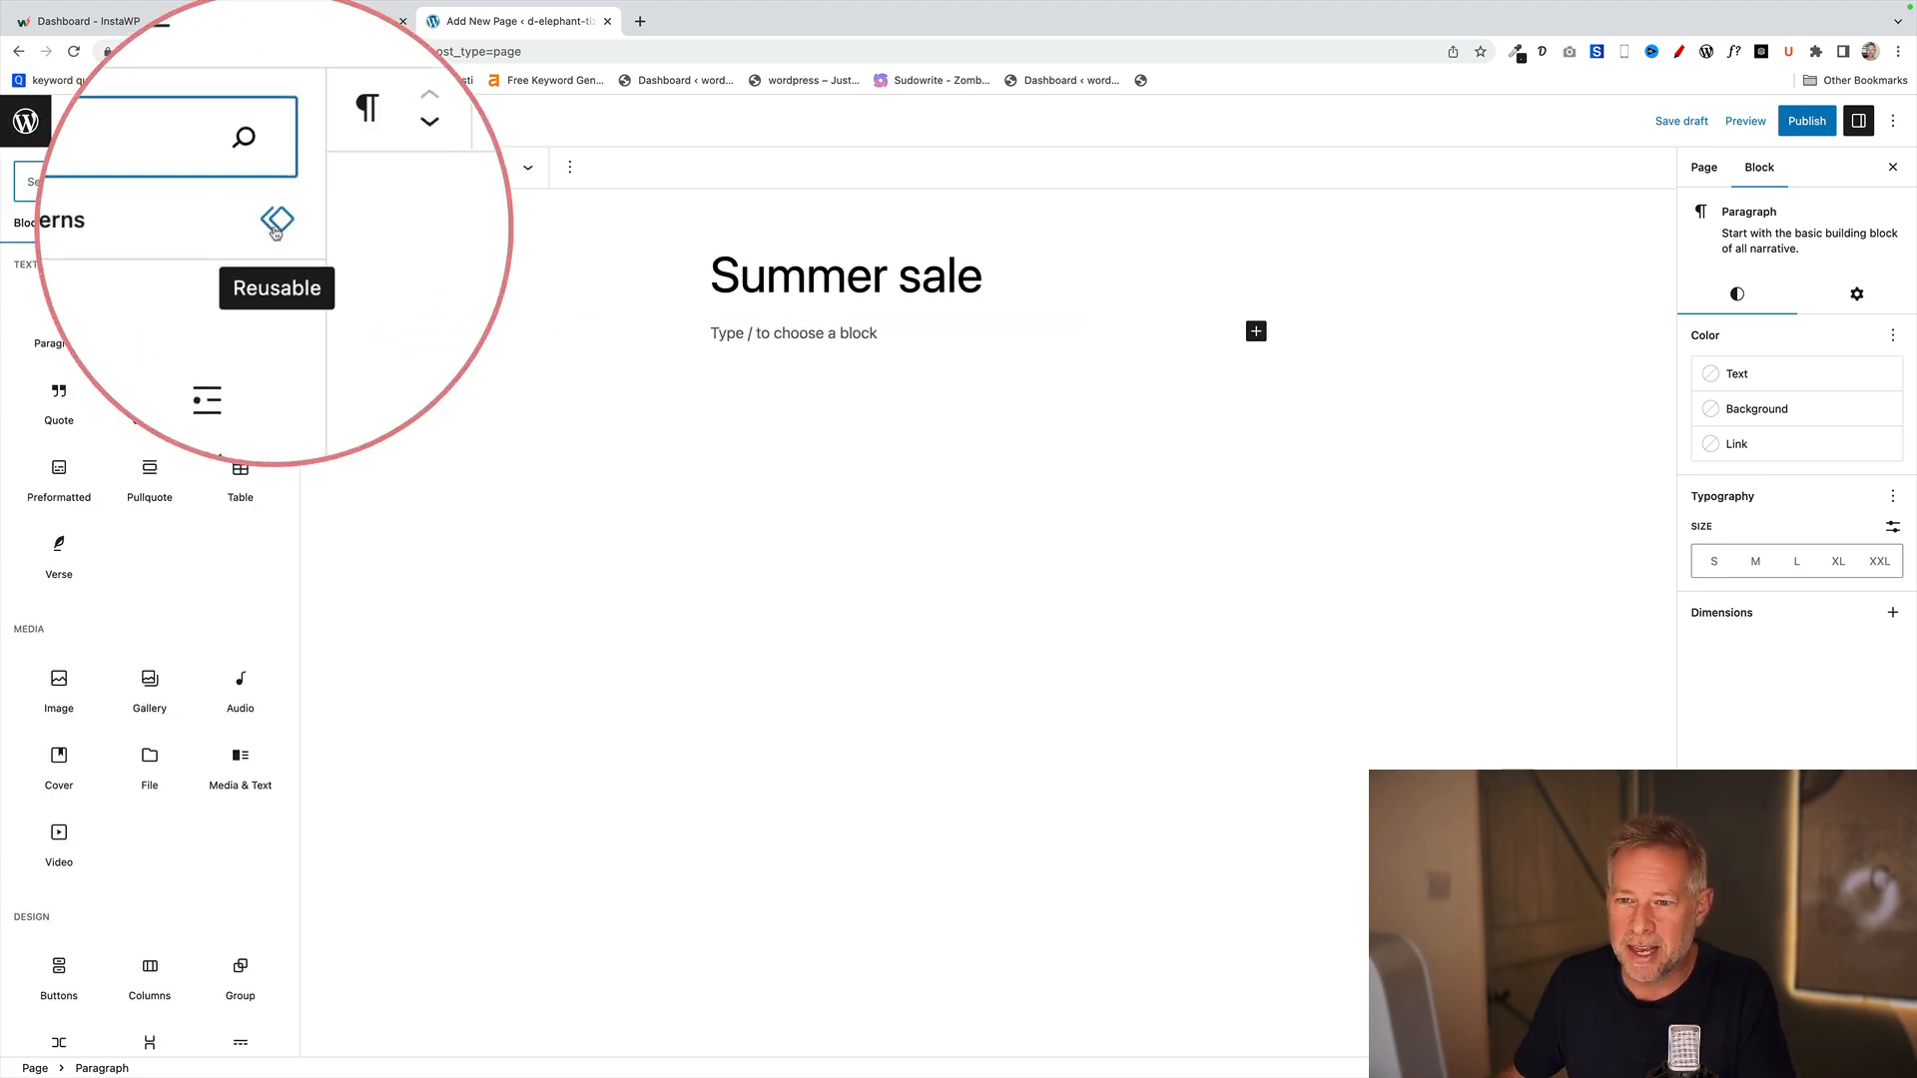
pyautogui.click(273, 219)
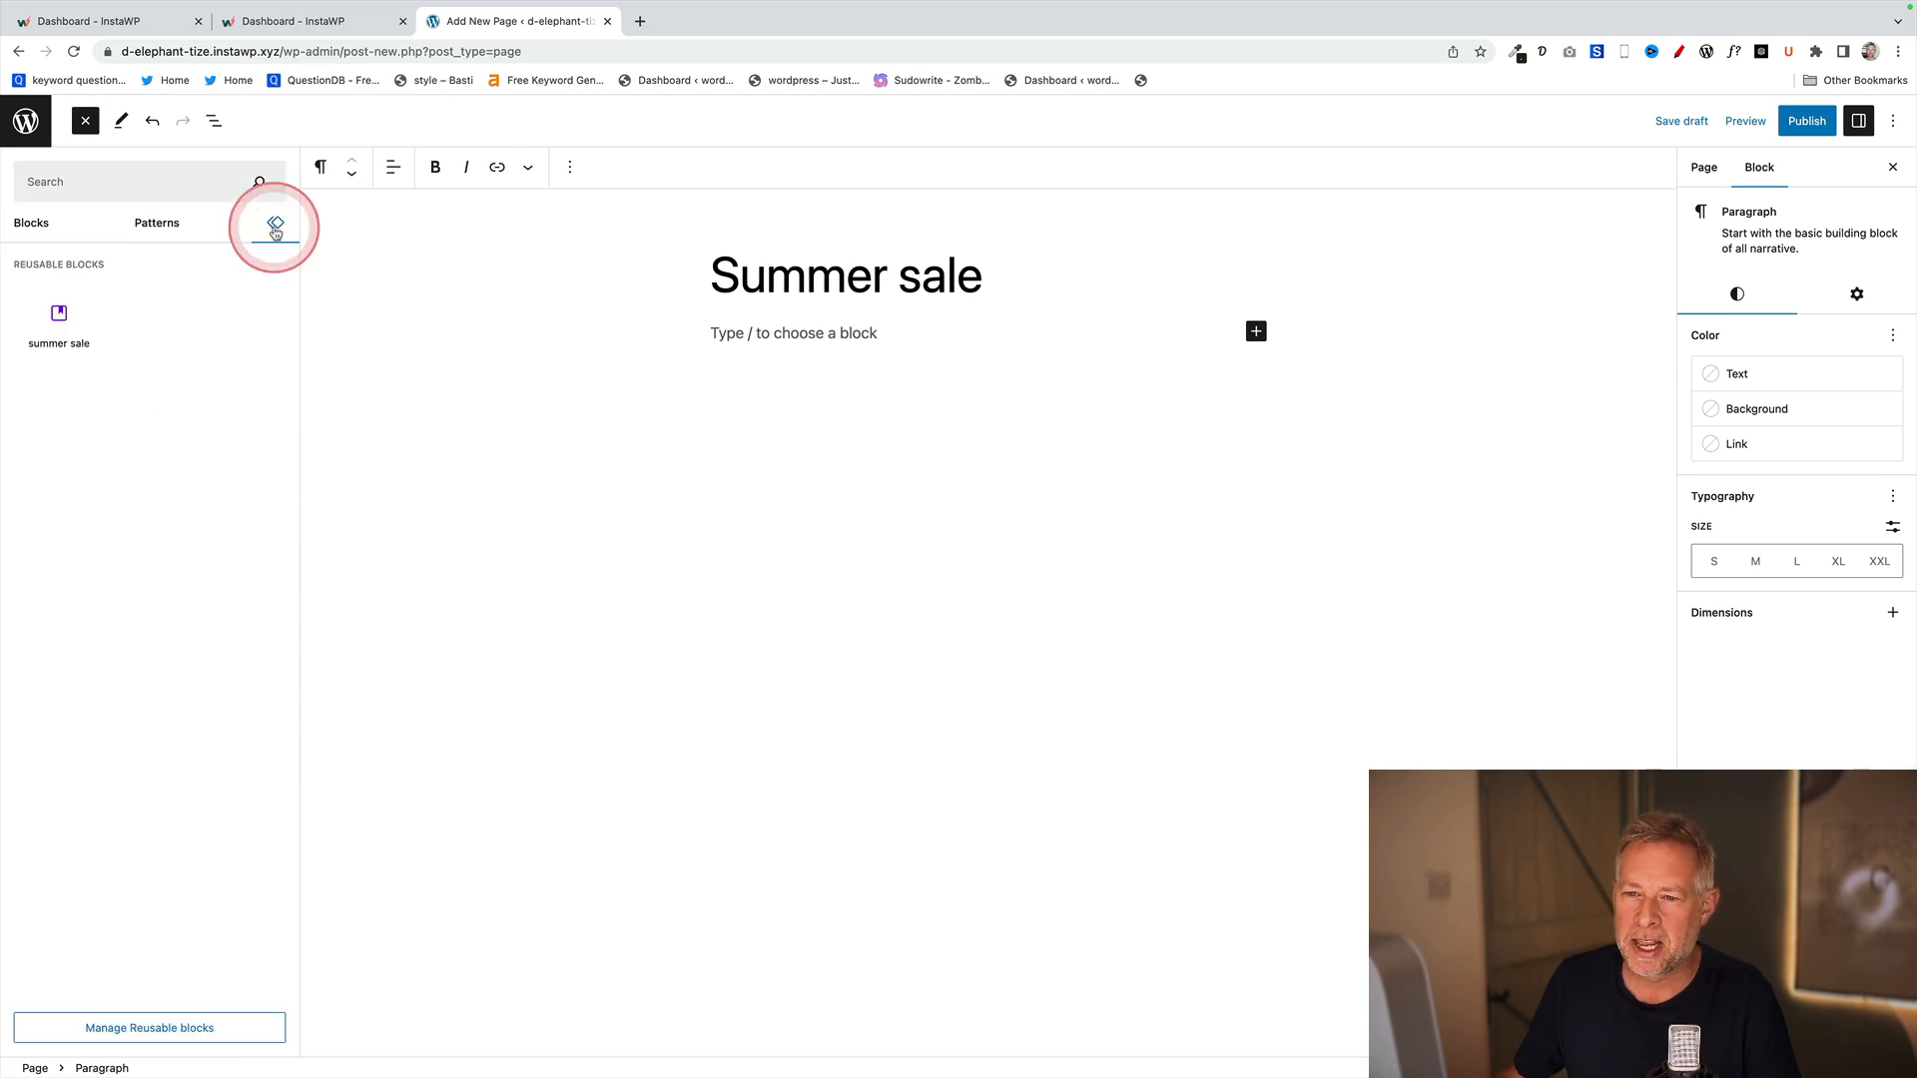
pyautogui.click(58, 324)
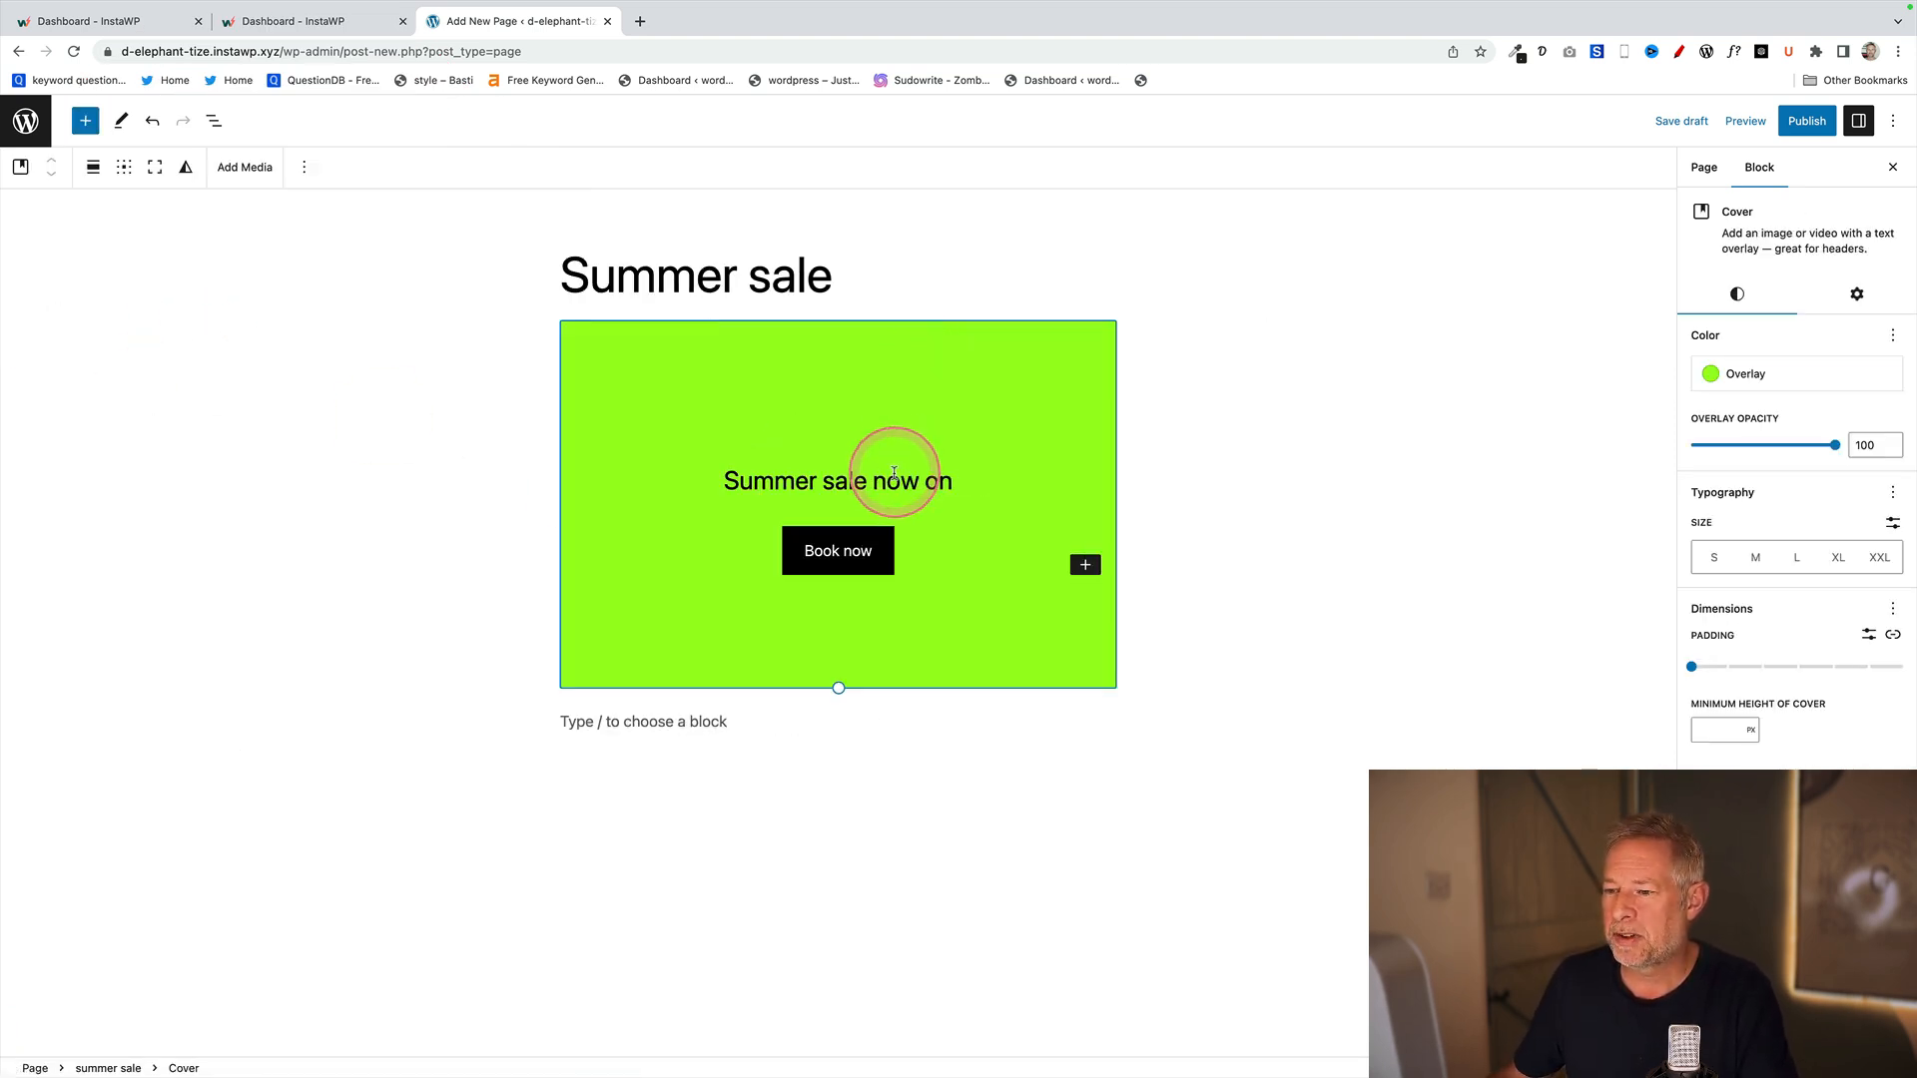
# - Recolour the summer sale banner overlay to Luminous vivid amber
pyautogui.doubleClick(895, 481)
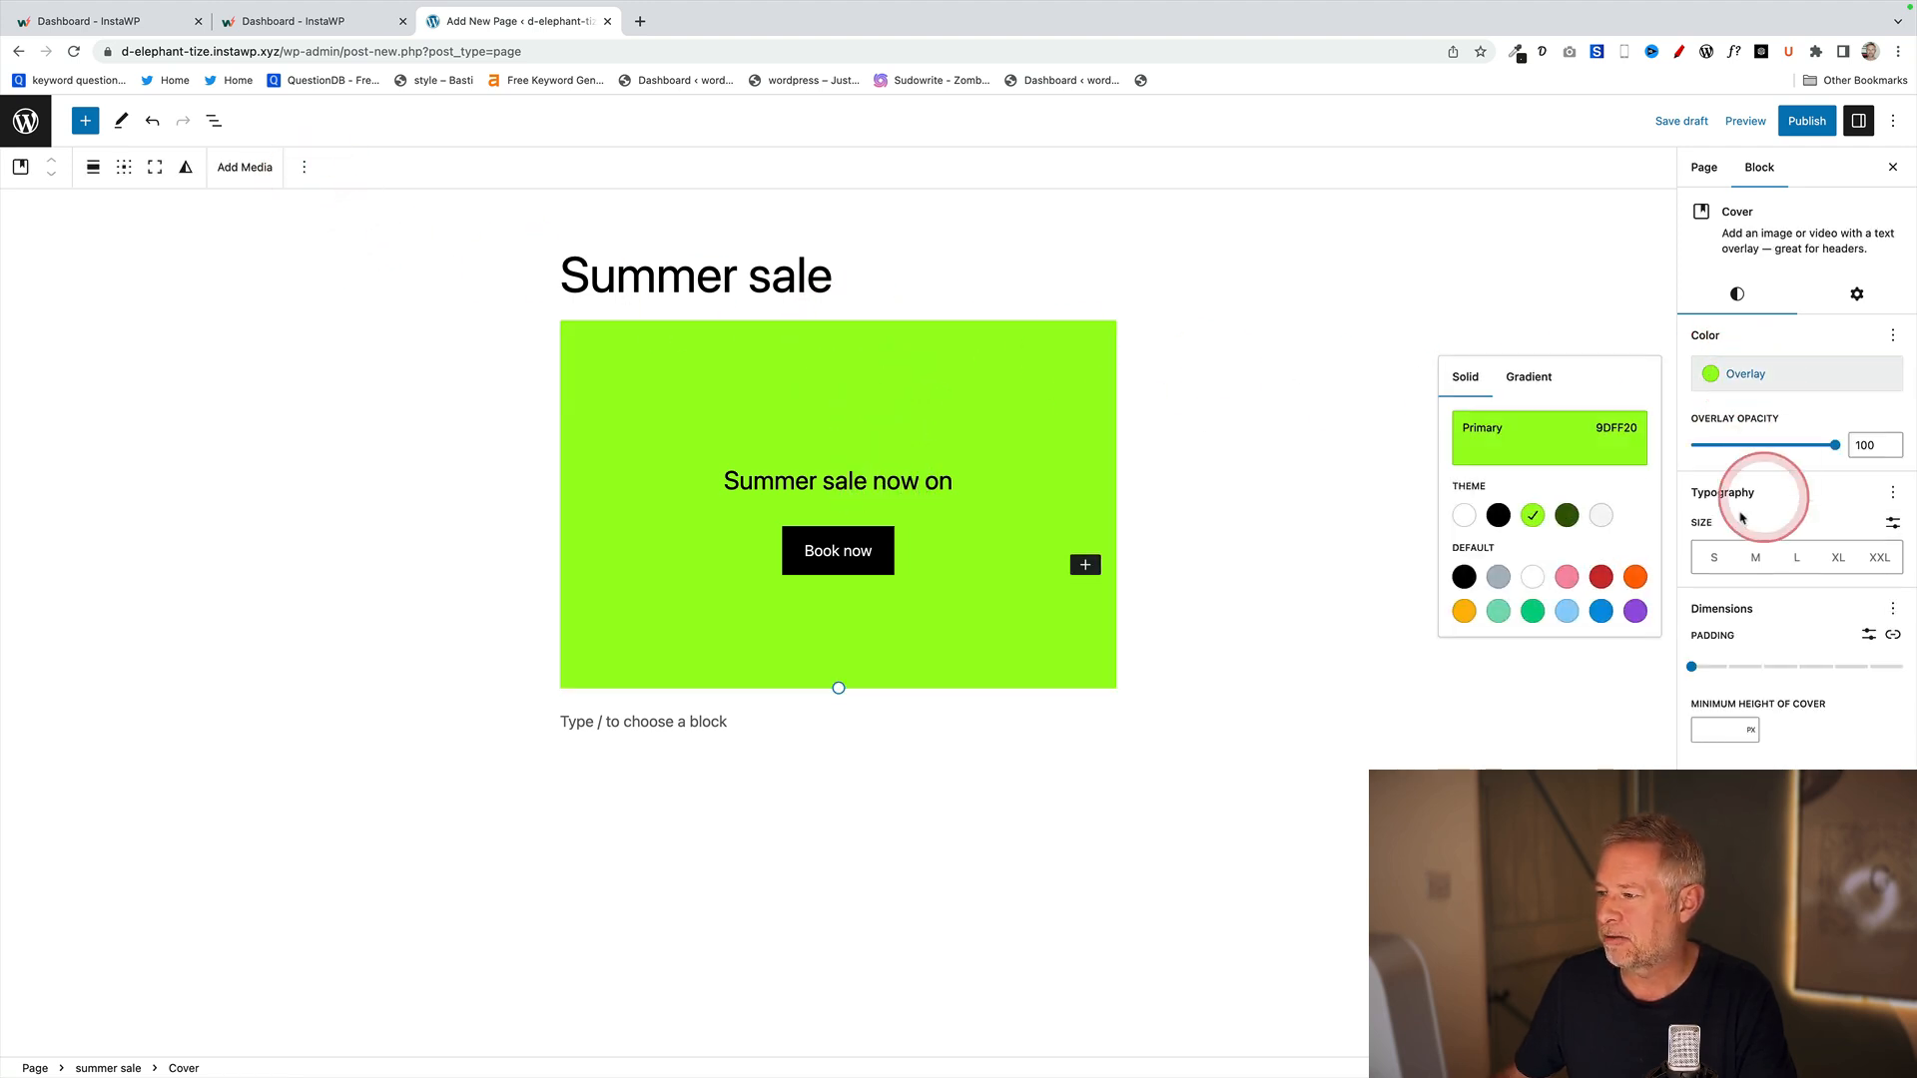
pyautogui.click(1464, 611)
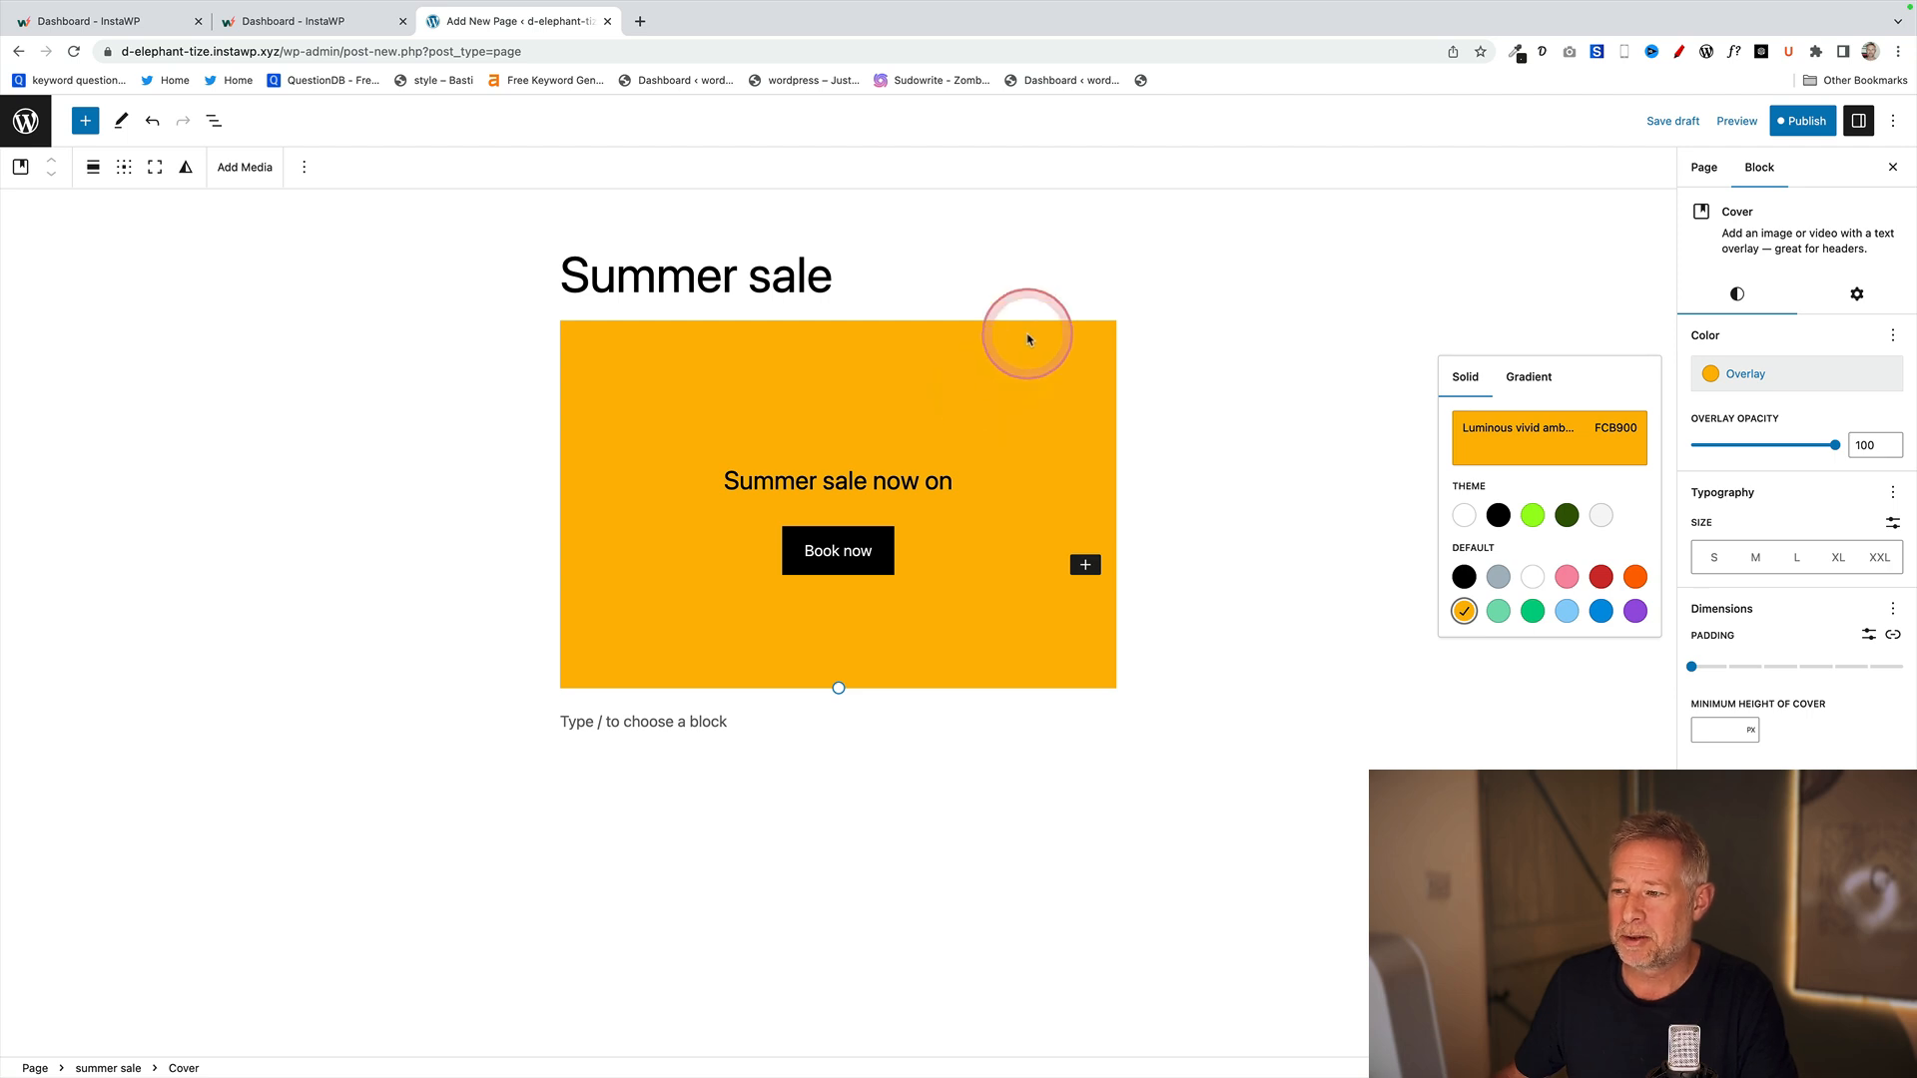
pyautogui.click(1802, 119)
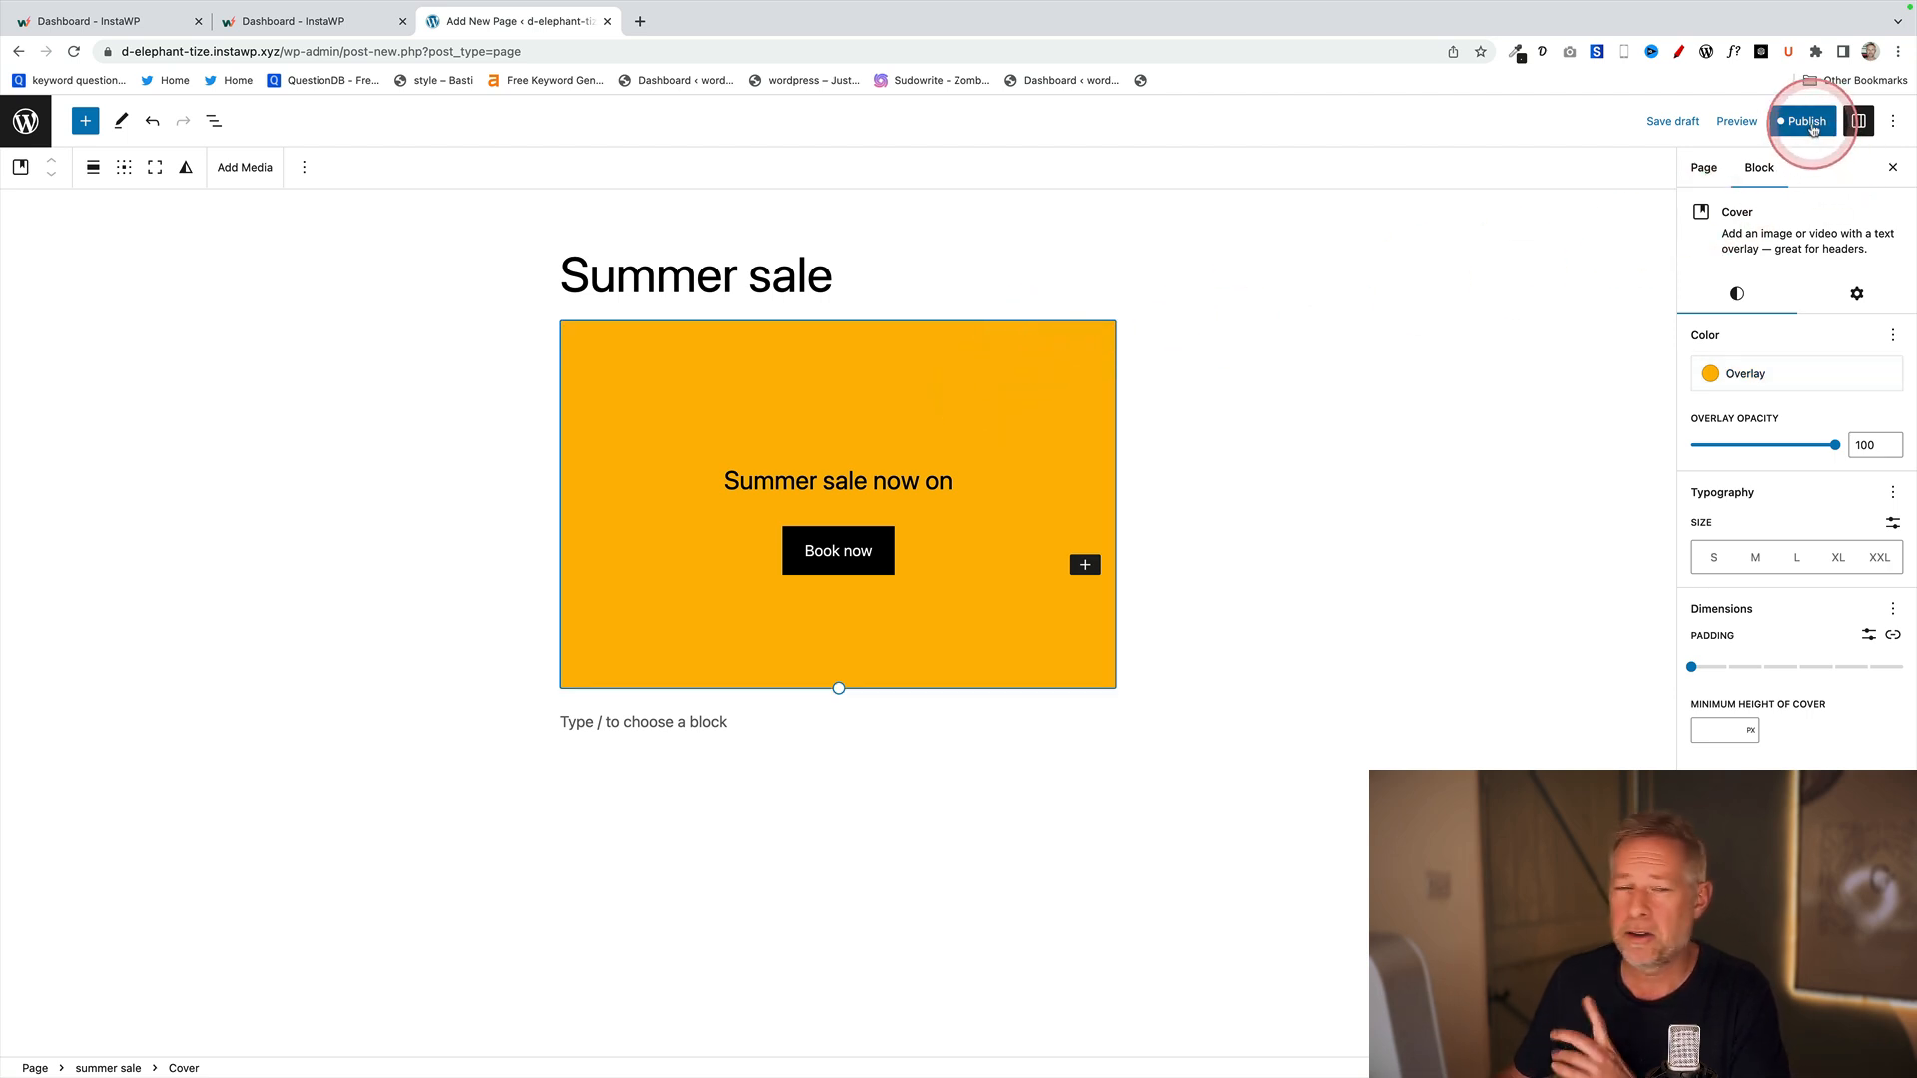
# - Publish the Summer sale page, saving both the page and the updated reusable block
pyautogui.click(1798, 120)
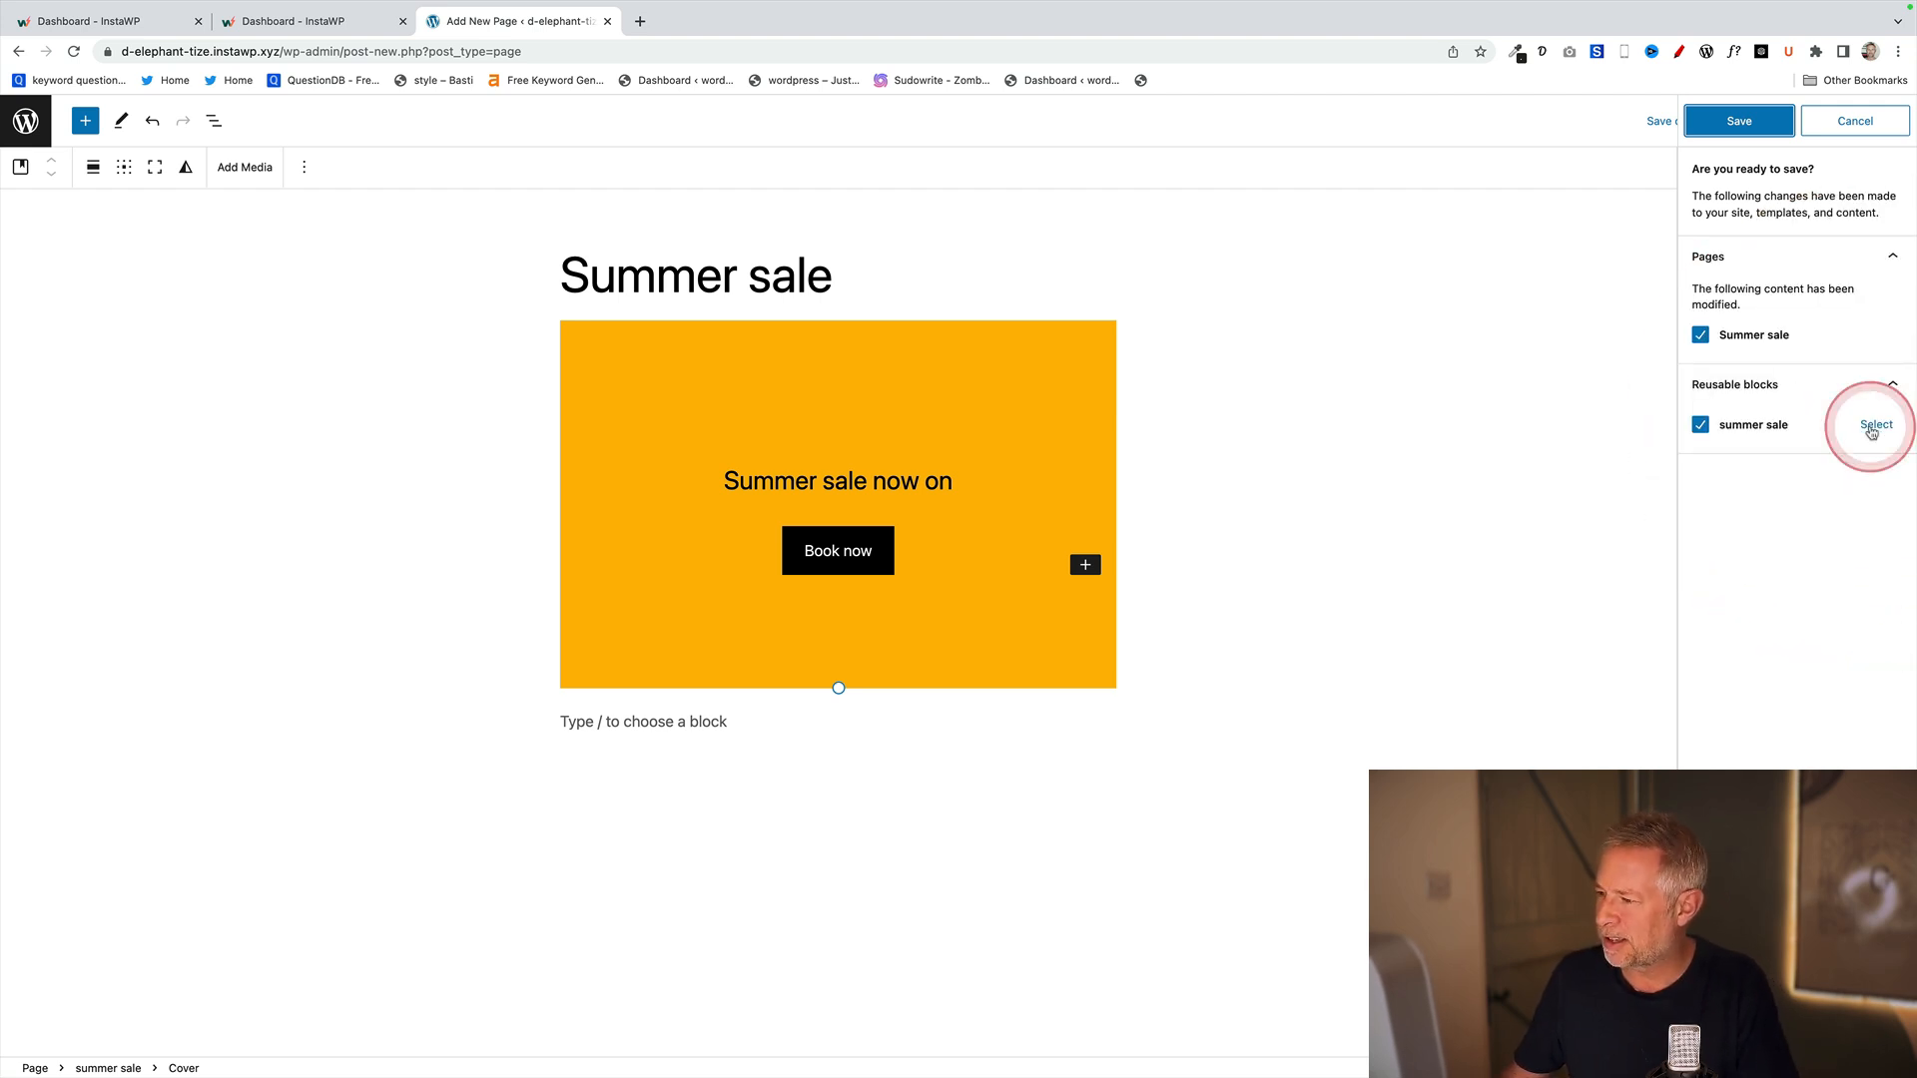
pyautogui.click(1739, 120)
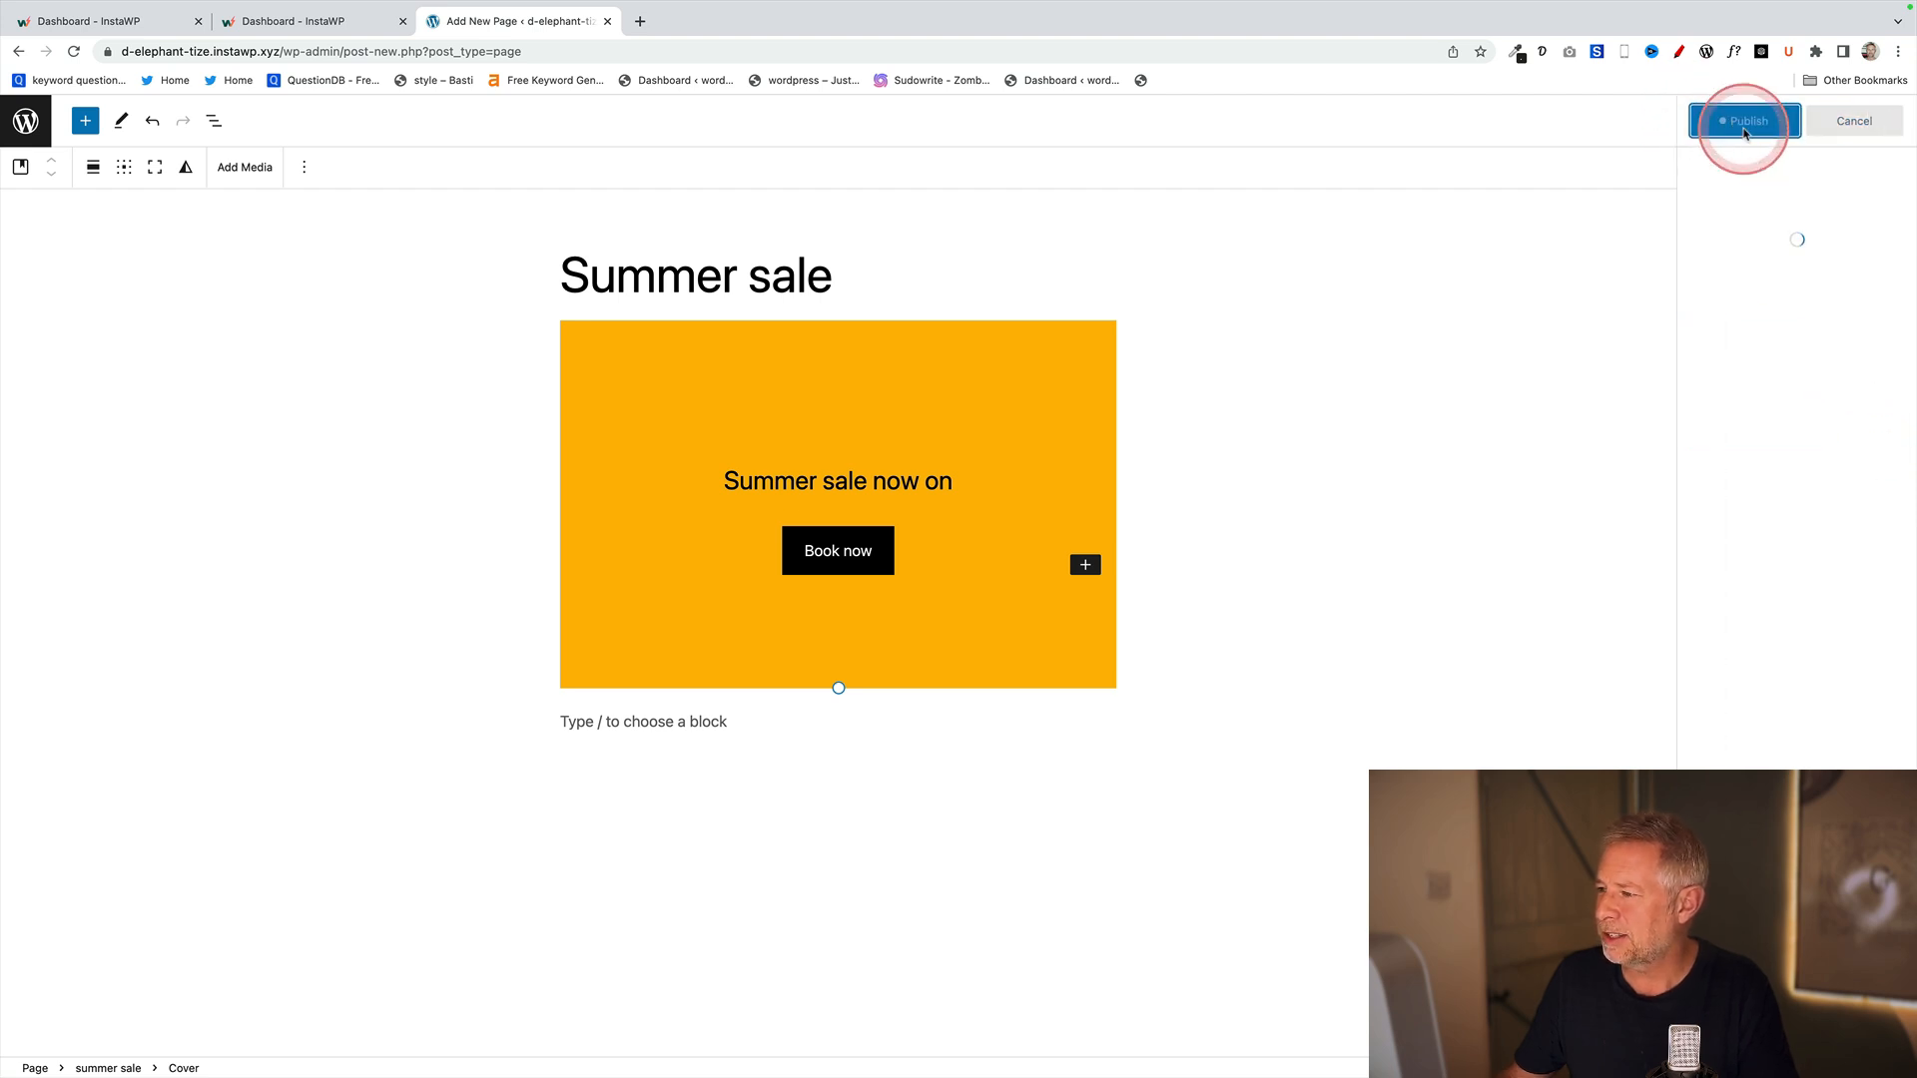
pyautogui.click(1746, 120)
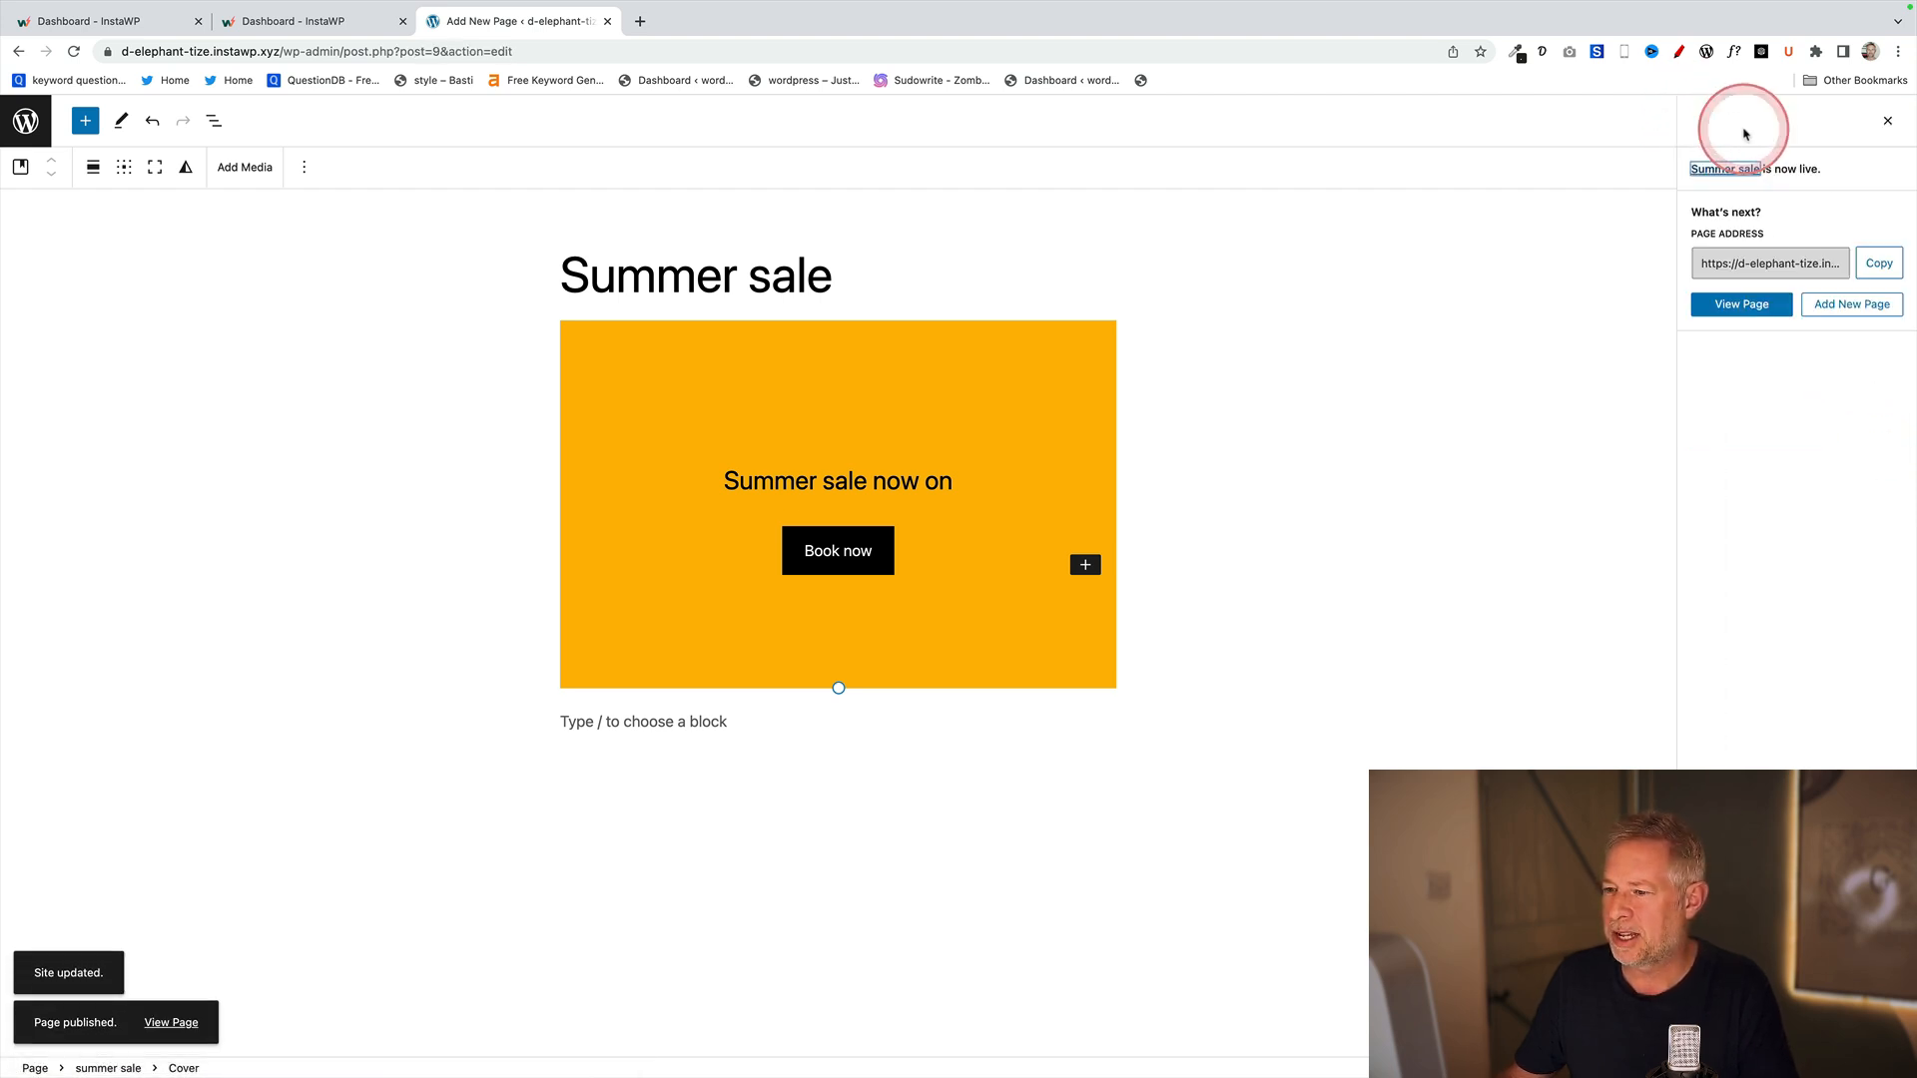
pyautogui.moveTo(315, 92)
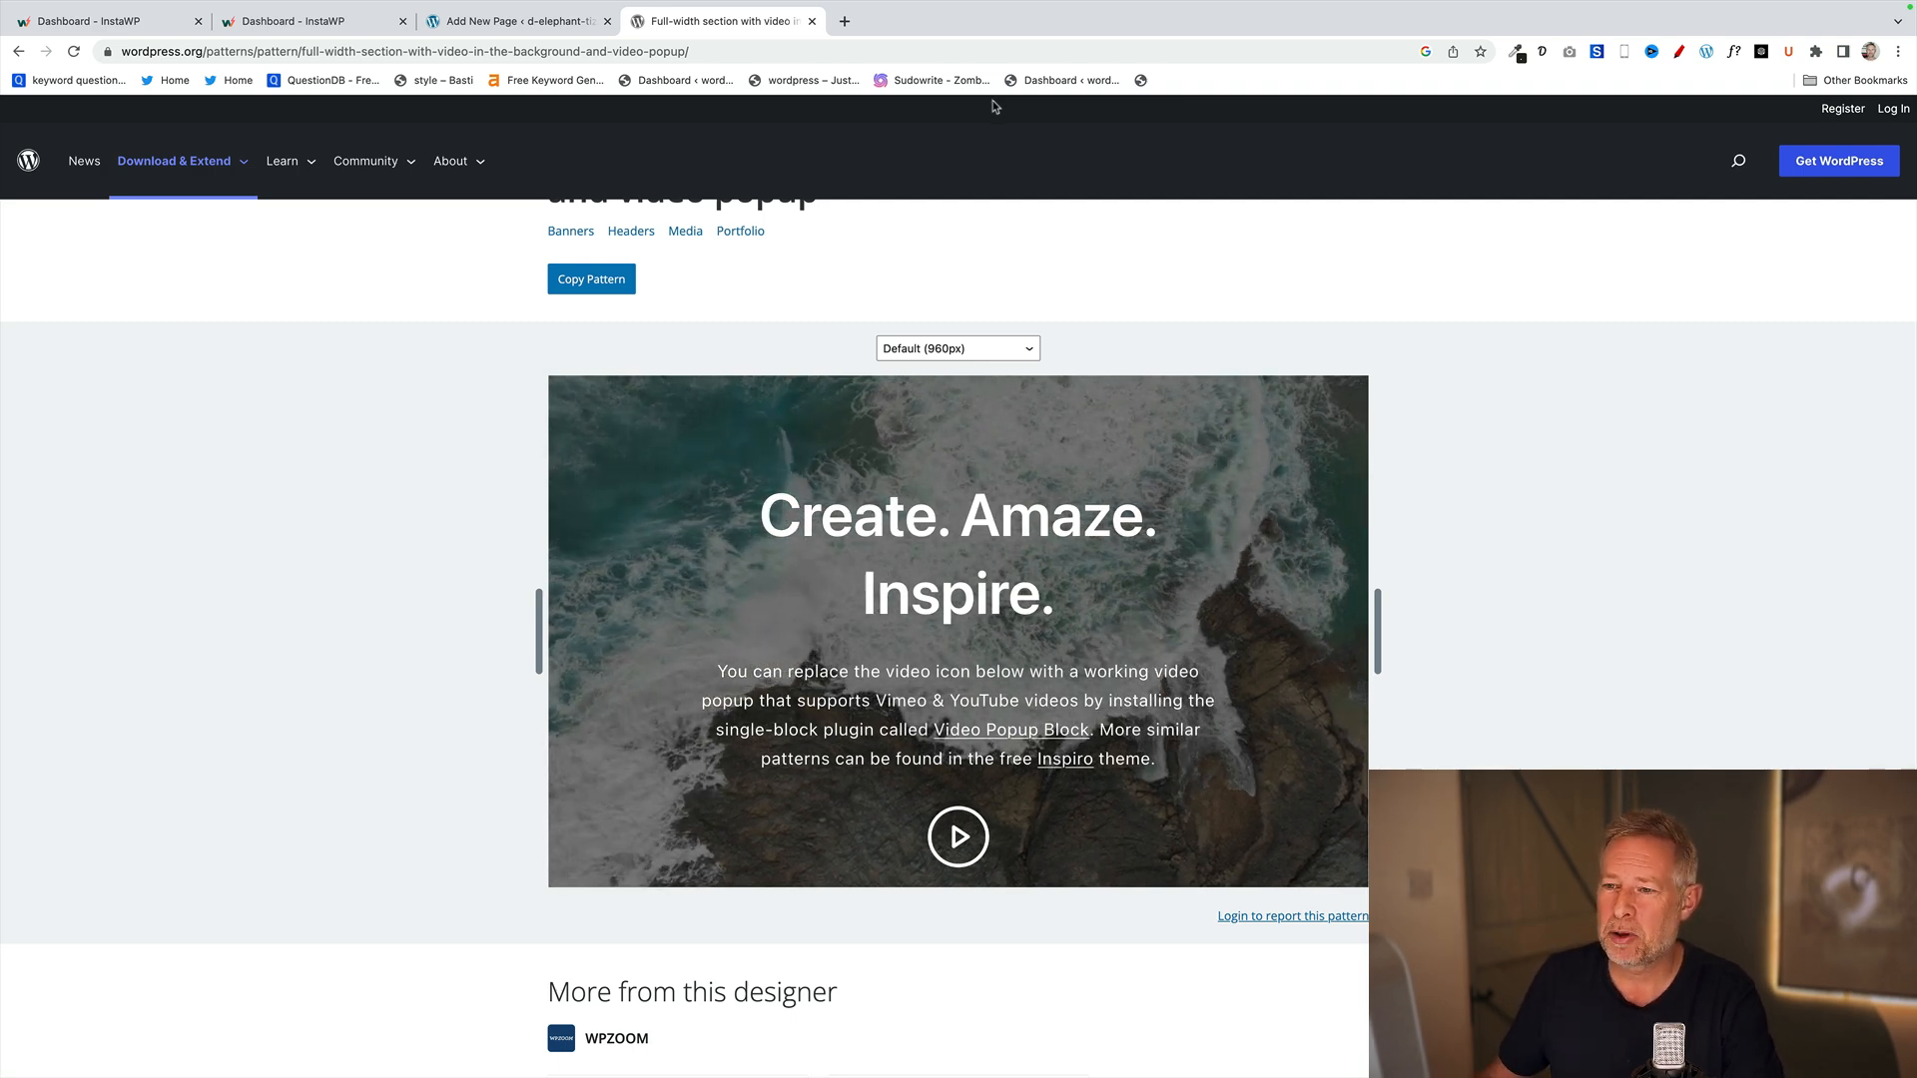
# - Show the full-width video background pattern page in the WordPress.org Pattern Directory
pyautogui.click(513, 20)
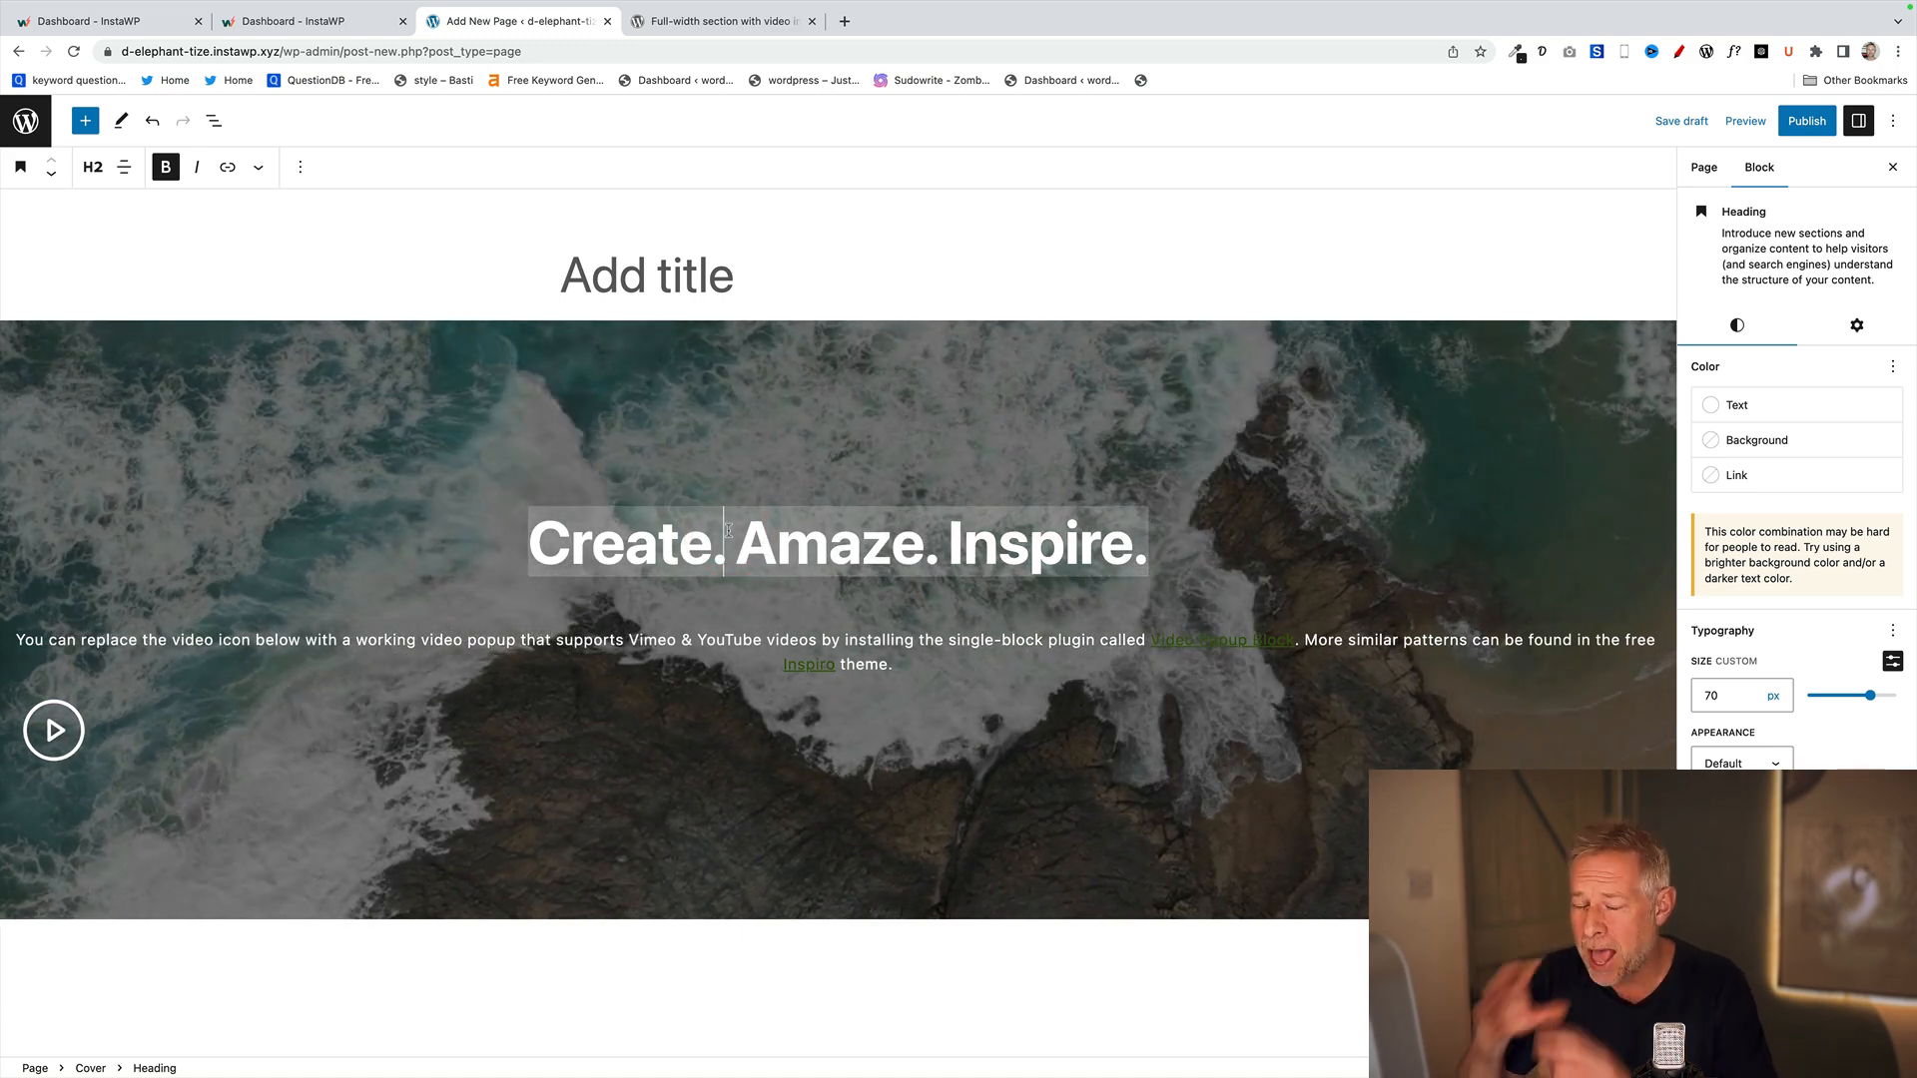
# - Review the pasted 'Create. Amaze. Inspire.' cover pattern, then switch to the other browser tab
pyautogui.click(903, 367)
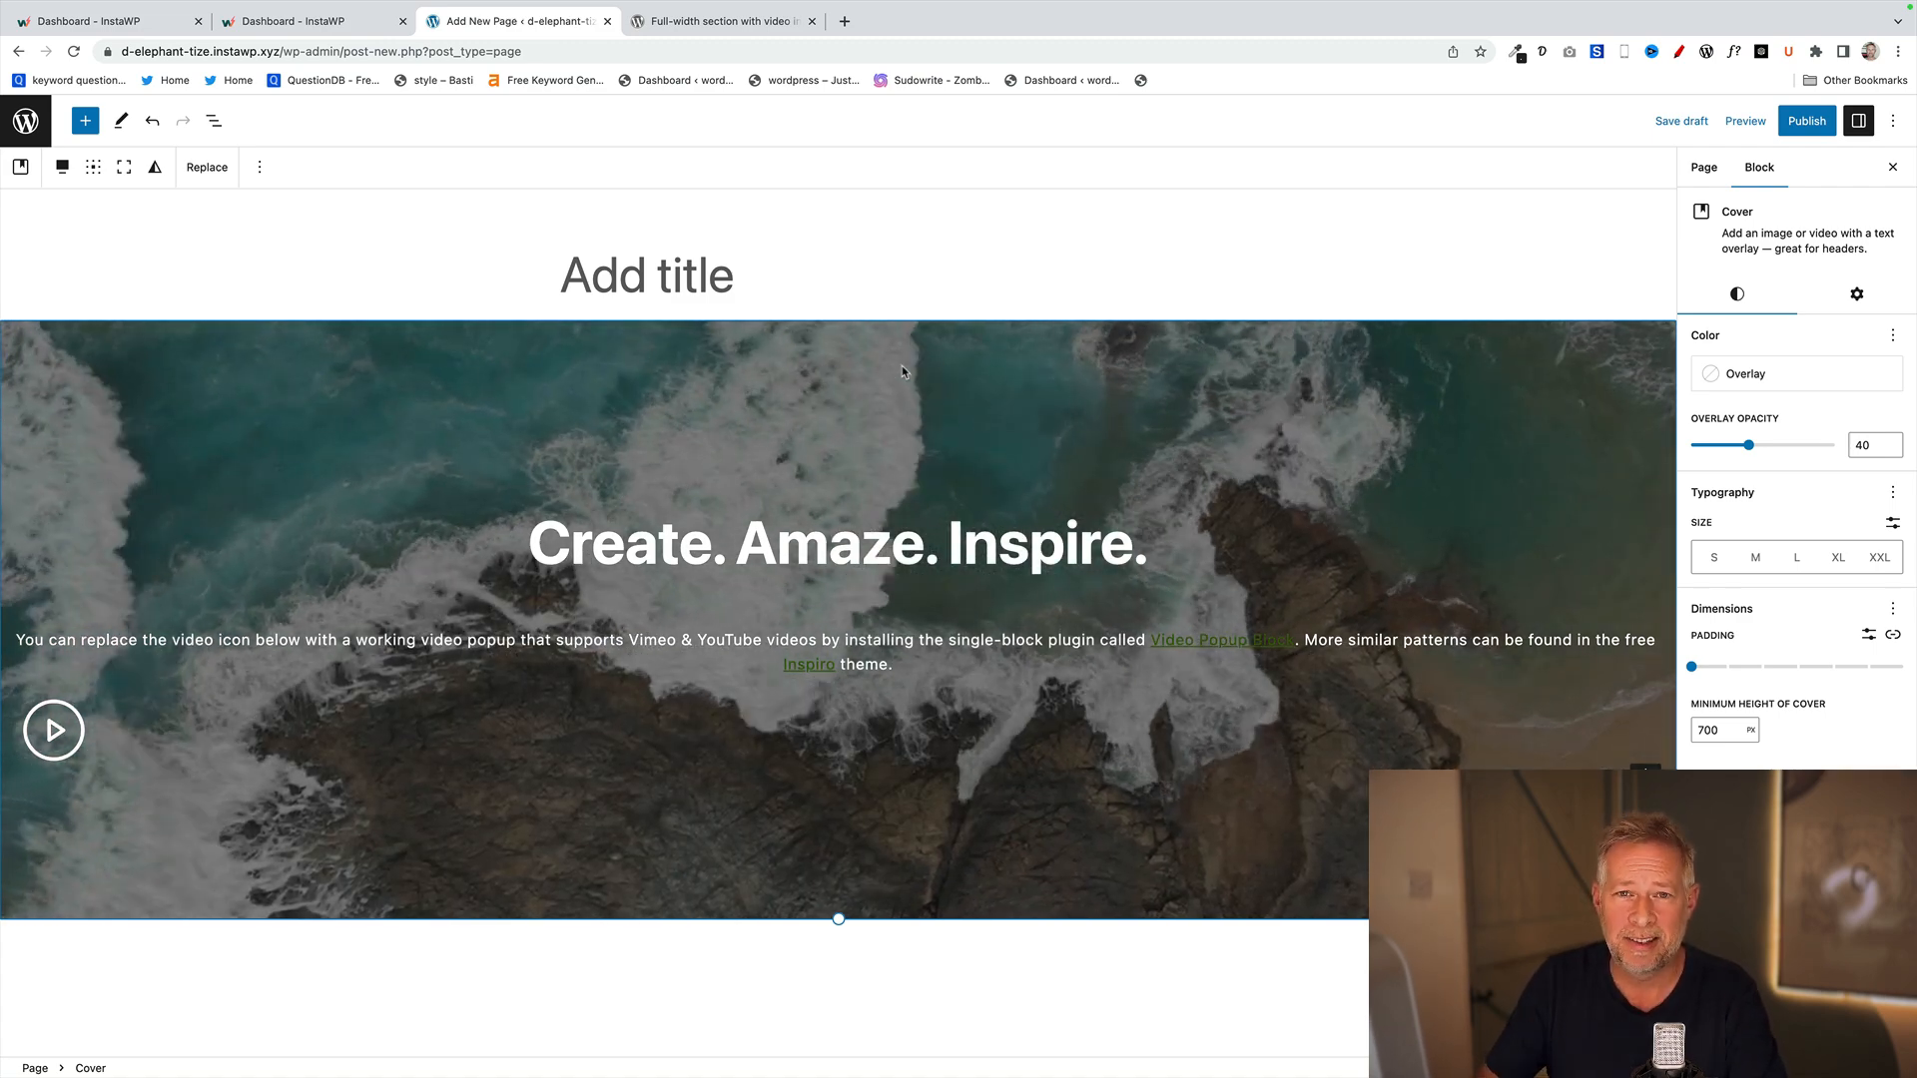
pyautogui.click(731, 20)
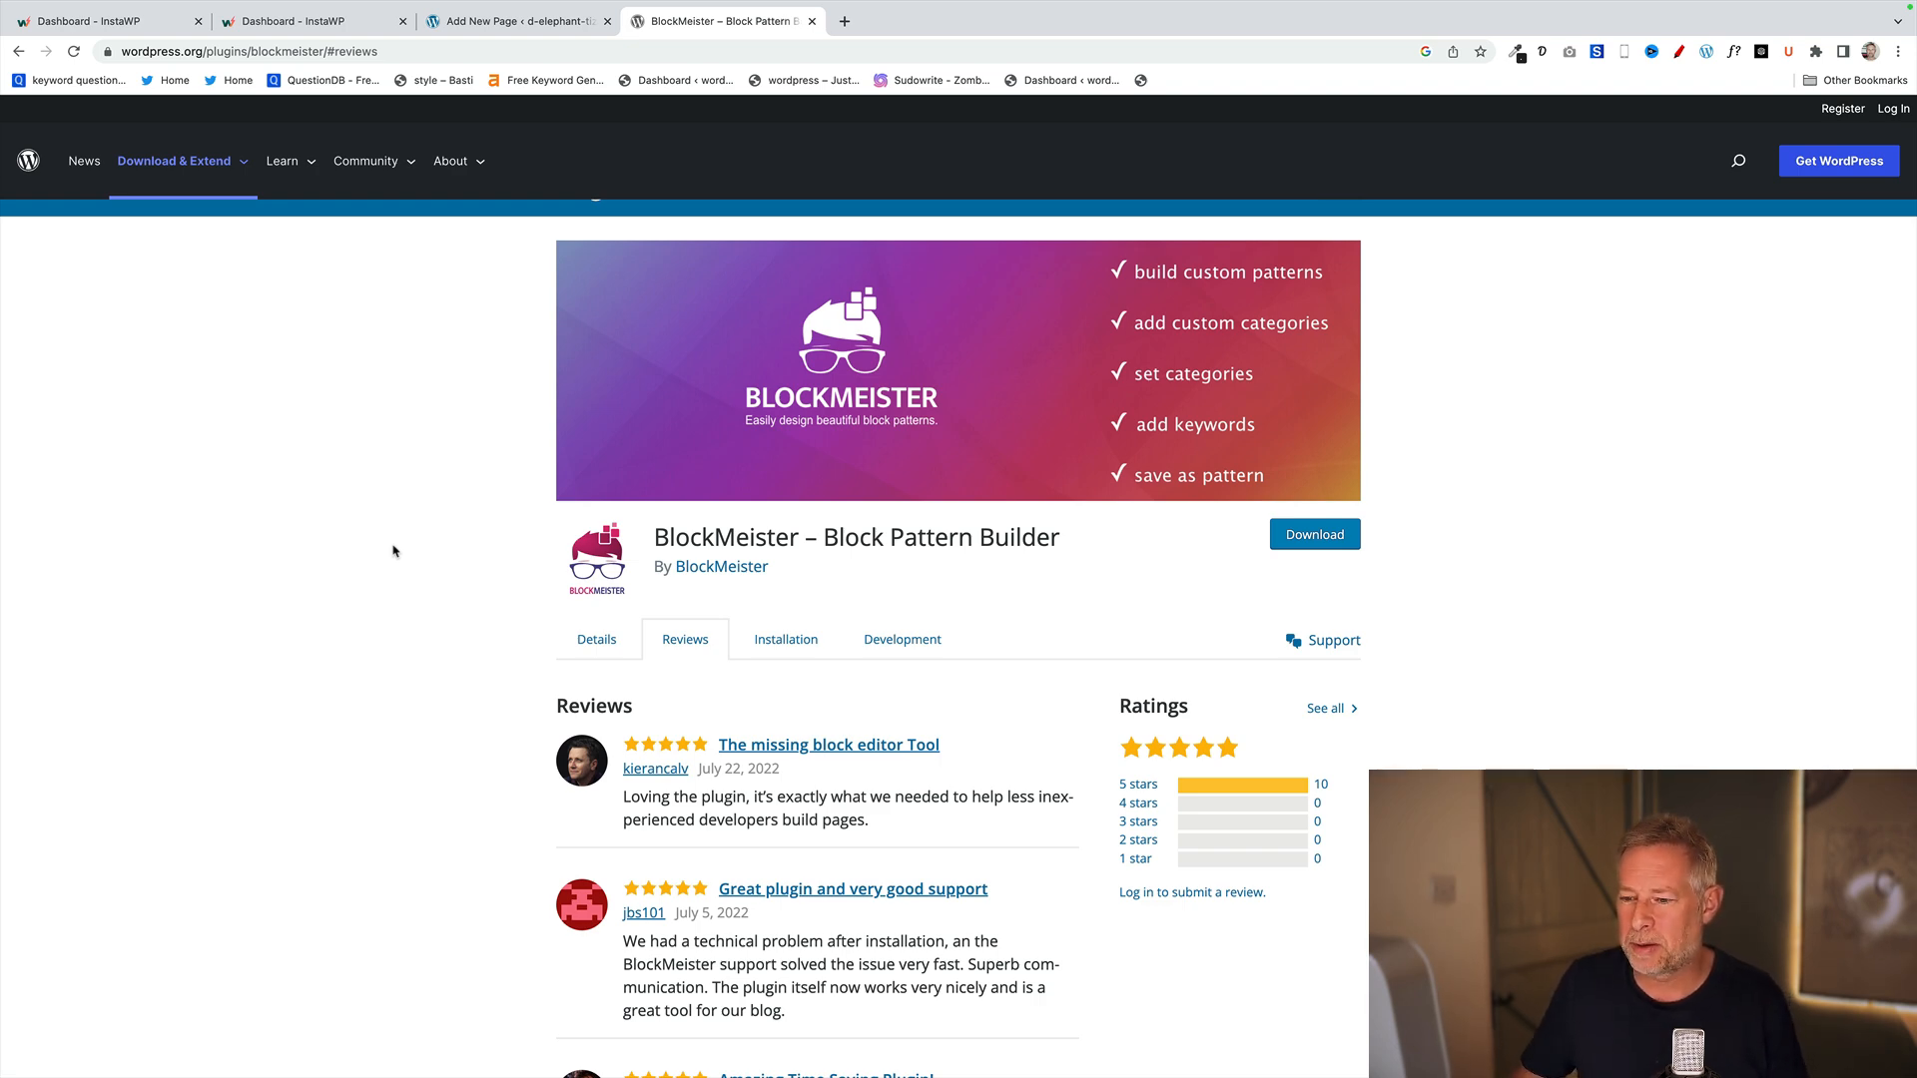
# - View BlockMeister's Details instead of reviews, then return to the editor page
pyautogui.scroll(-3)
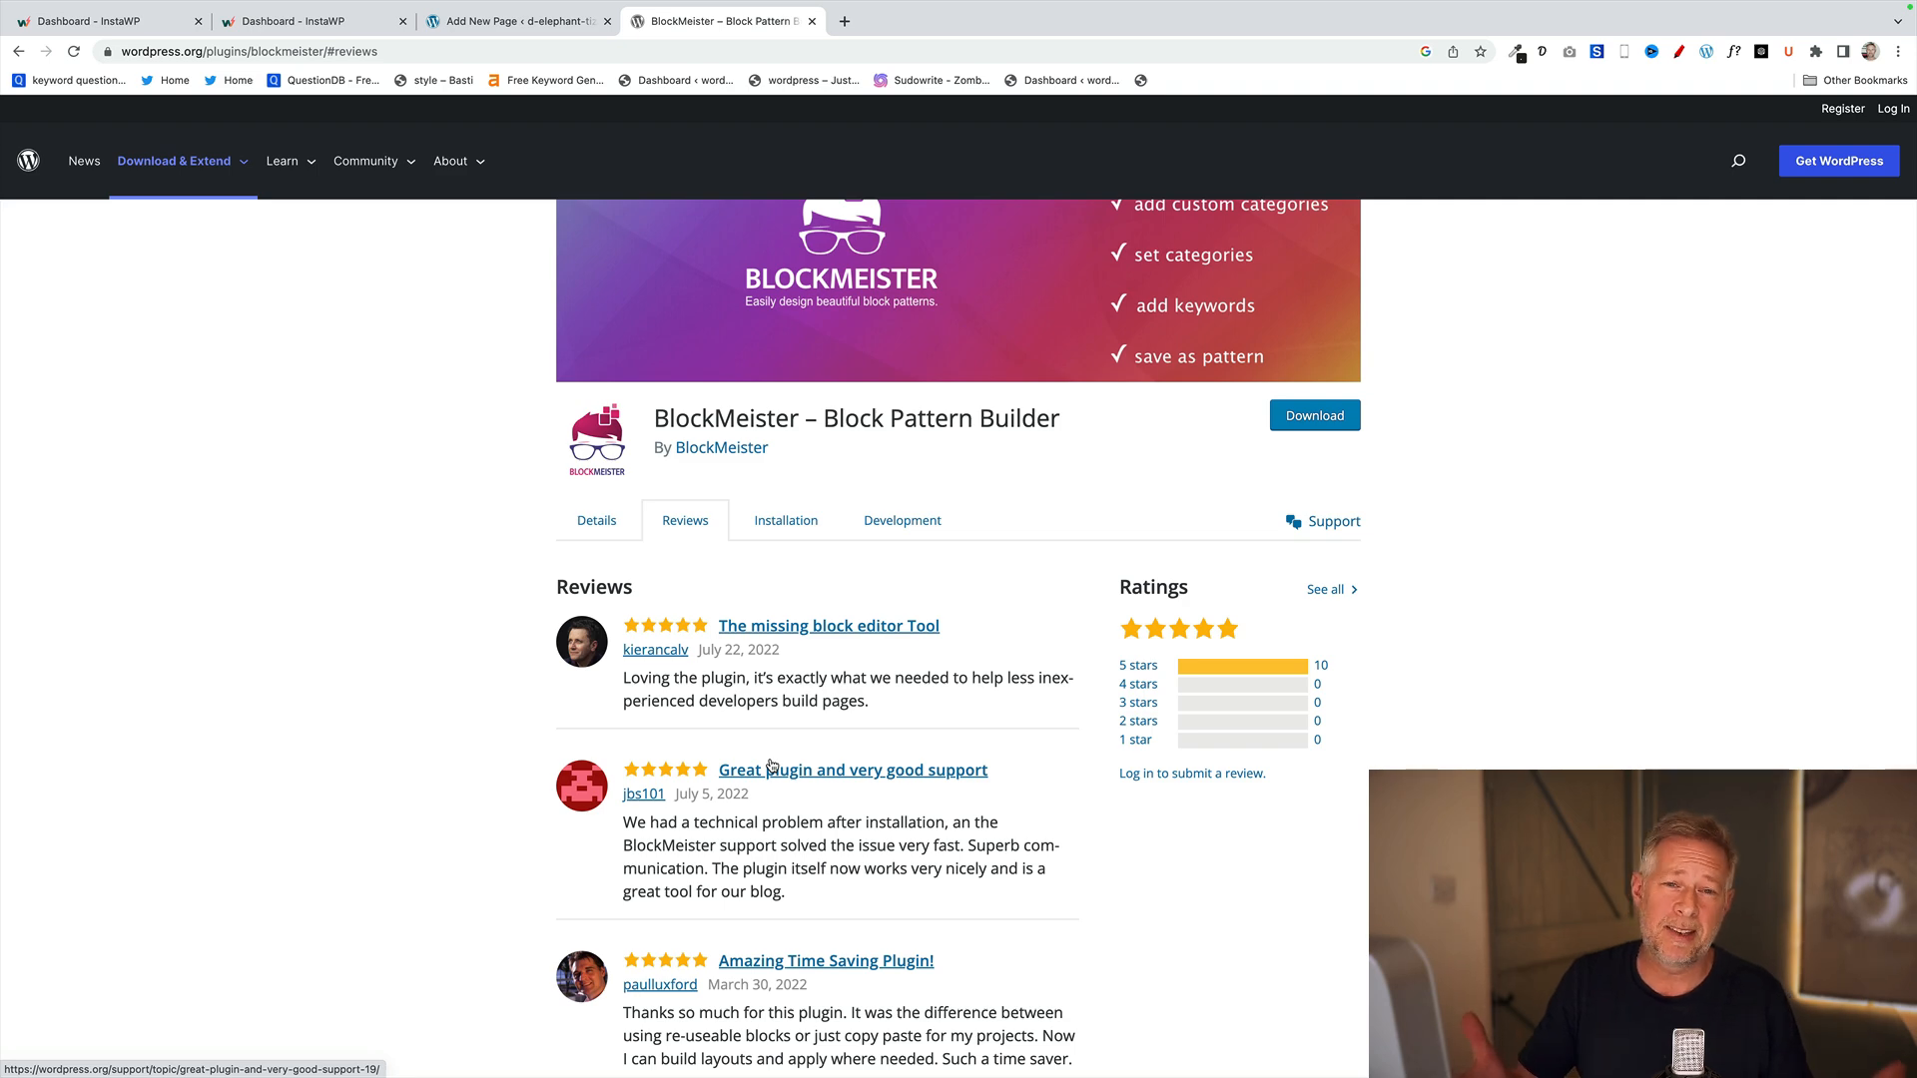
pyautogui.click(597, 519)
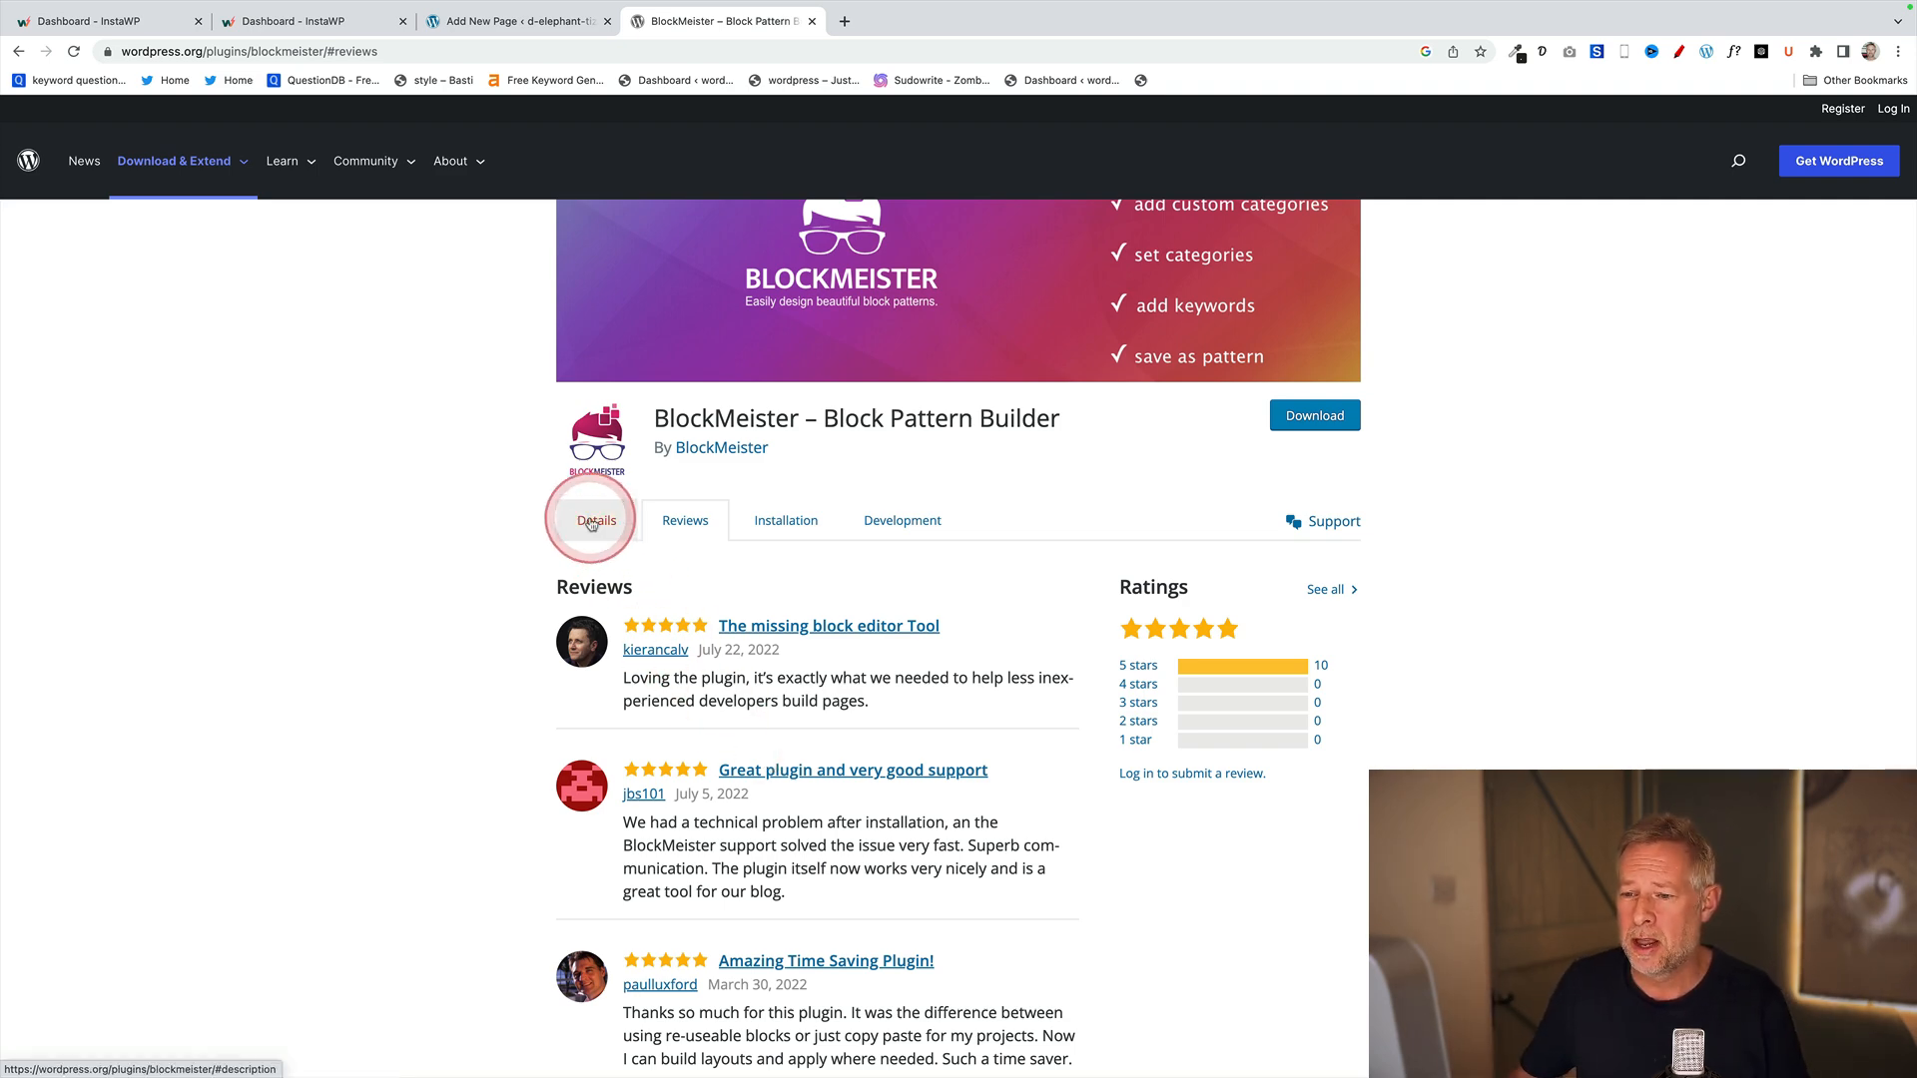
pyautogui.click(597, 519)
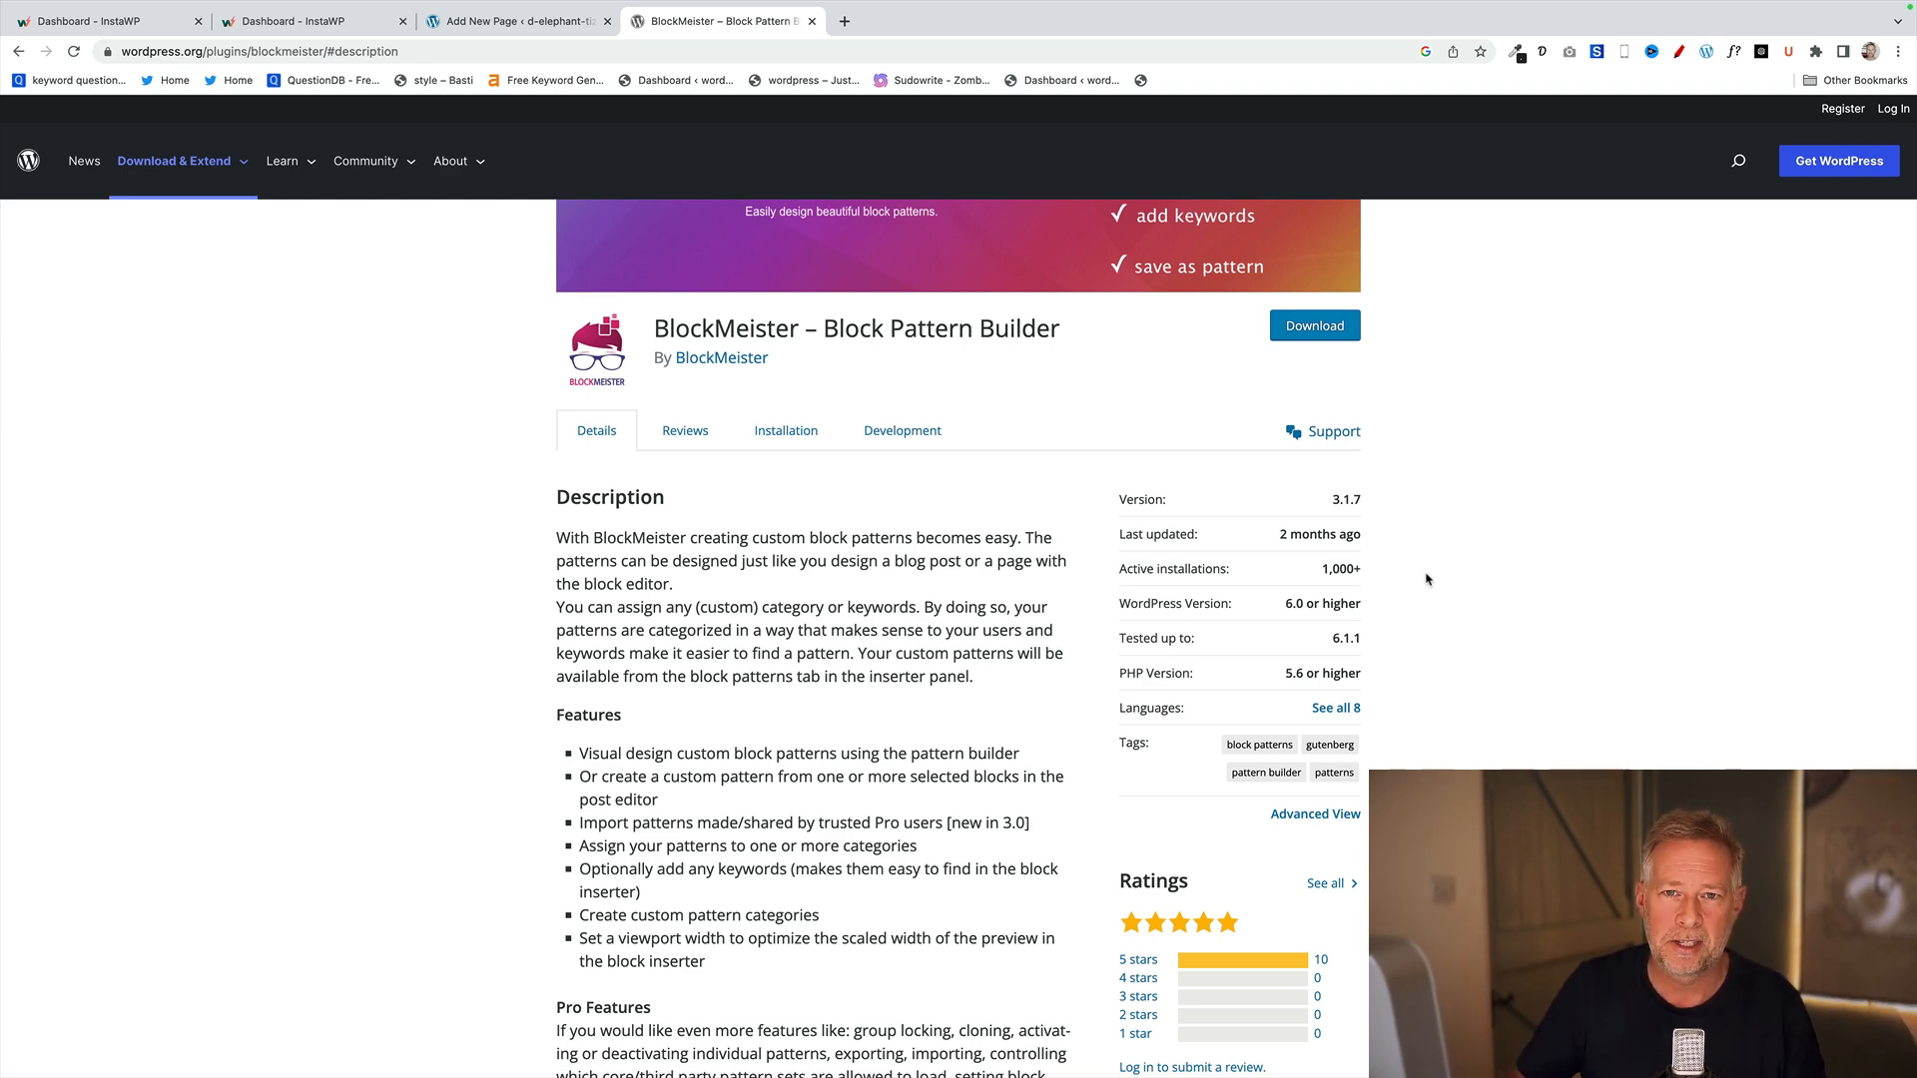
pyautogui.click(528, 20)
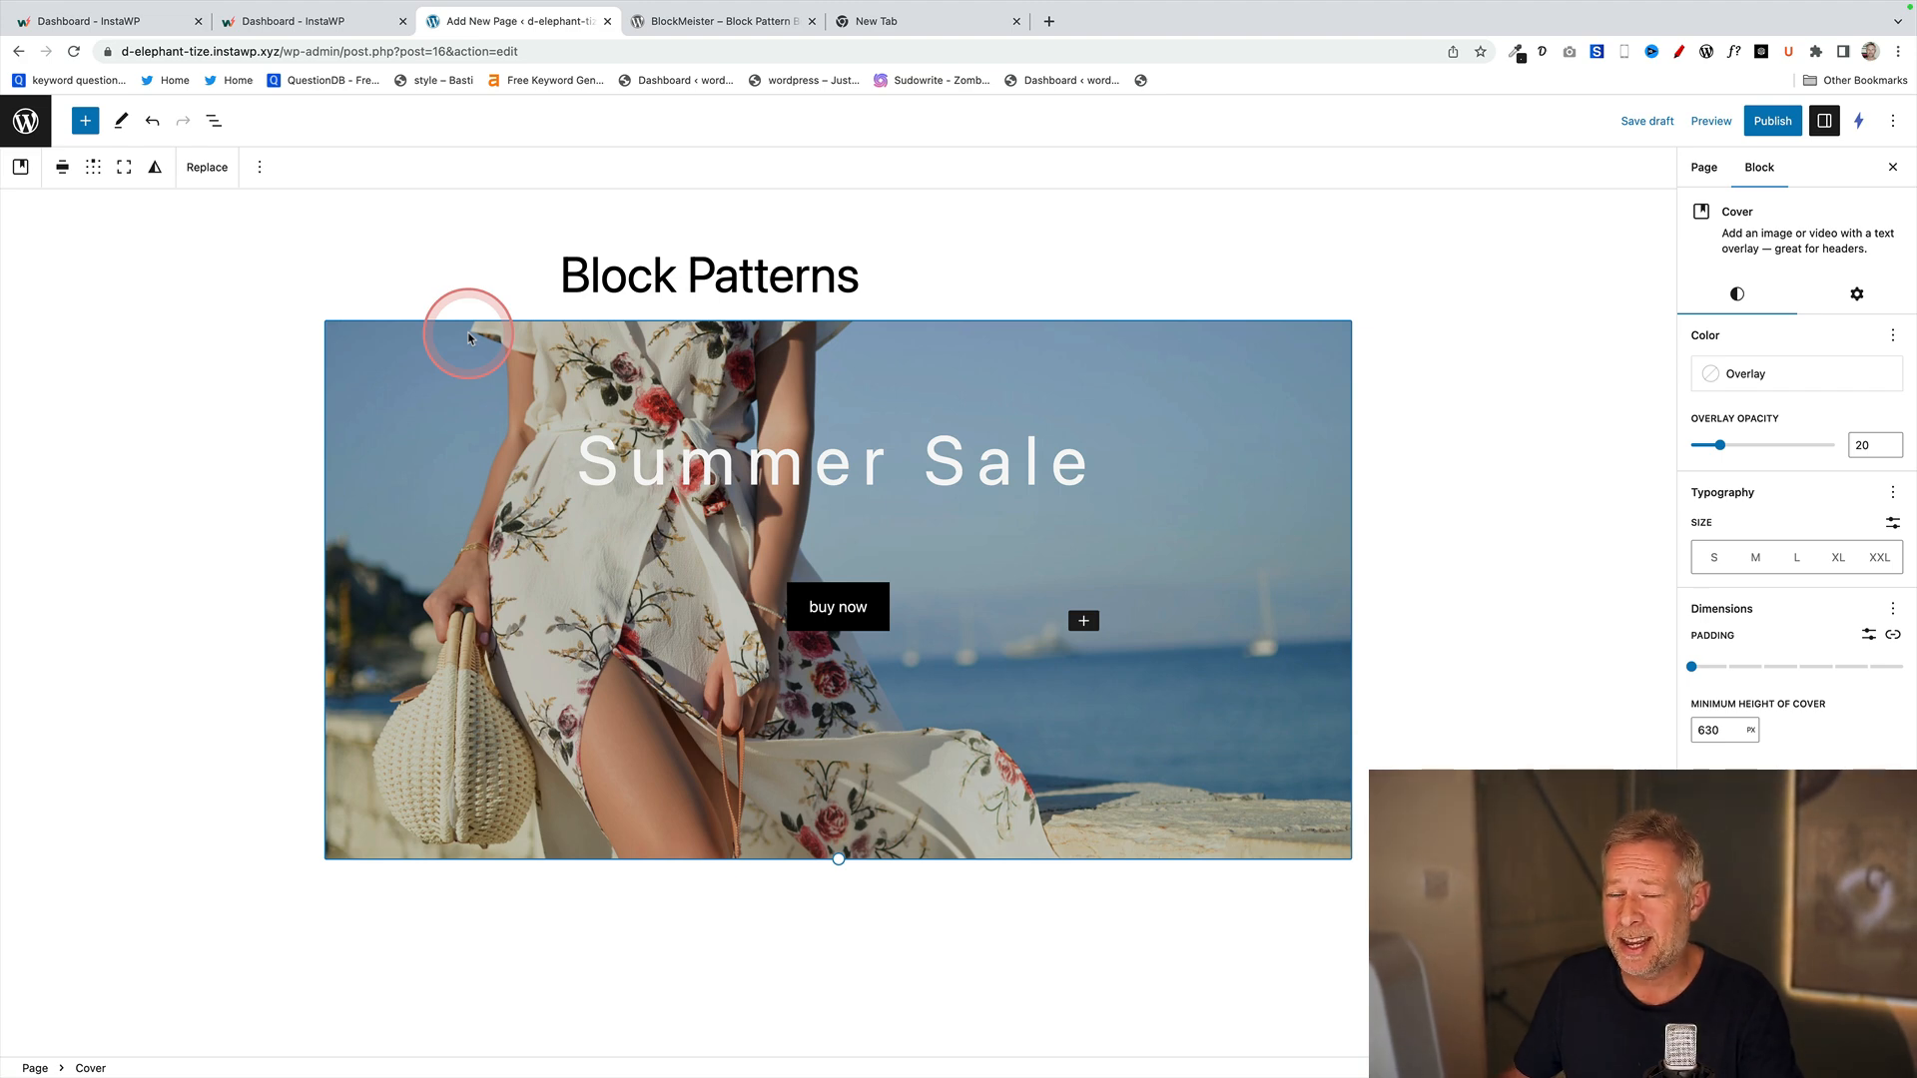
pyautogui.moveTo(269, 196)
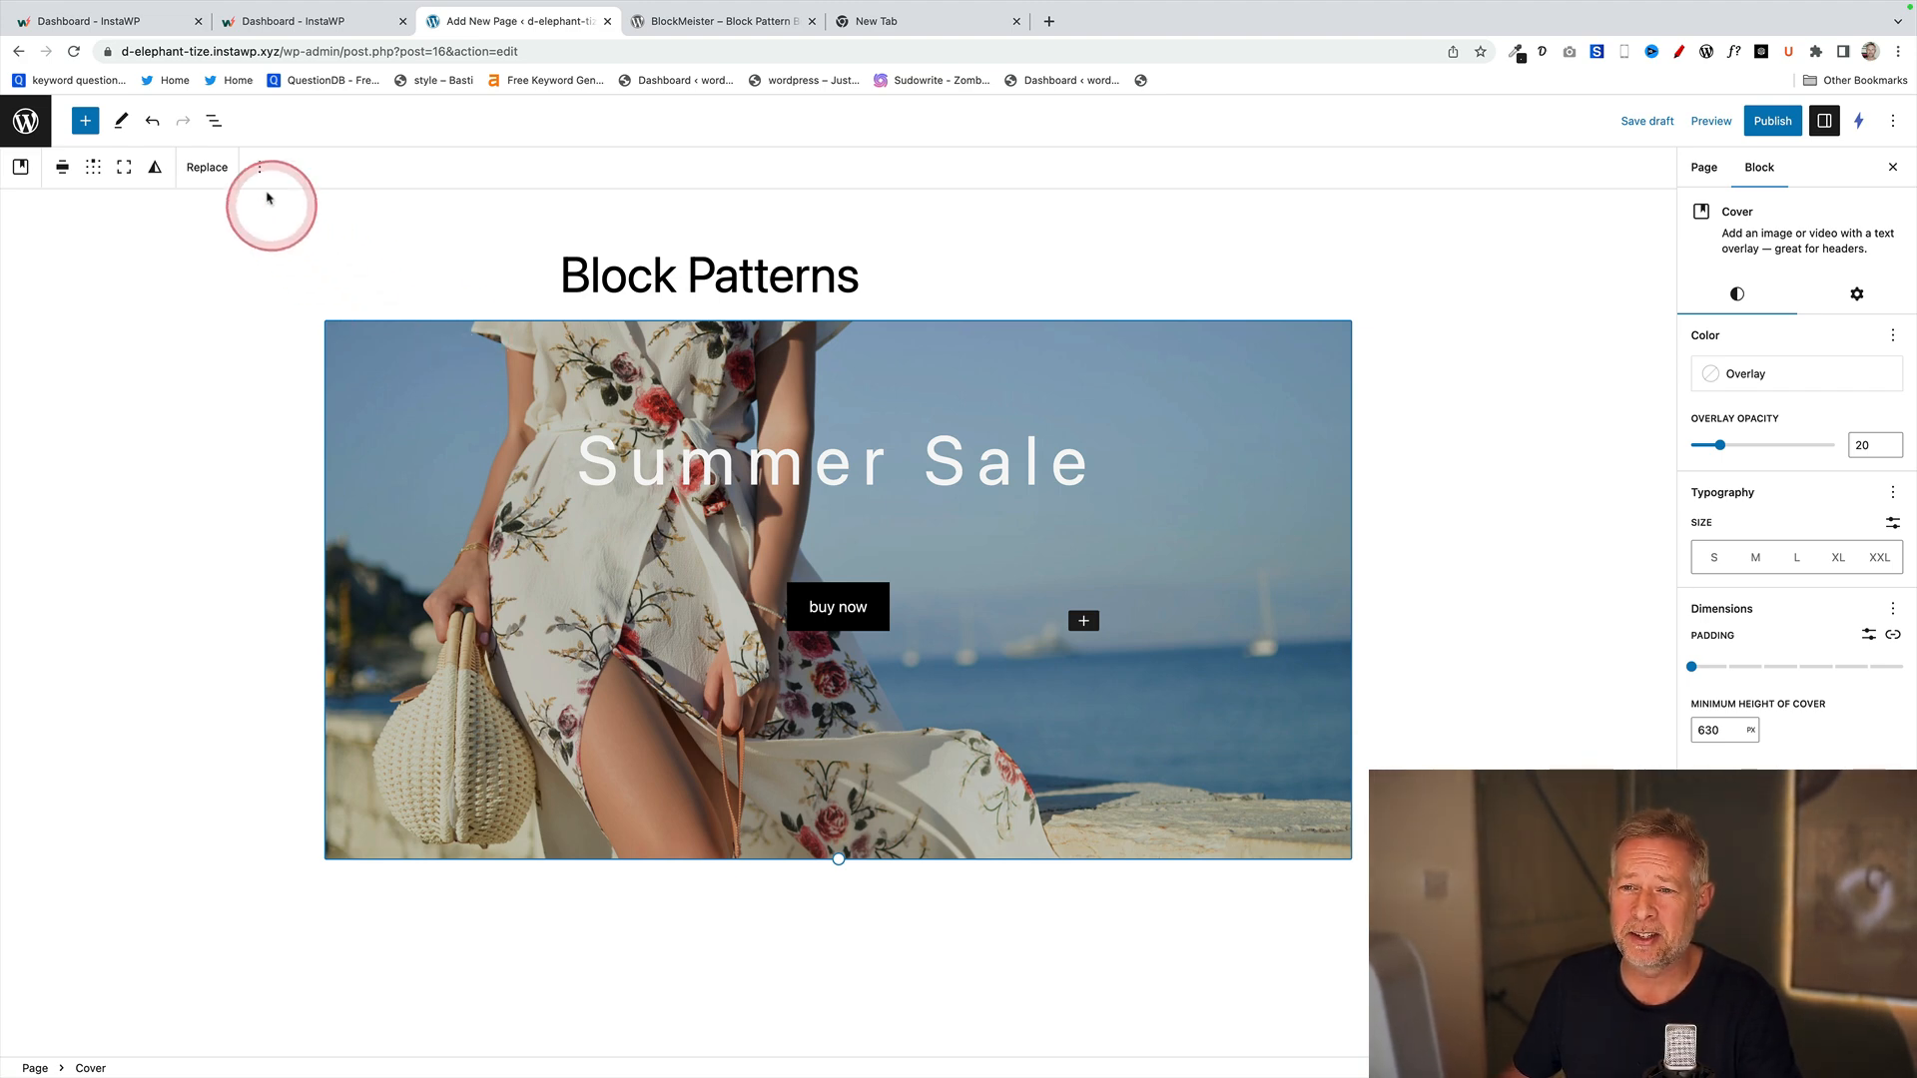
# - Save the Summer Sale cover as a new block pattern named 'Summer sale'
pyautogui.click(259, 167)
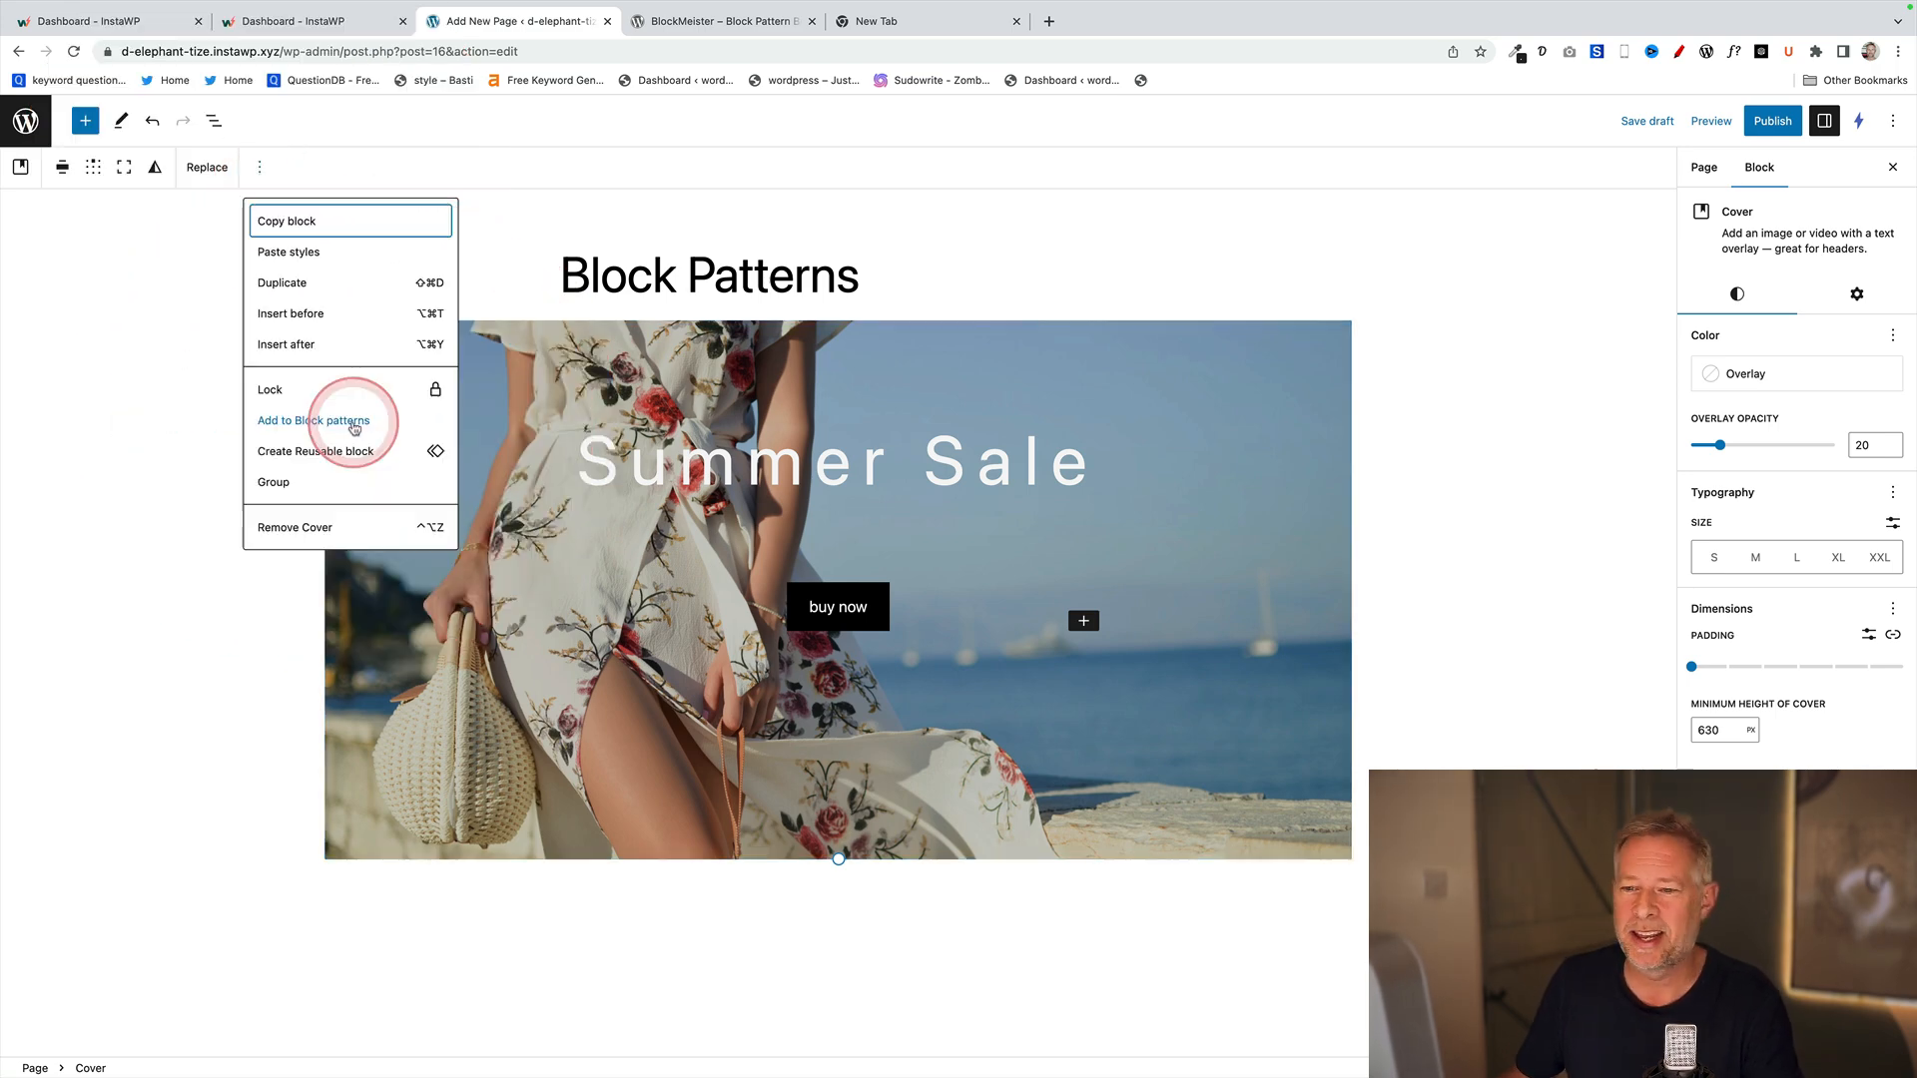
pyautogui.click(313, 419)
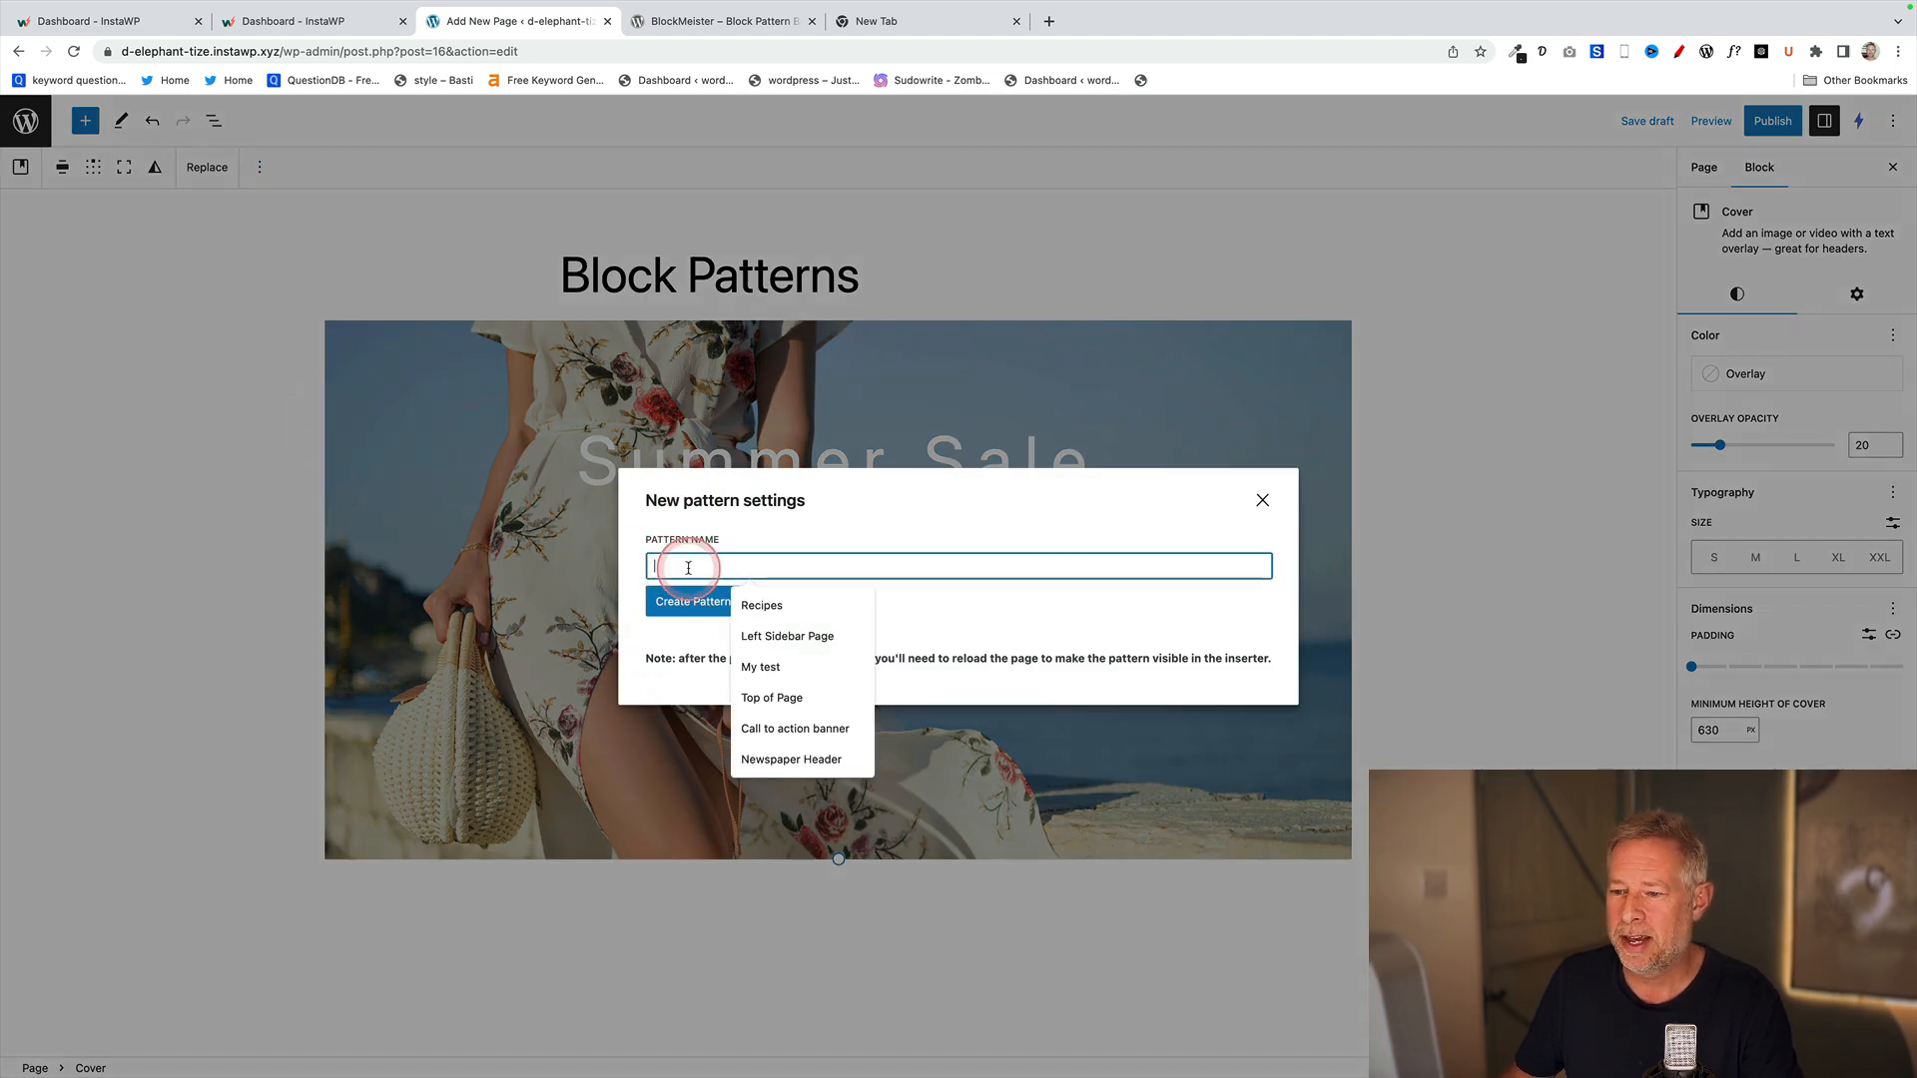
pyautogui.write('Summer sale')
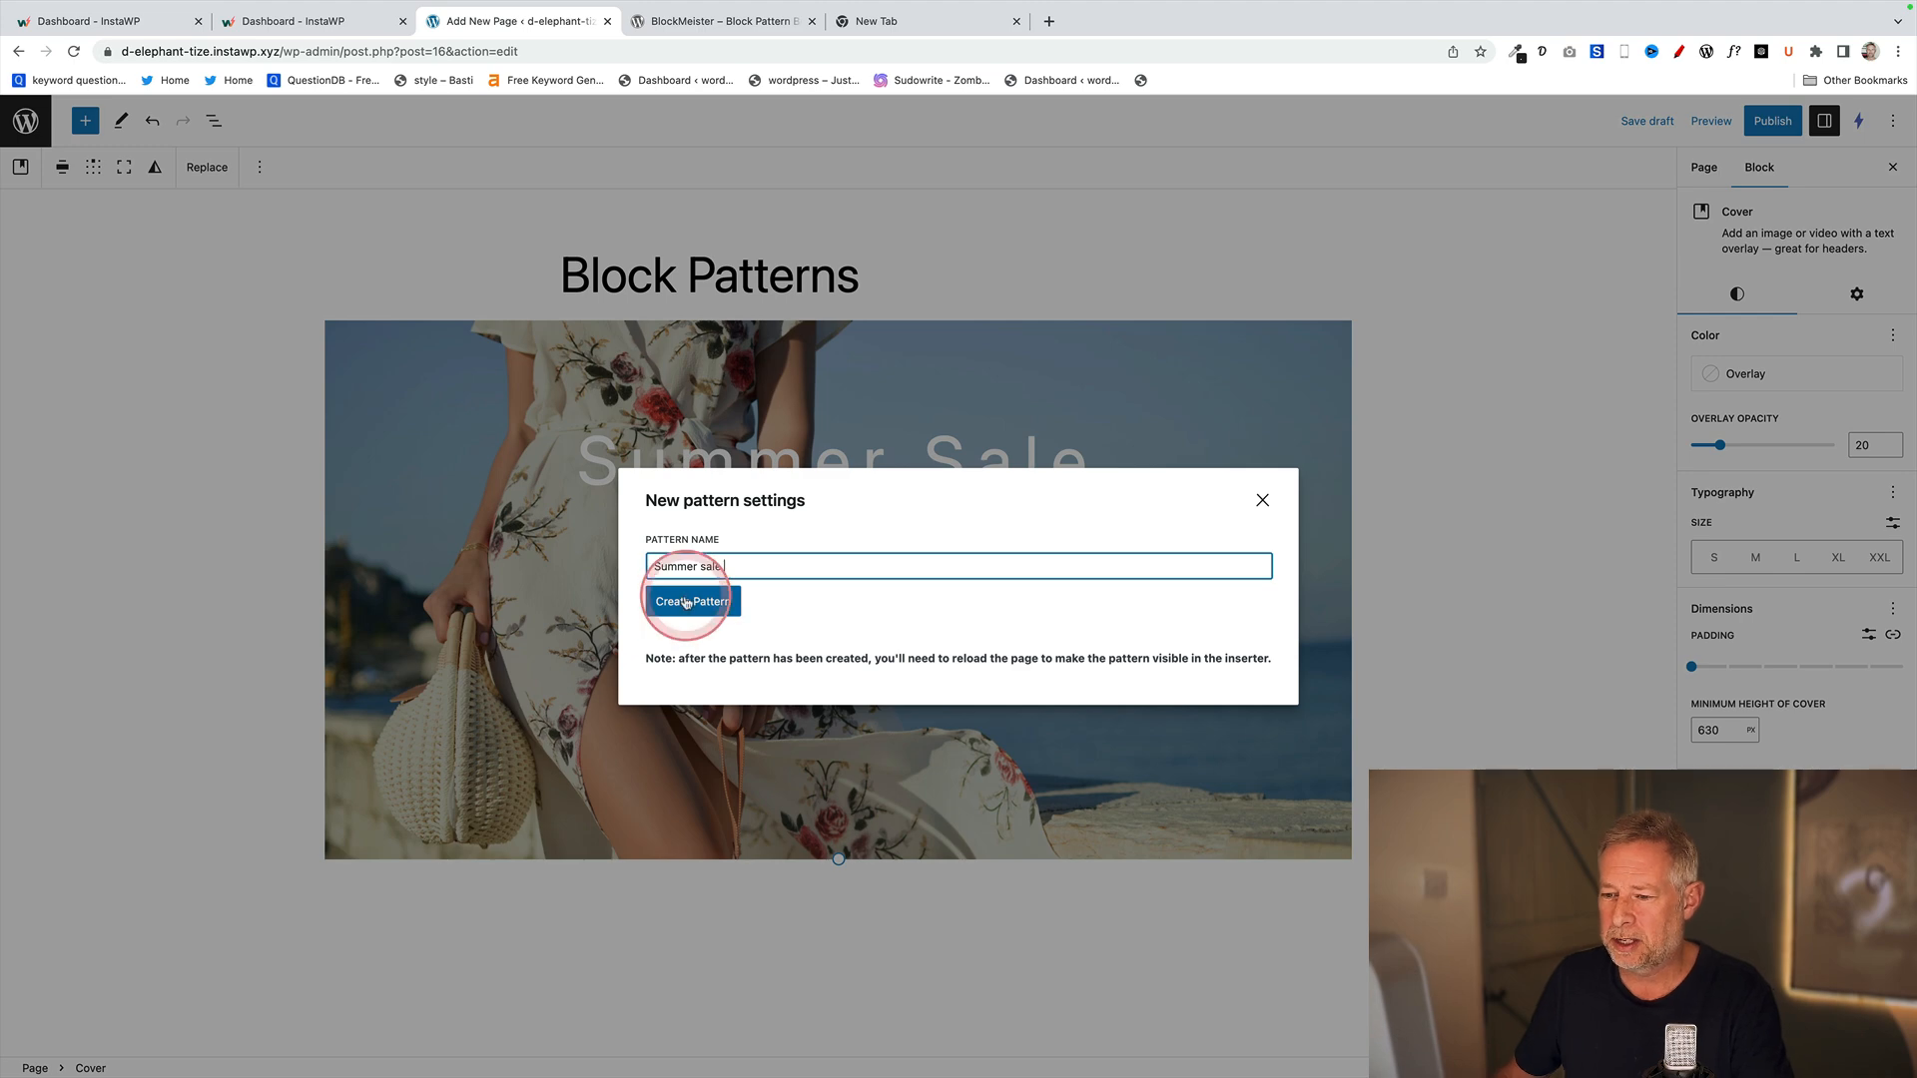
pyautogui.click(689, 603)
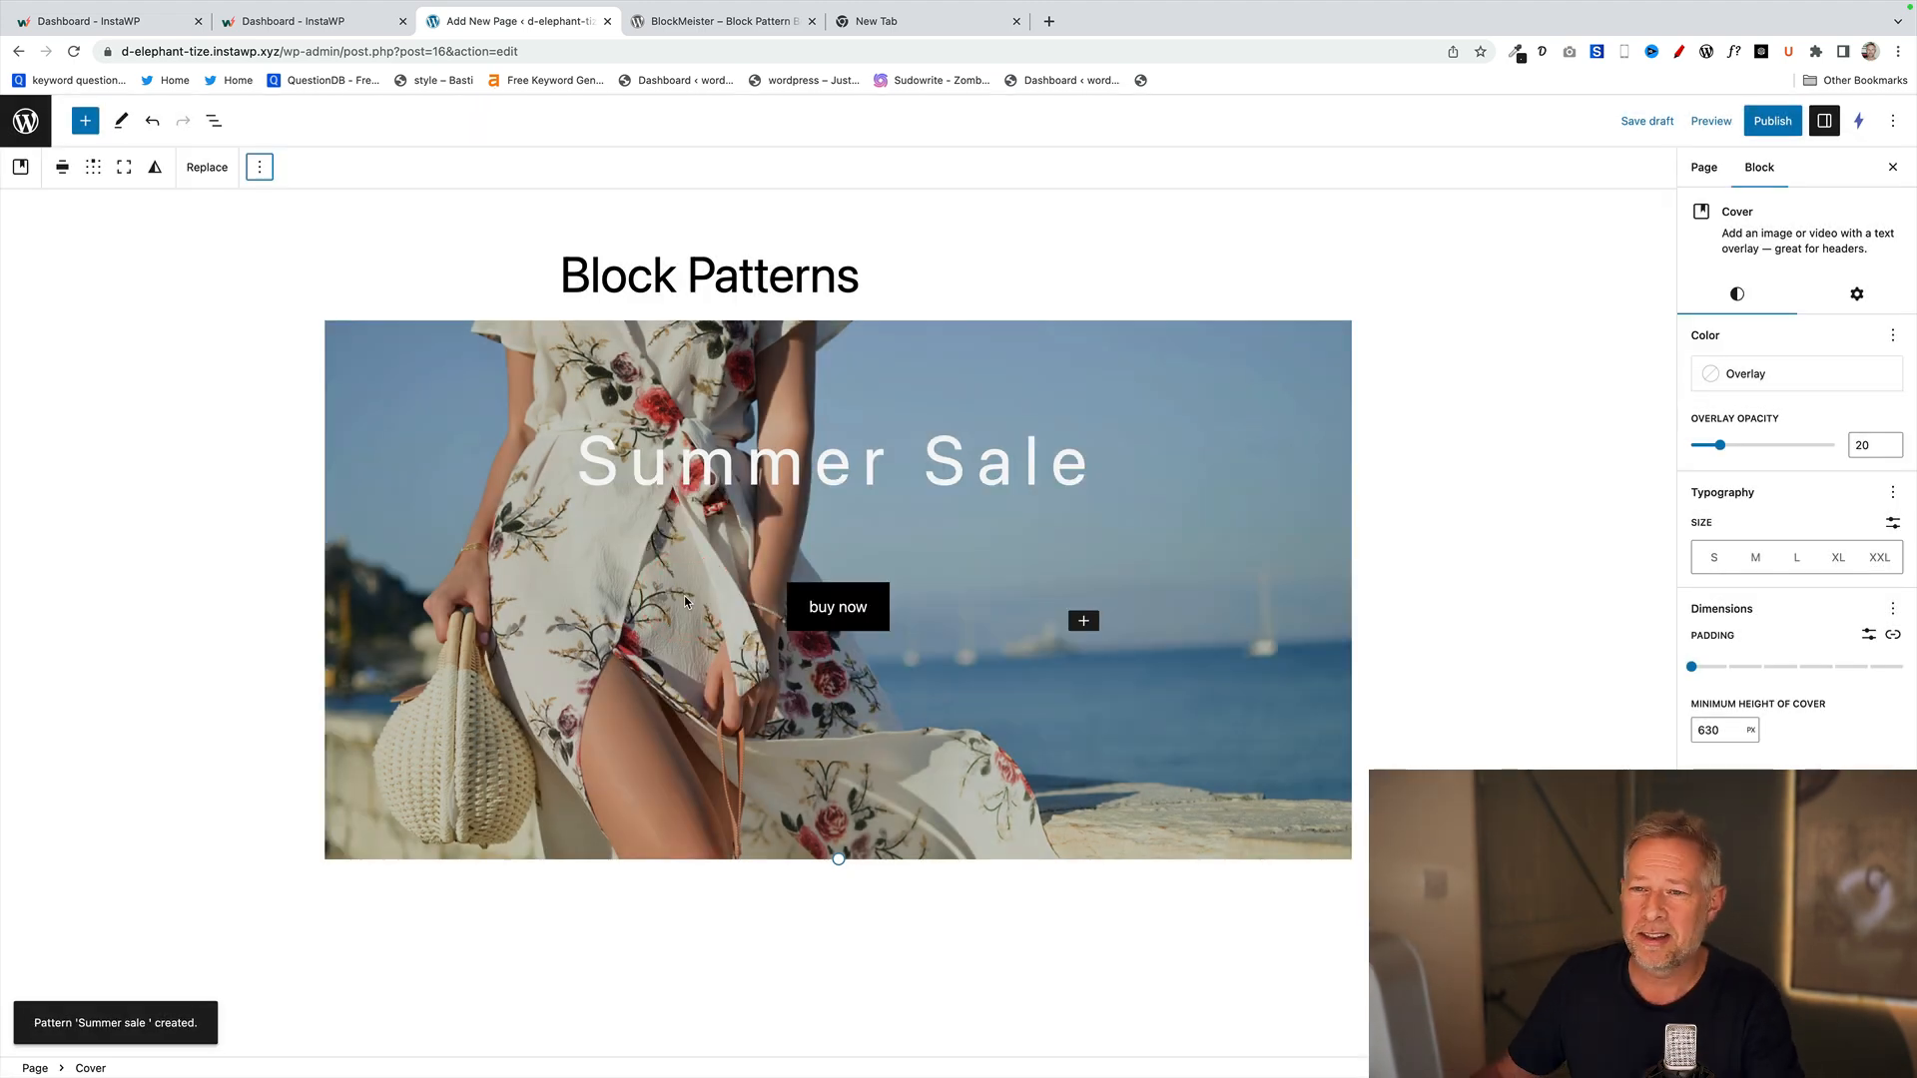
# - Publish the Block Patterns page
pyautogui.click(1772, 120)
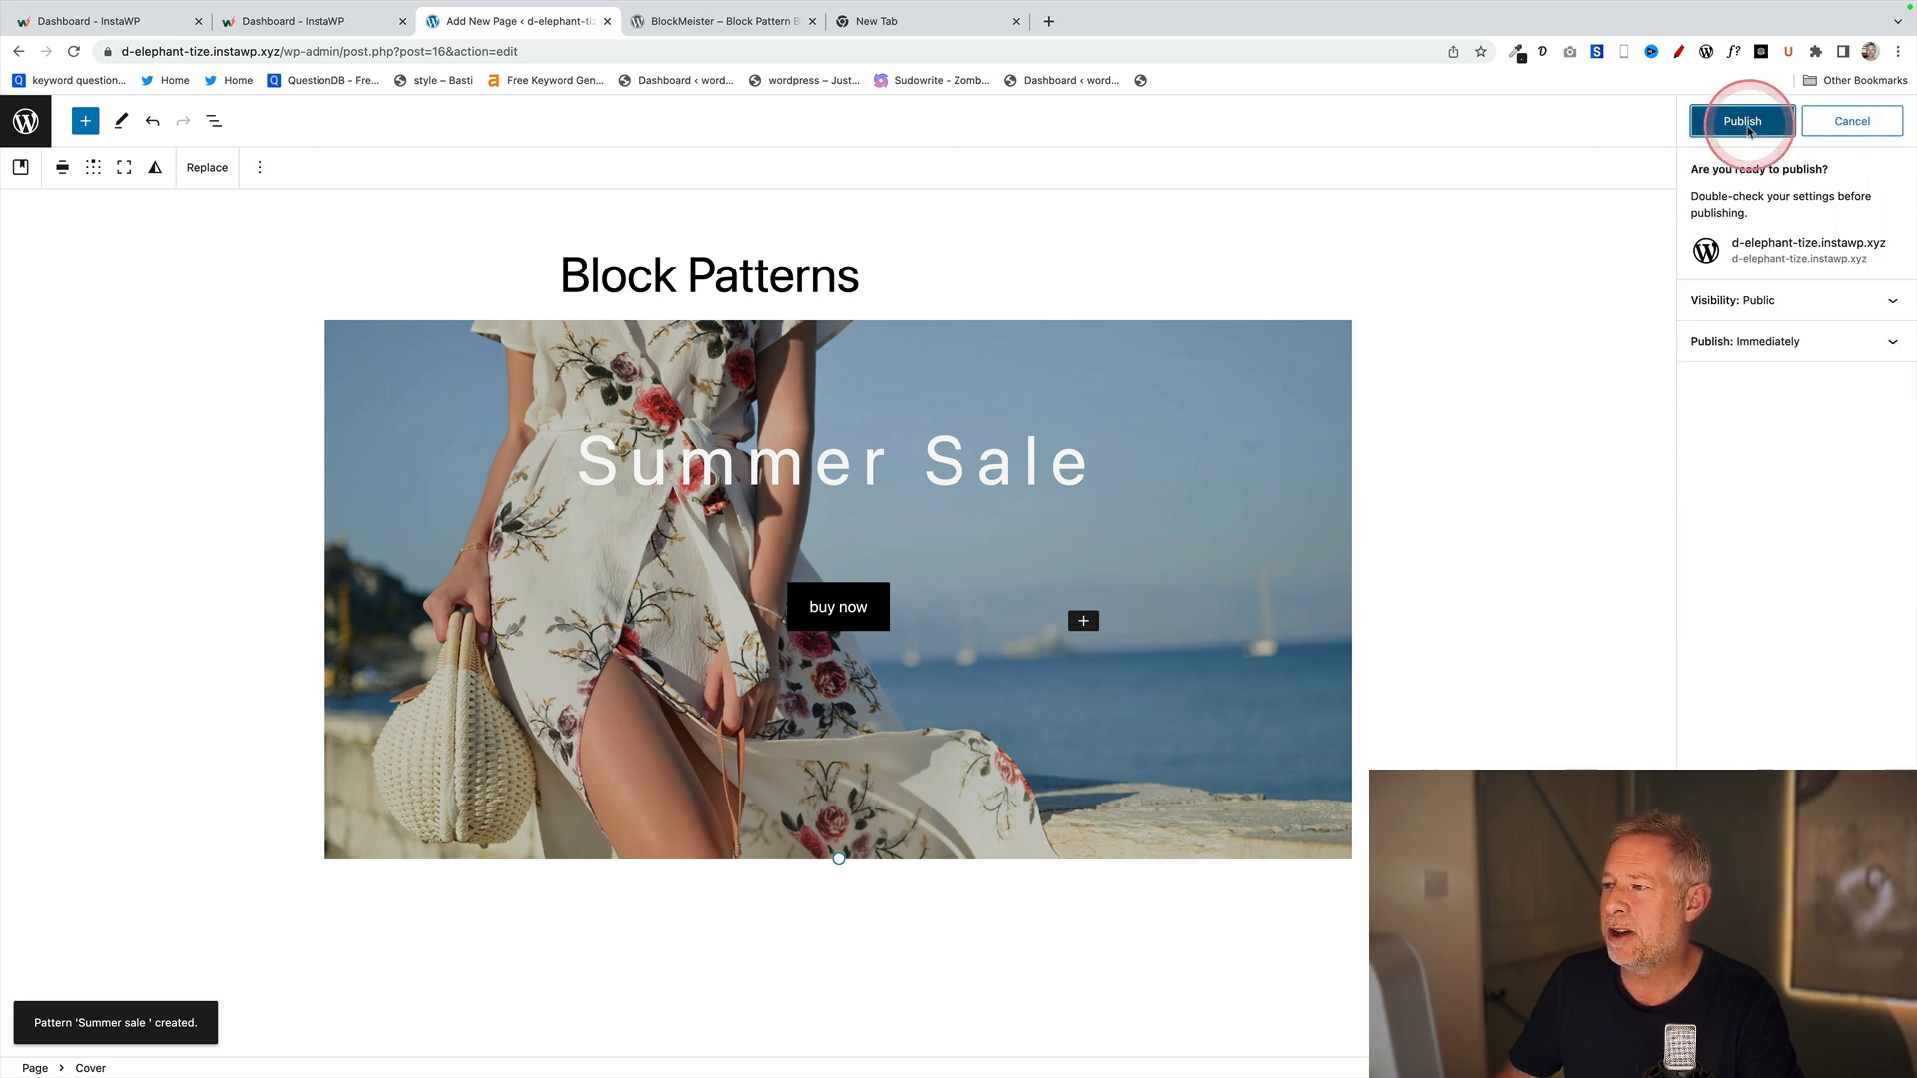
pyautogui.click(1742, 120)
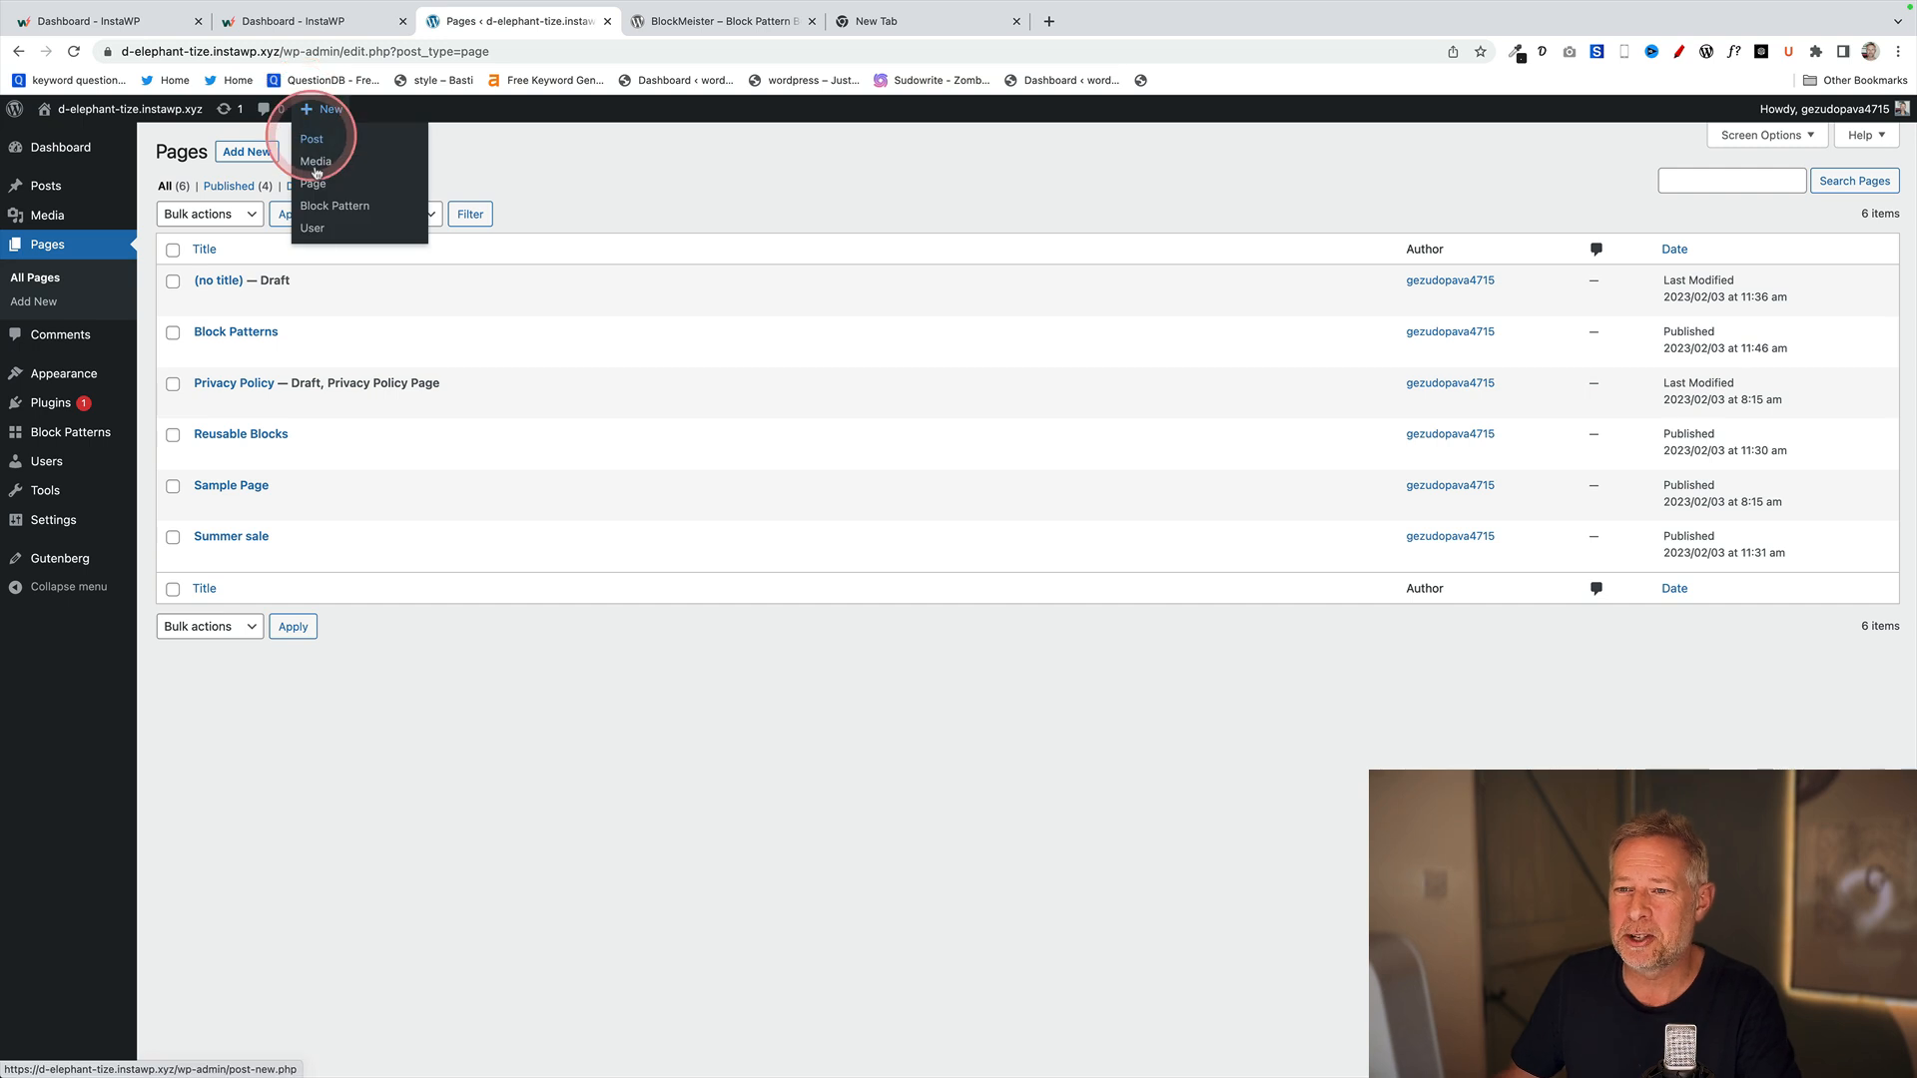
# - Start a new page and check the Summer sale pattern appears under the site's pattern category
pyautogui.click(314, 184)
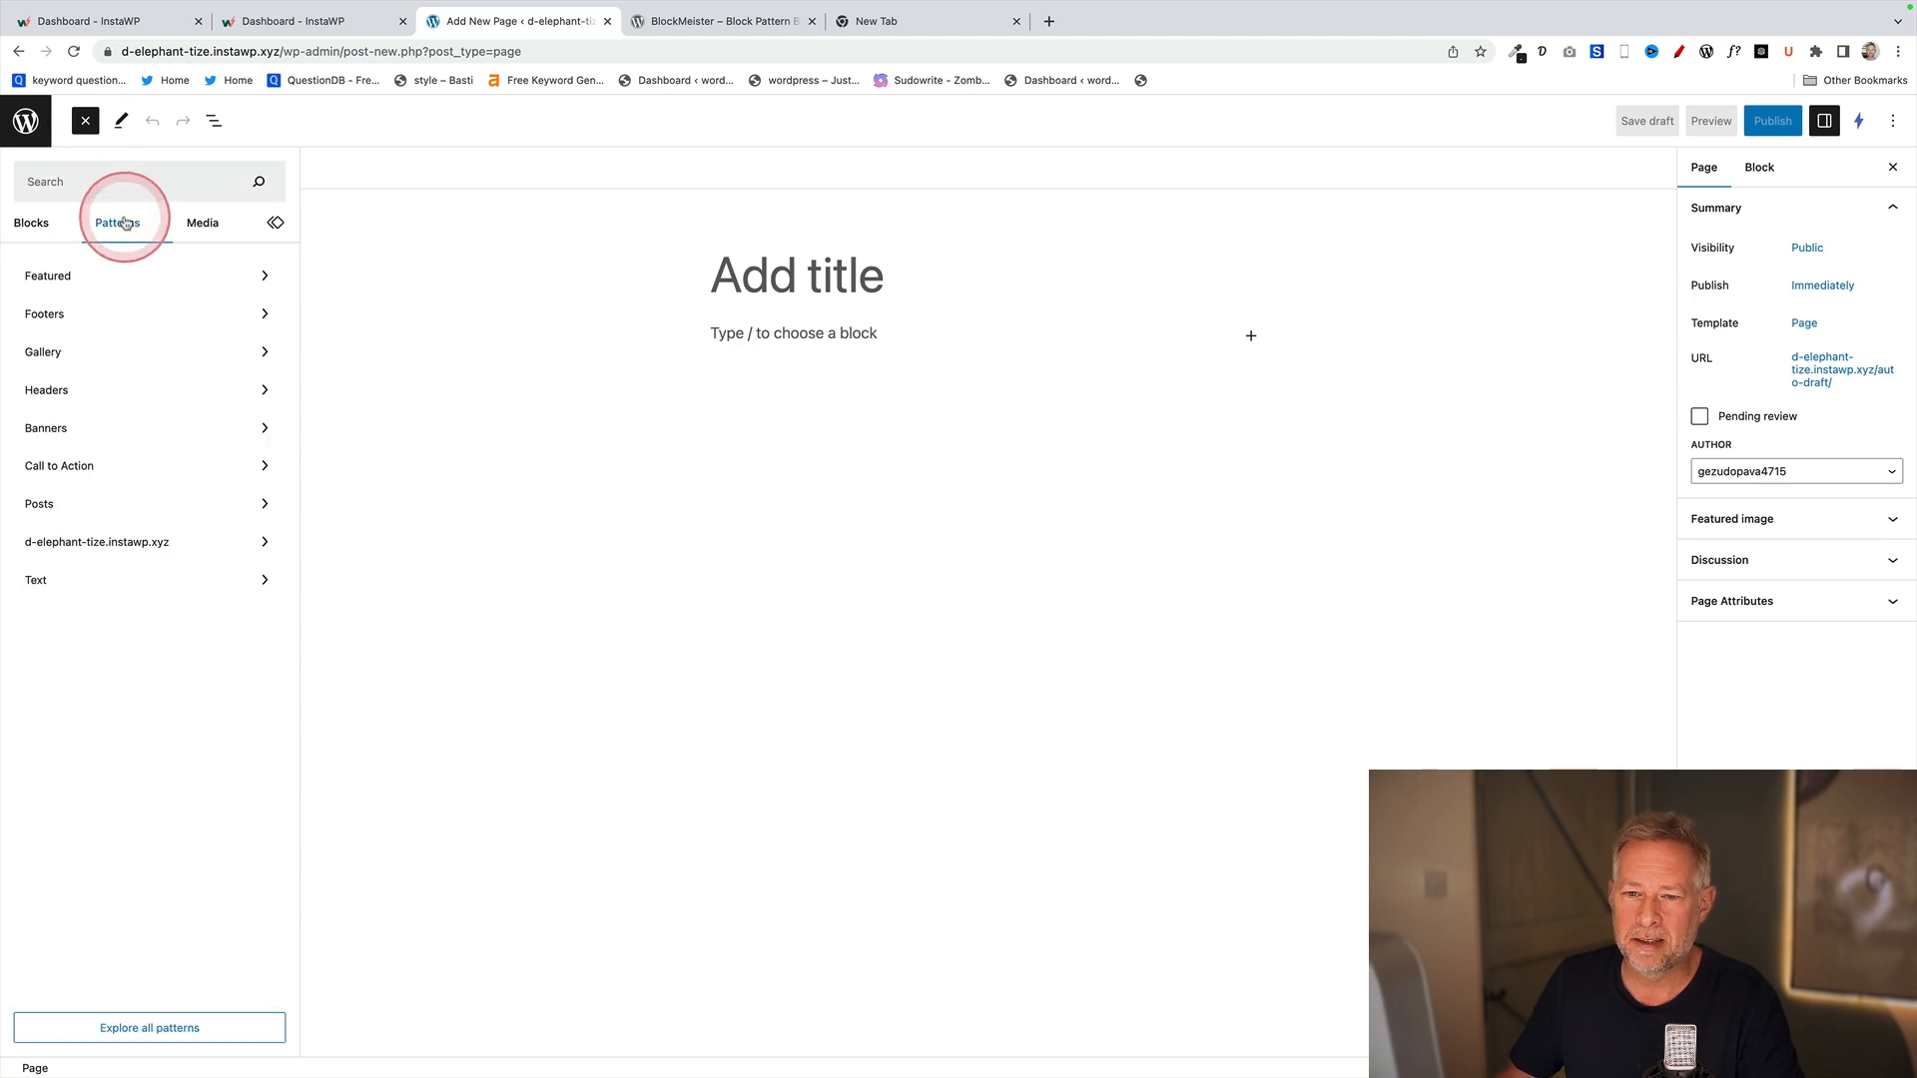
pyautogui.click(96, 543)
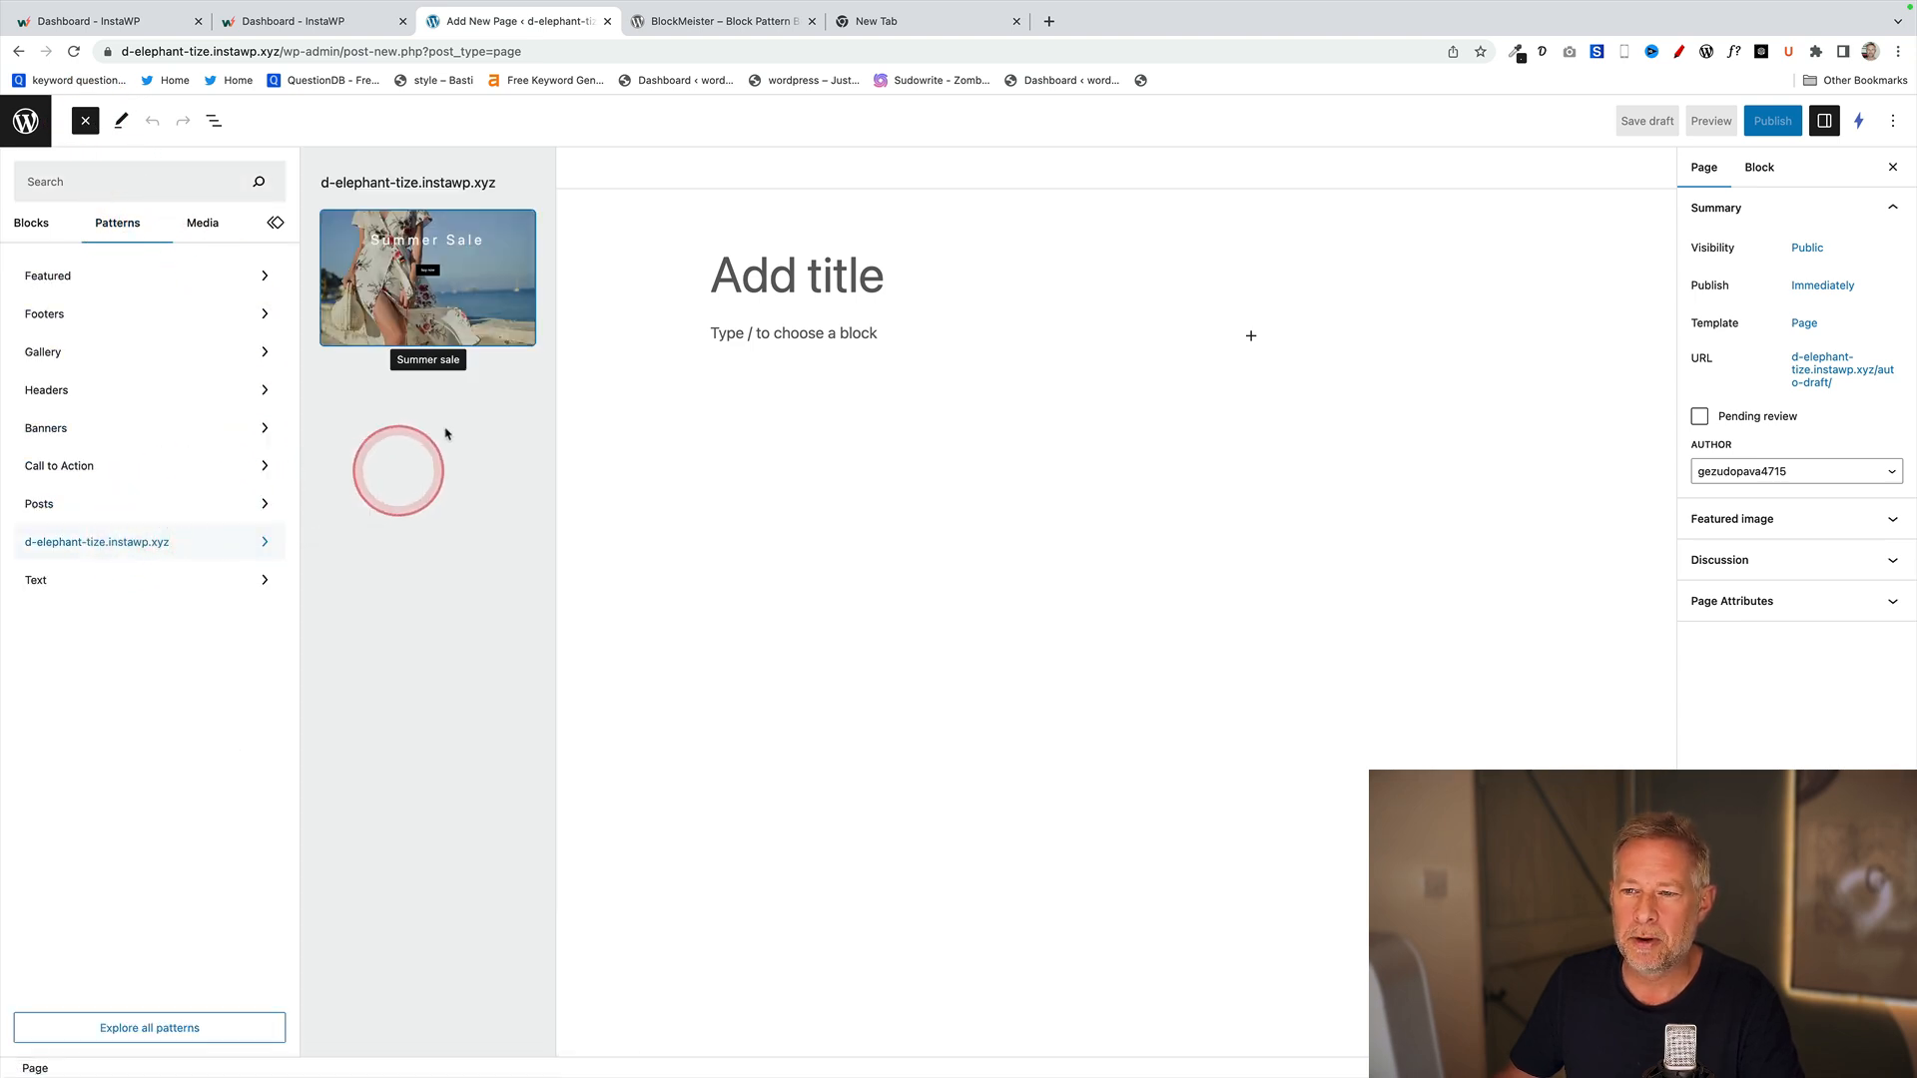
pyautogui.click(427, 278)
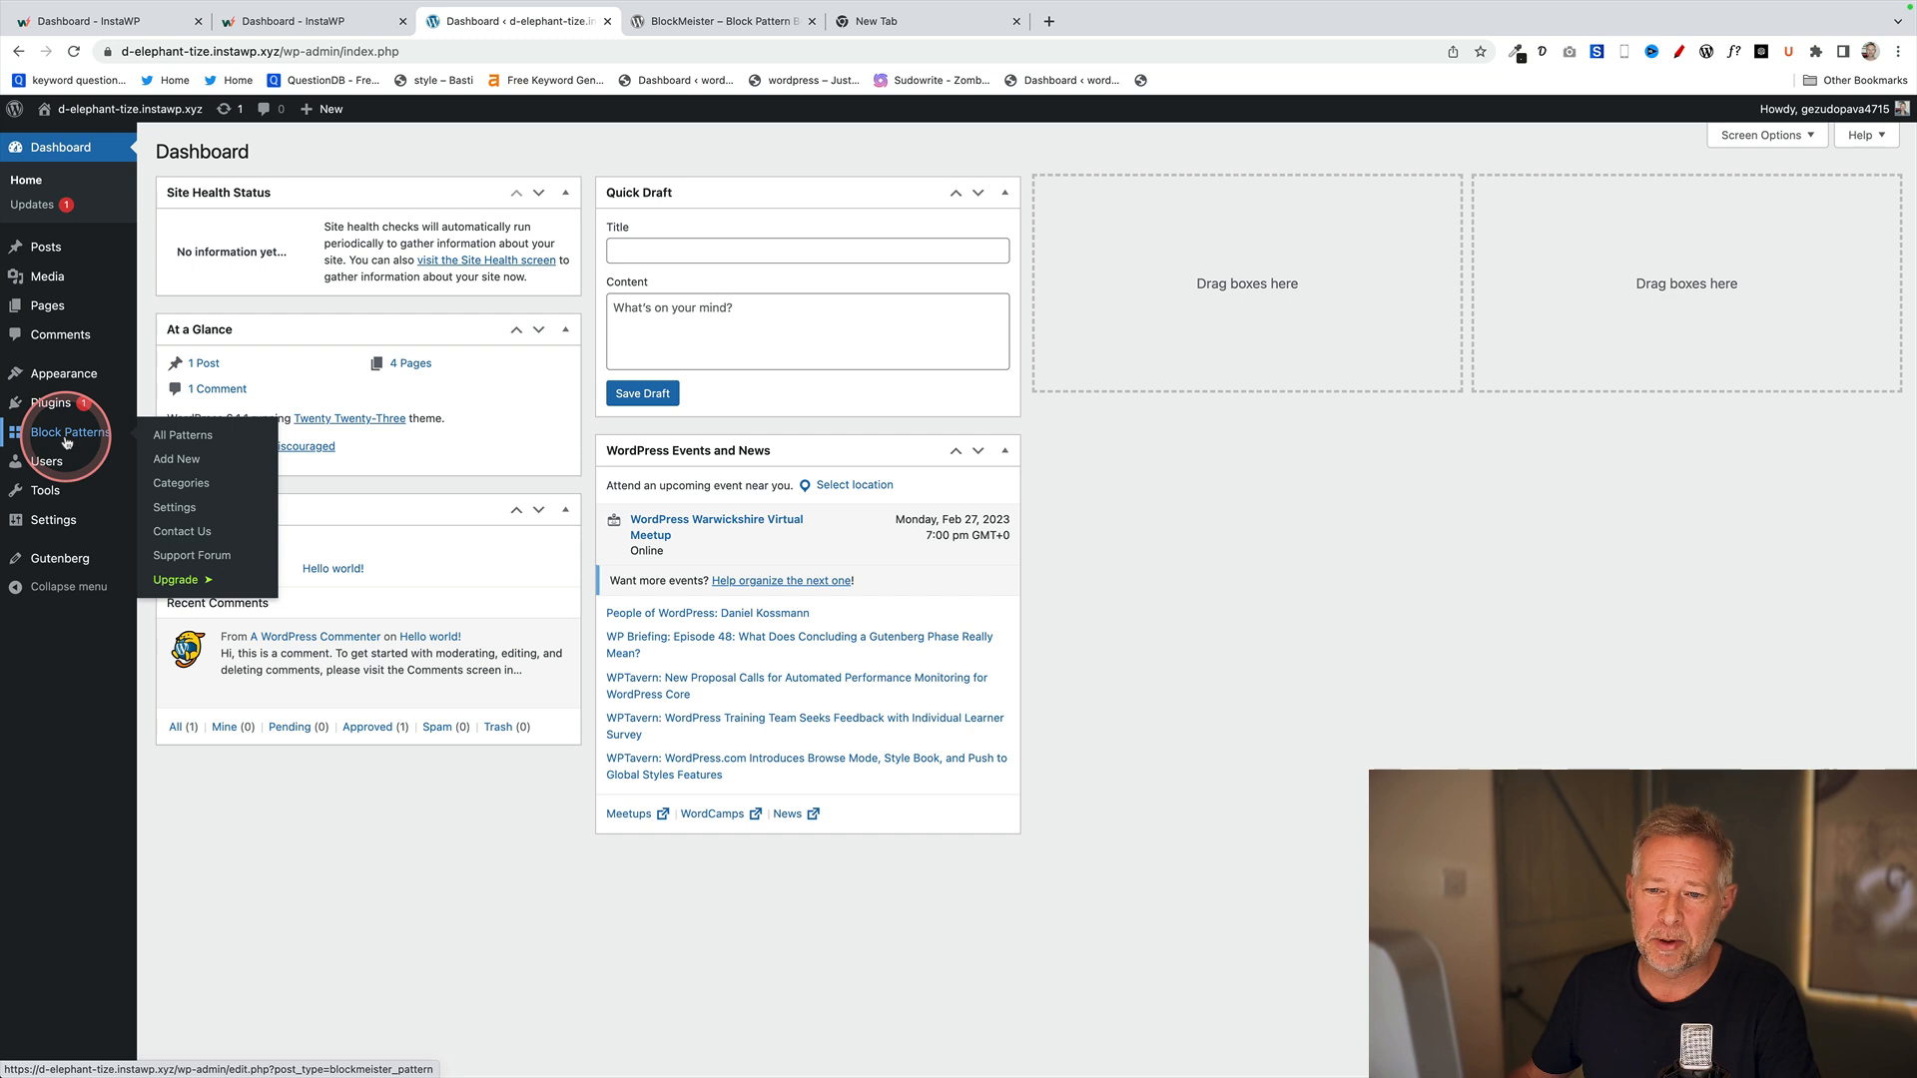
# - Edit the Summer sale pattern from All Patterns and show its Categories options
pyautogui.click(182, 435)
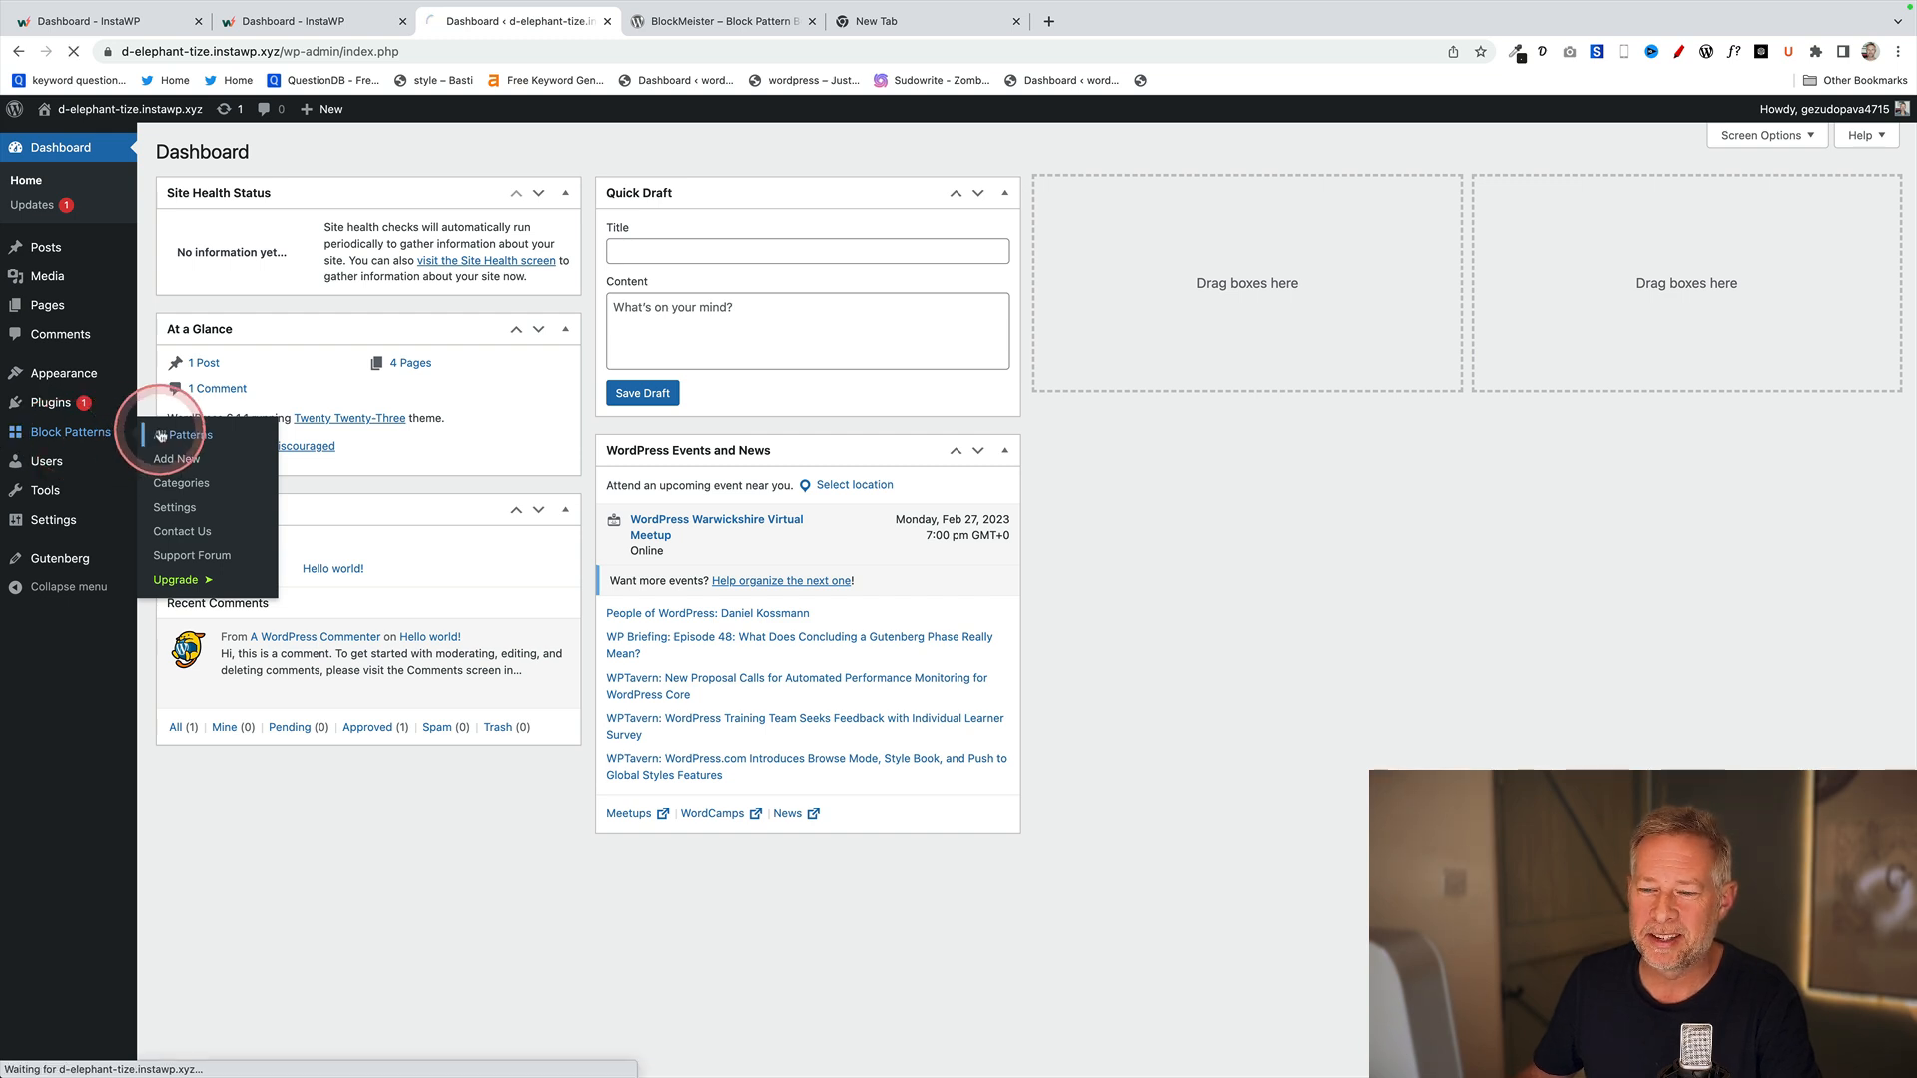
pyautogui.click(187, 435)
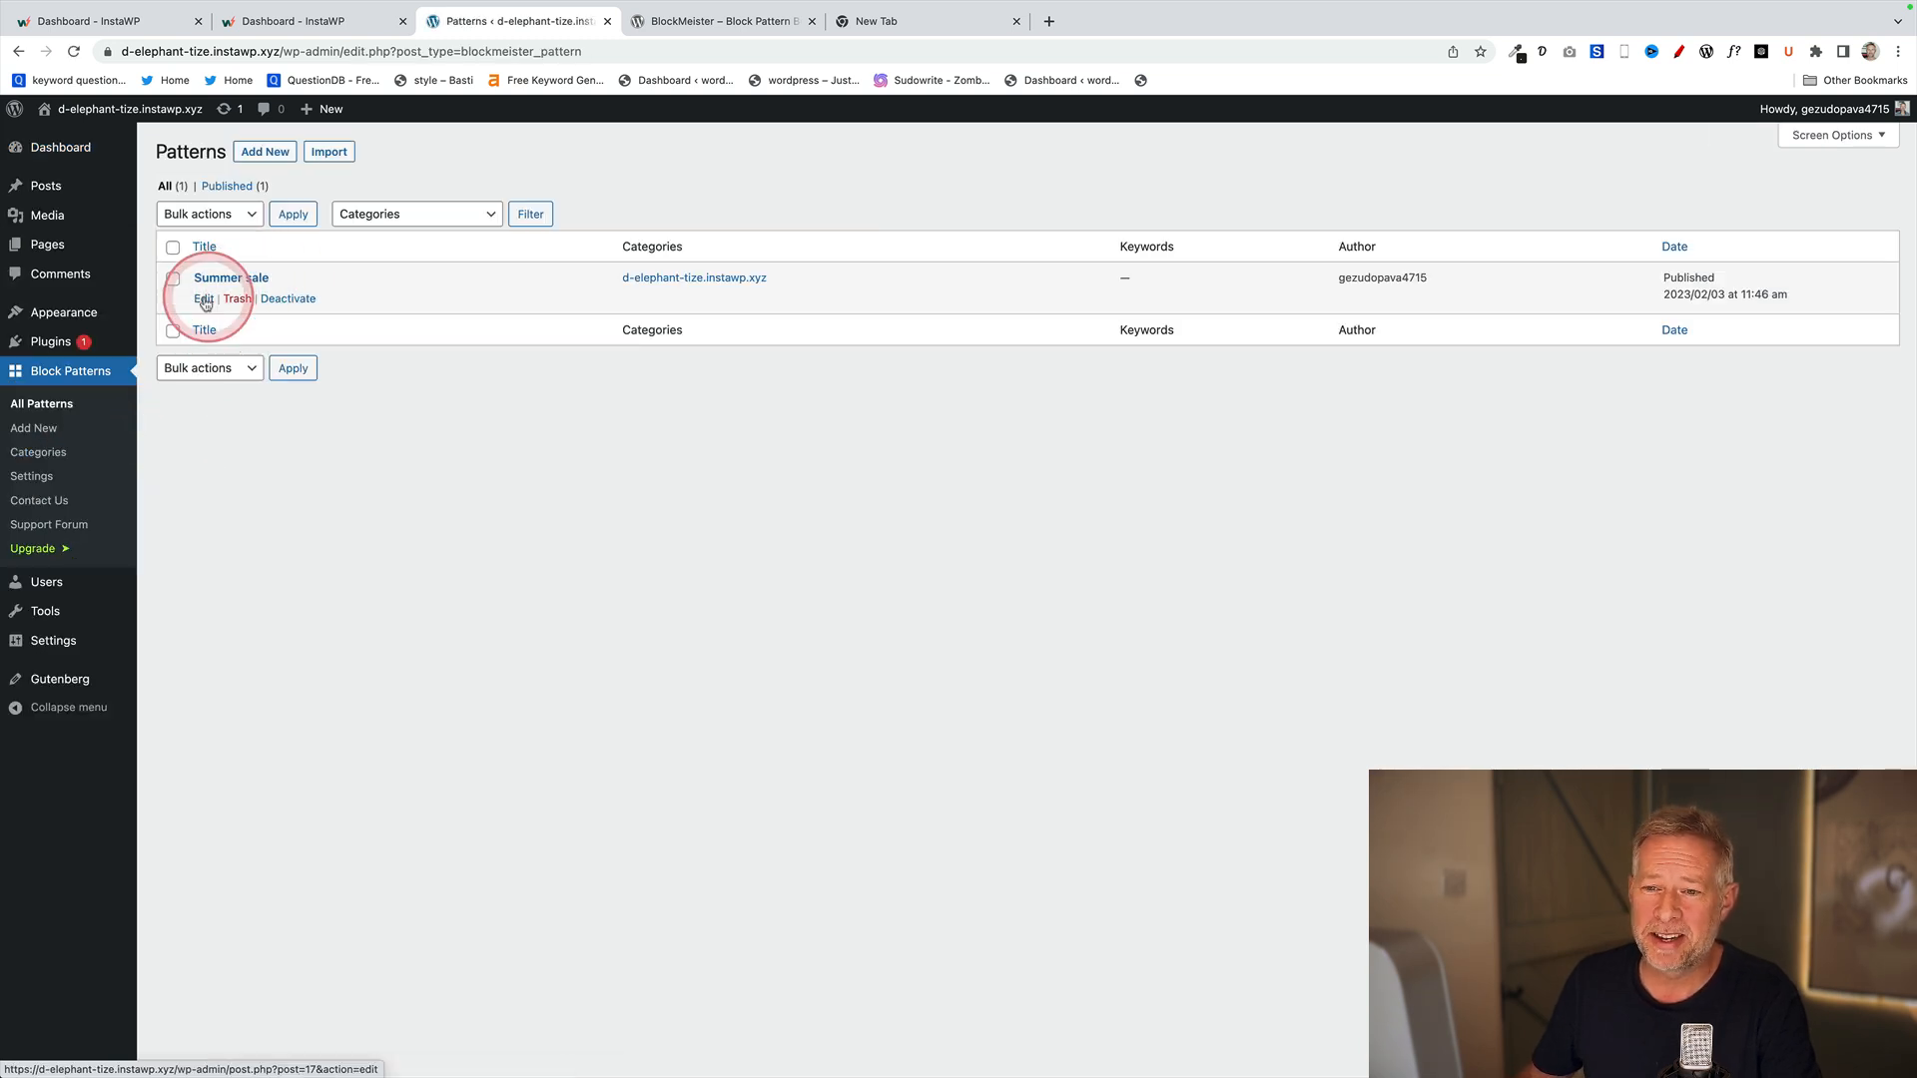
pyautogui.click(204, 299)
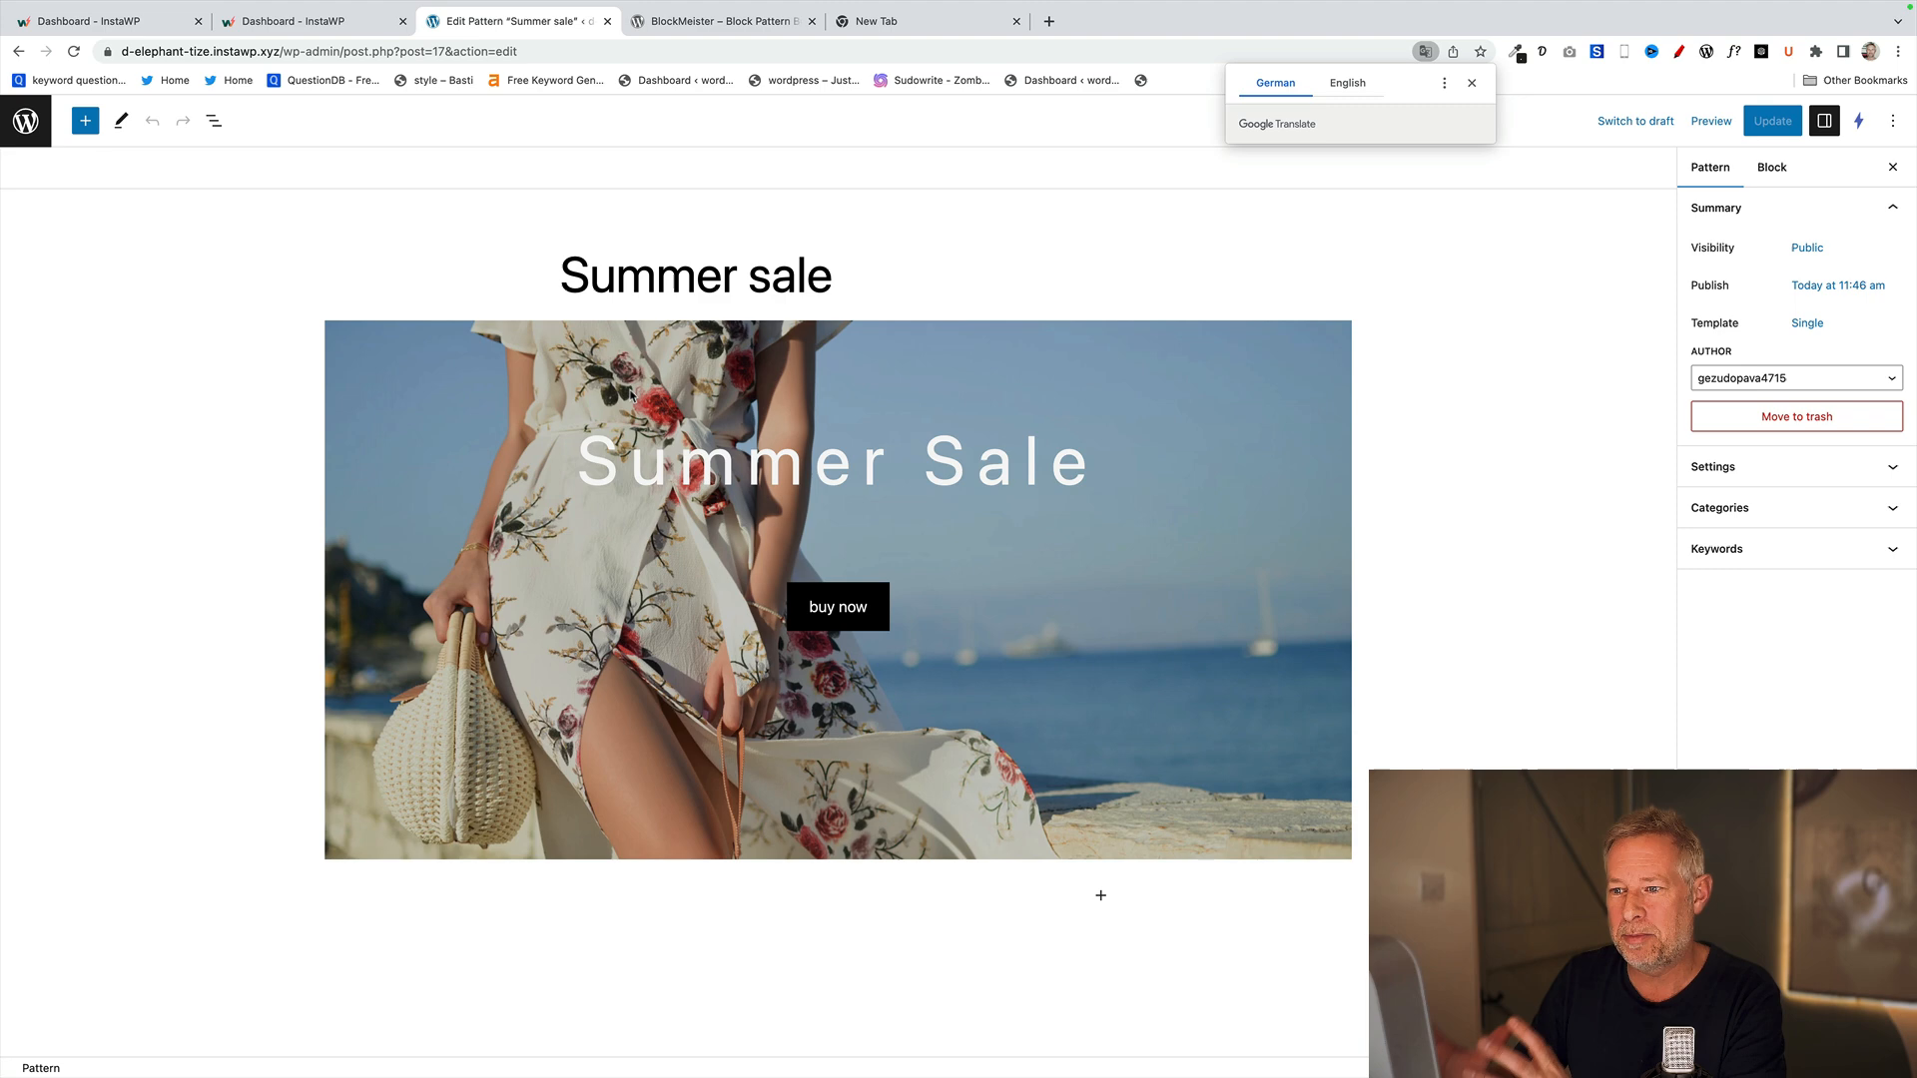
pyautogui.click(707, 355)
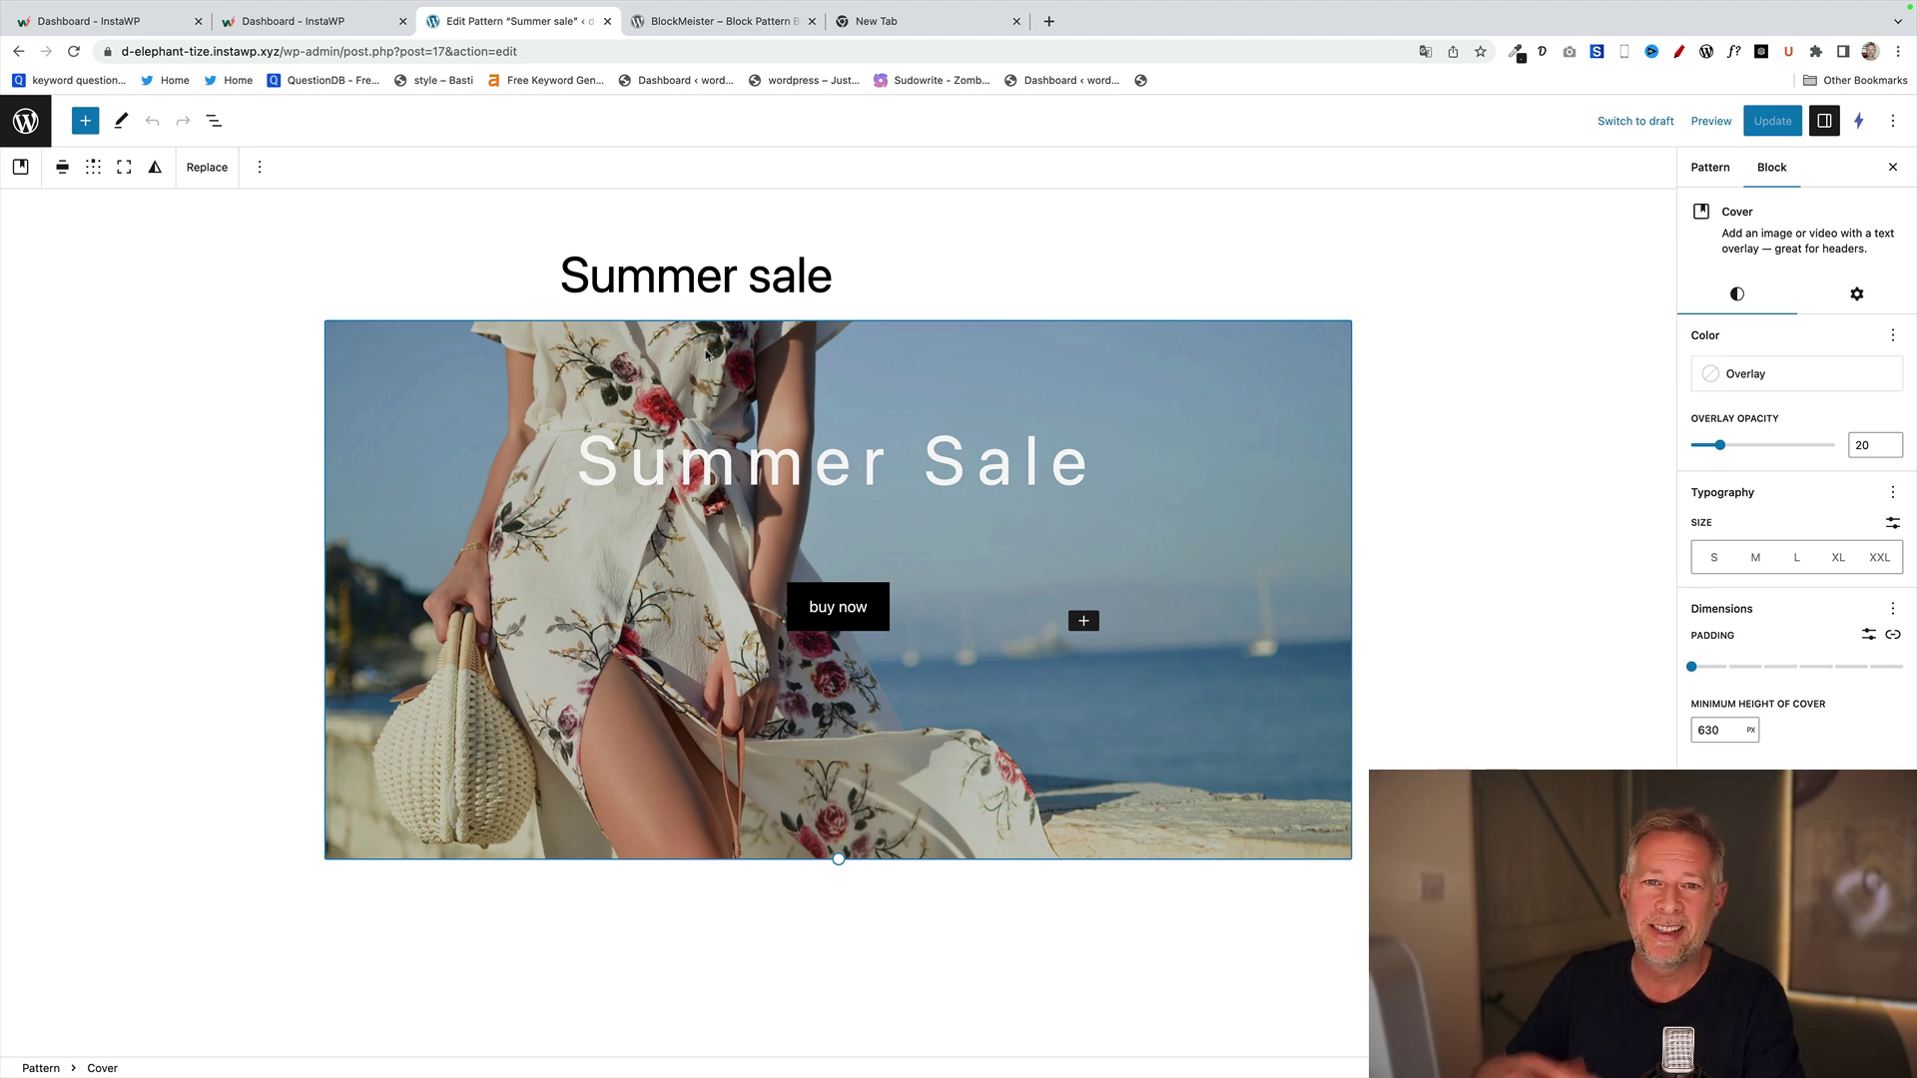
pyautogui.click(1710, 168)
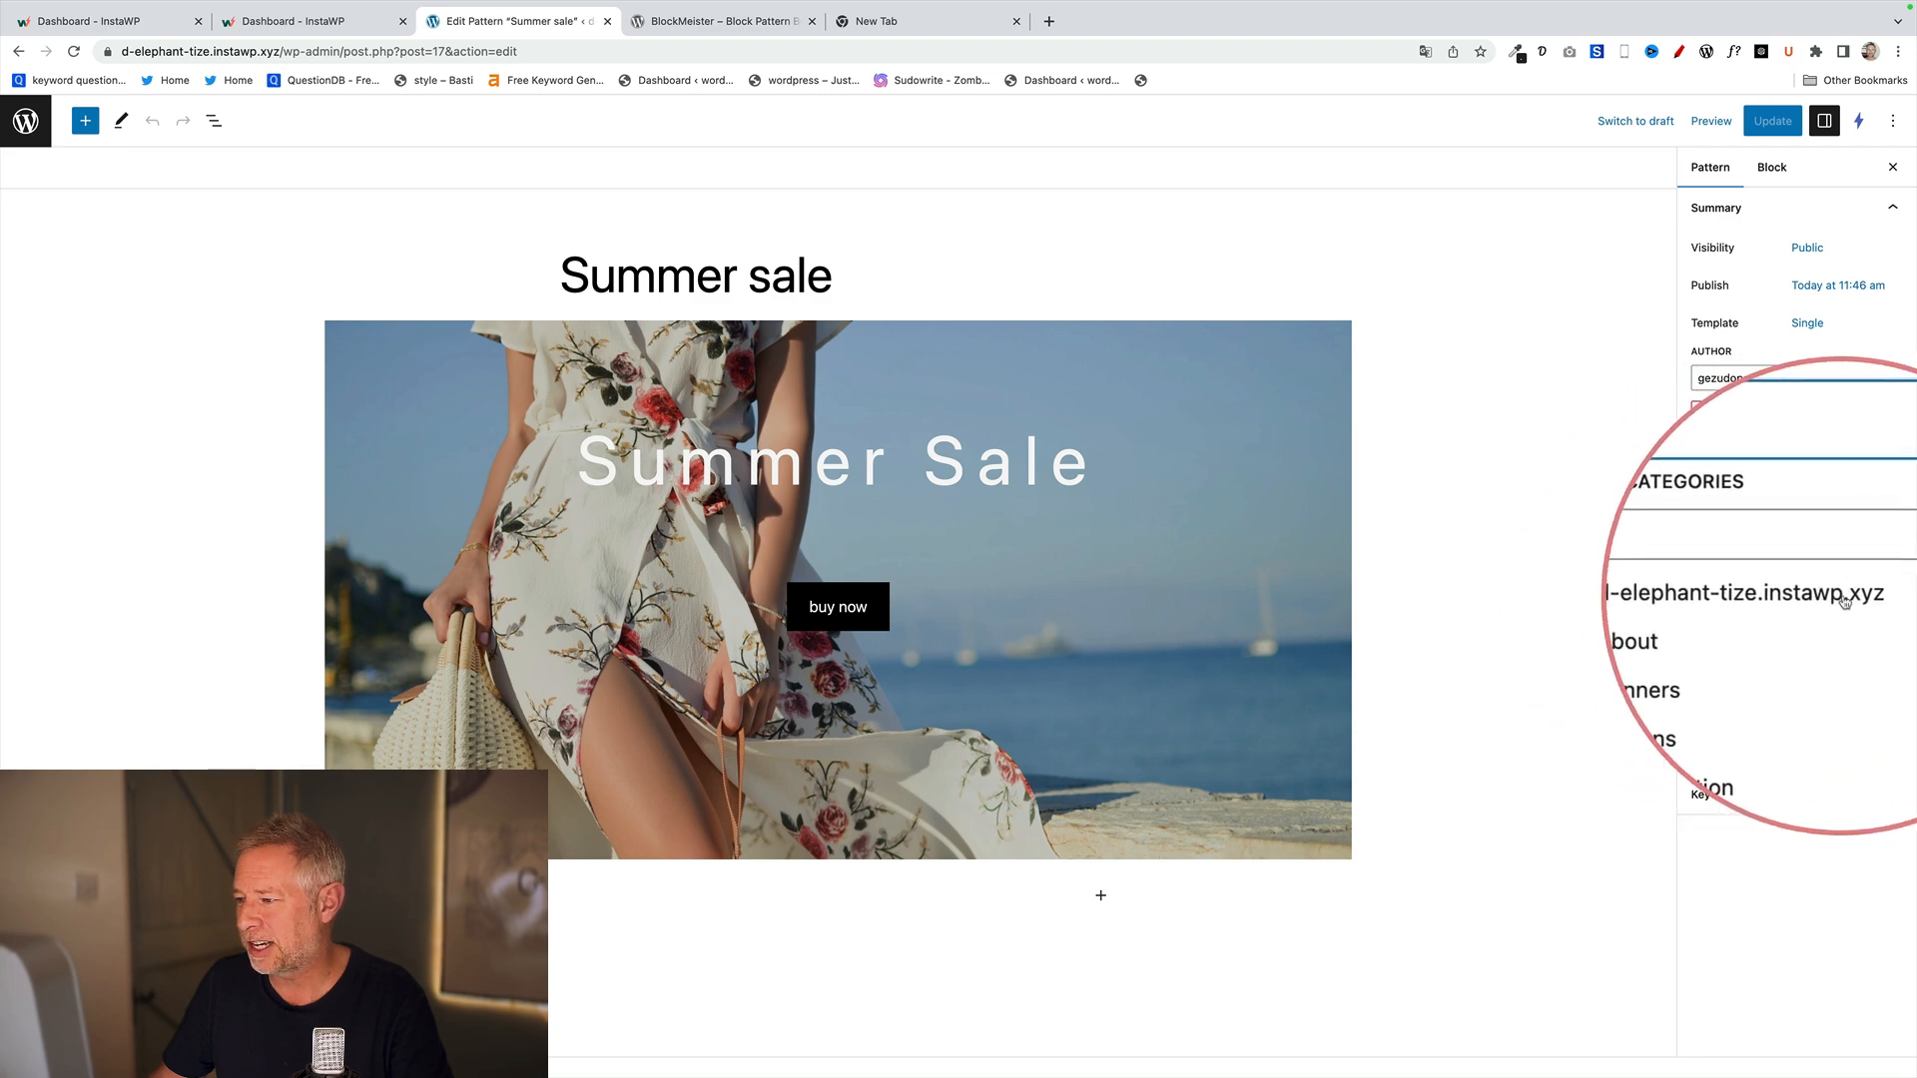
# - Check the pattern's Categories search field, then start a new blank page from Pages > Add New
pyautogui.click(1697, 593)
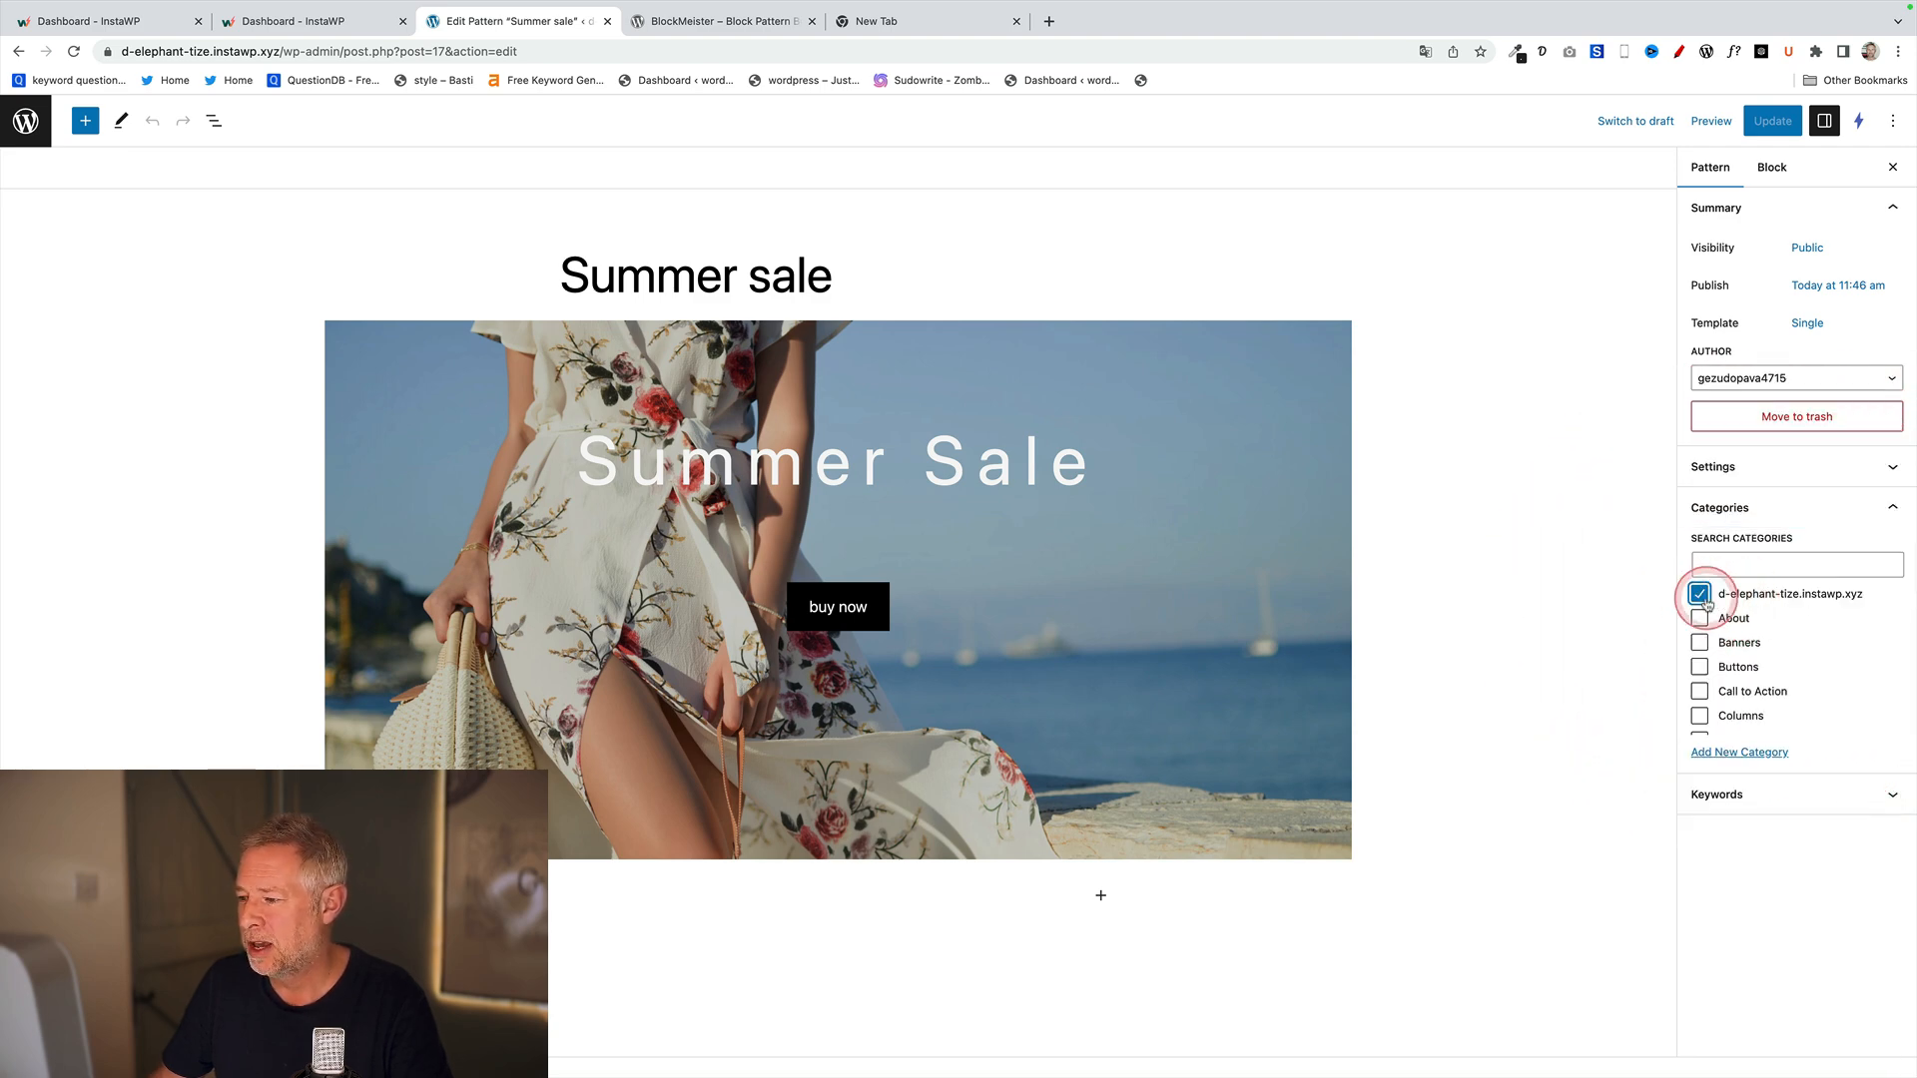
pyautogui.scroll(-3)
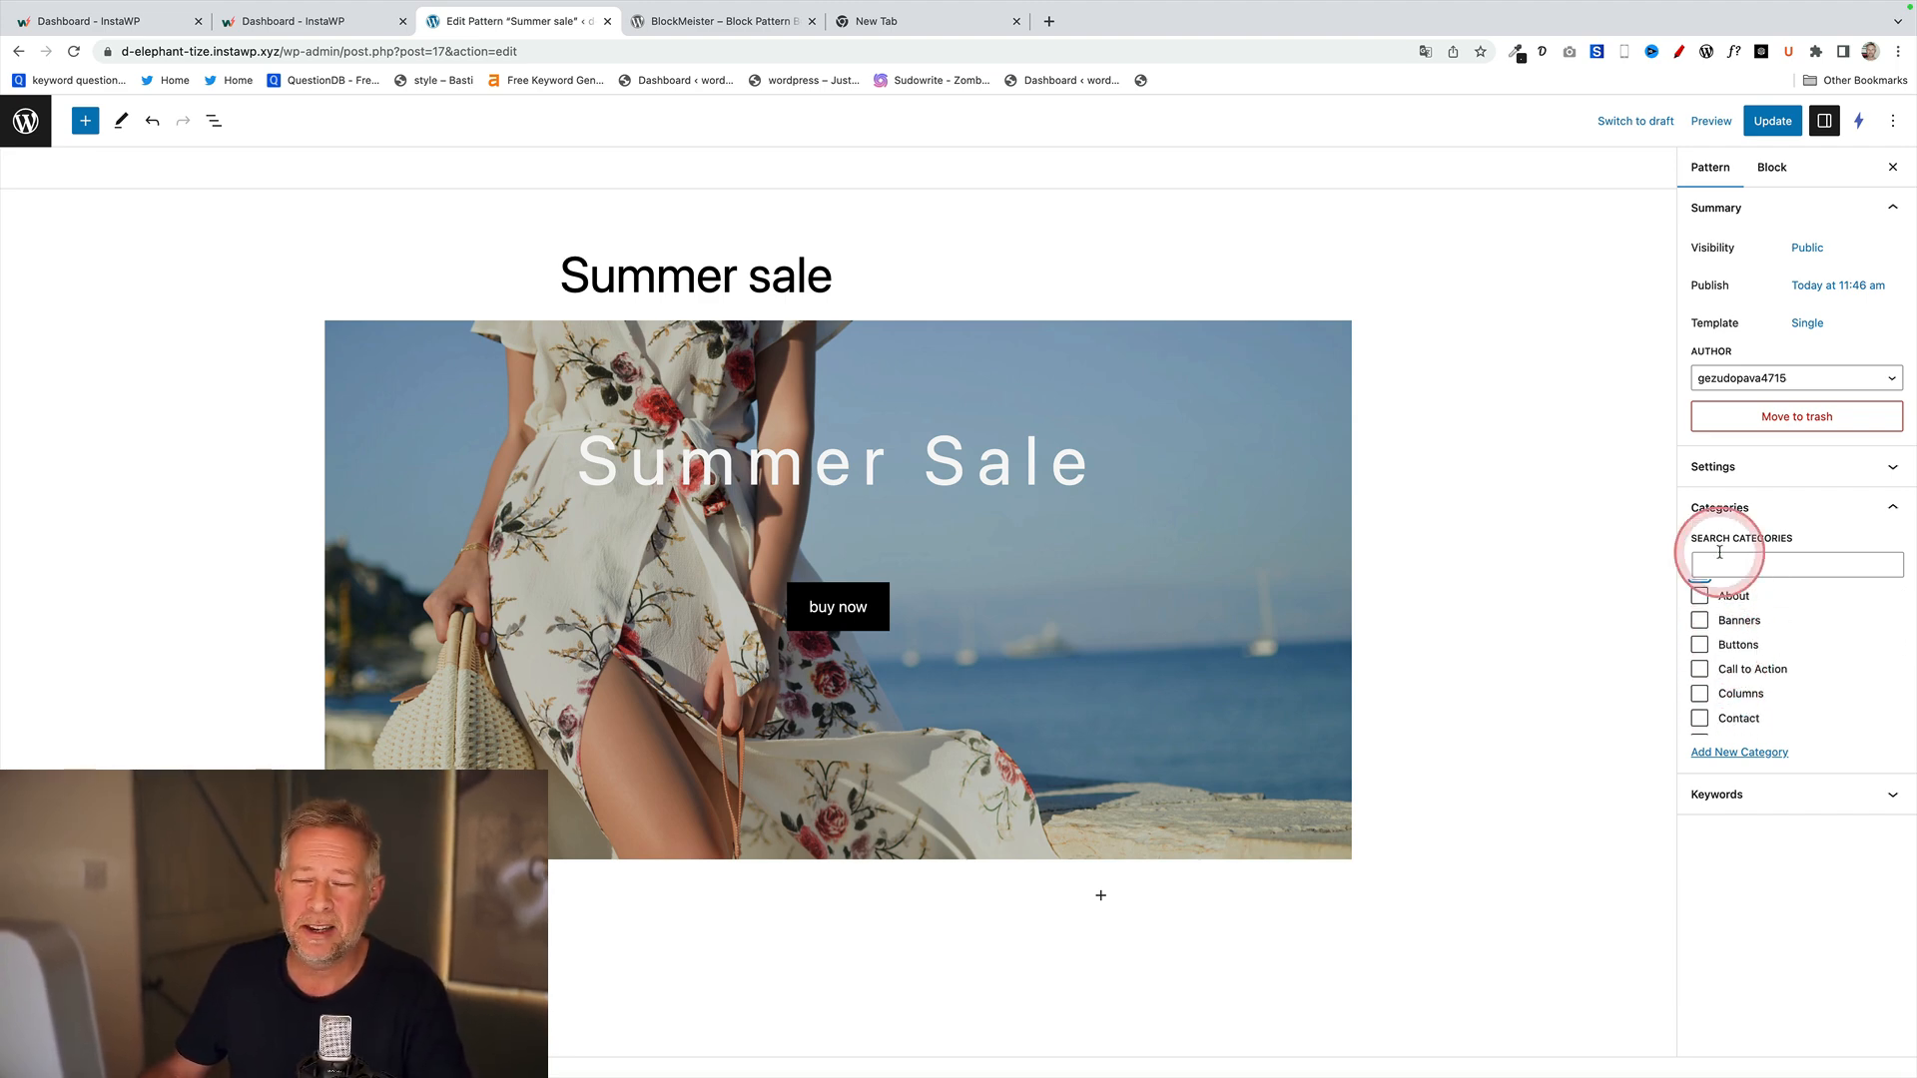
pyautogui.click(1798, 565)
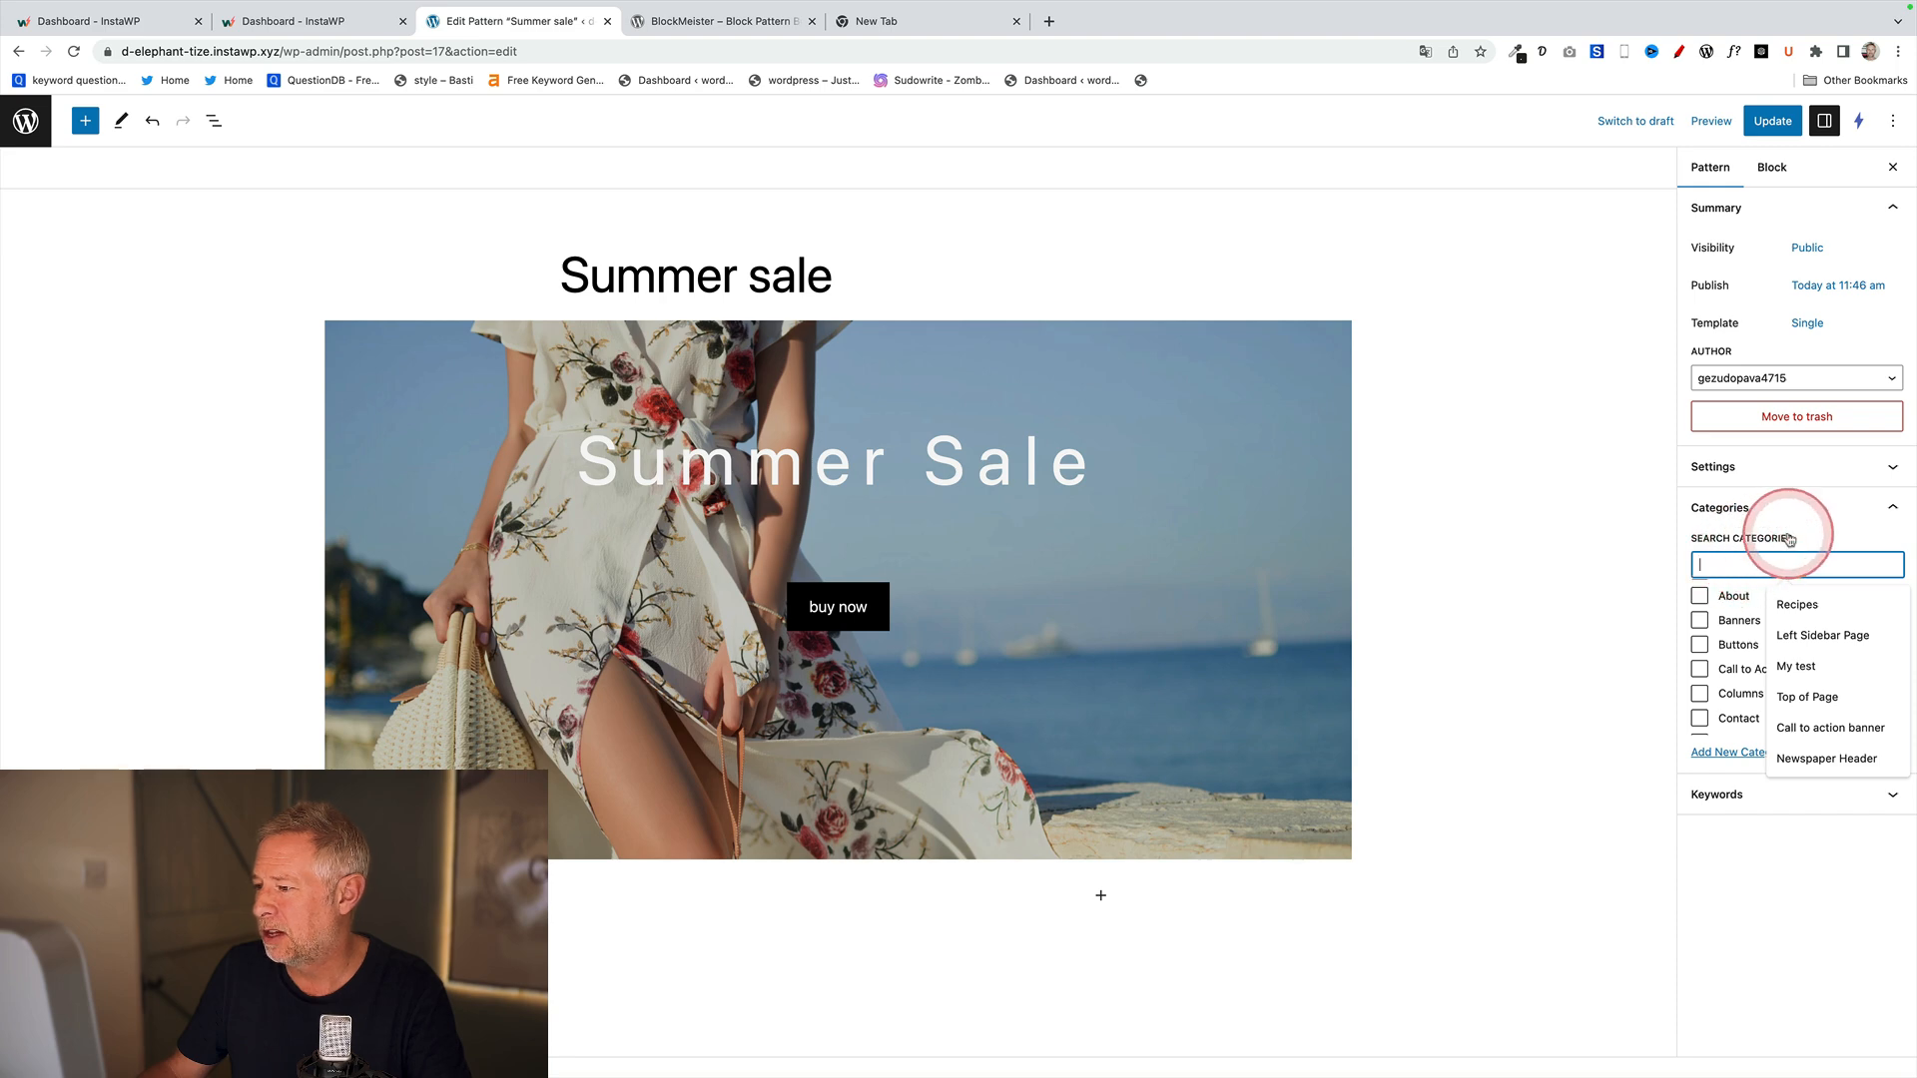
pyautogui.click(1698, 619)
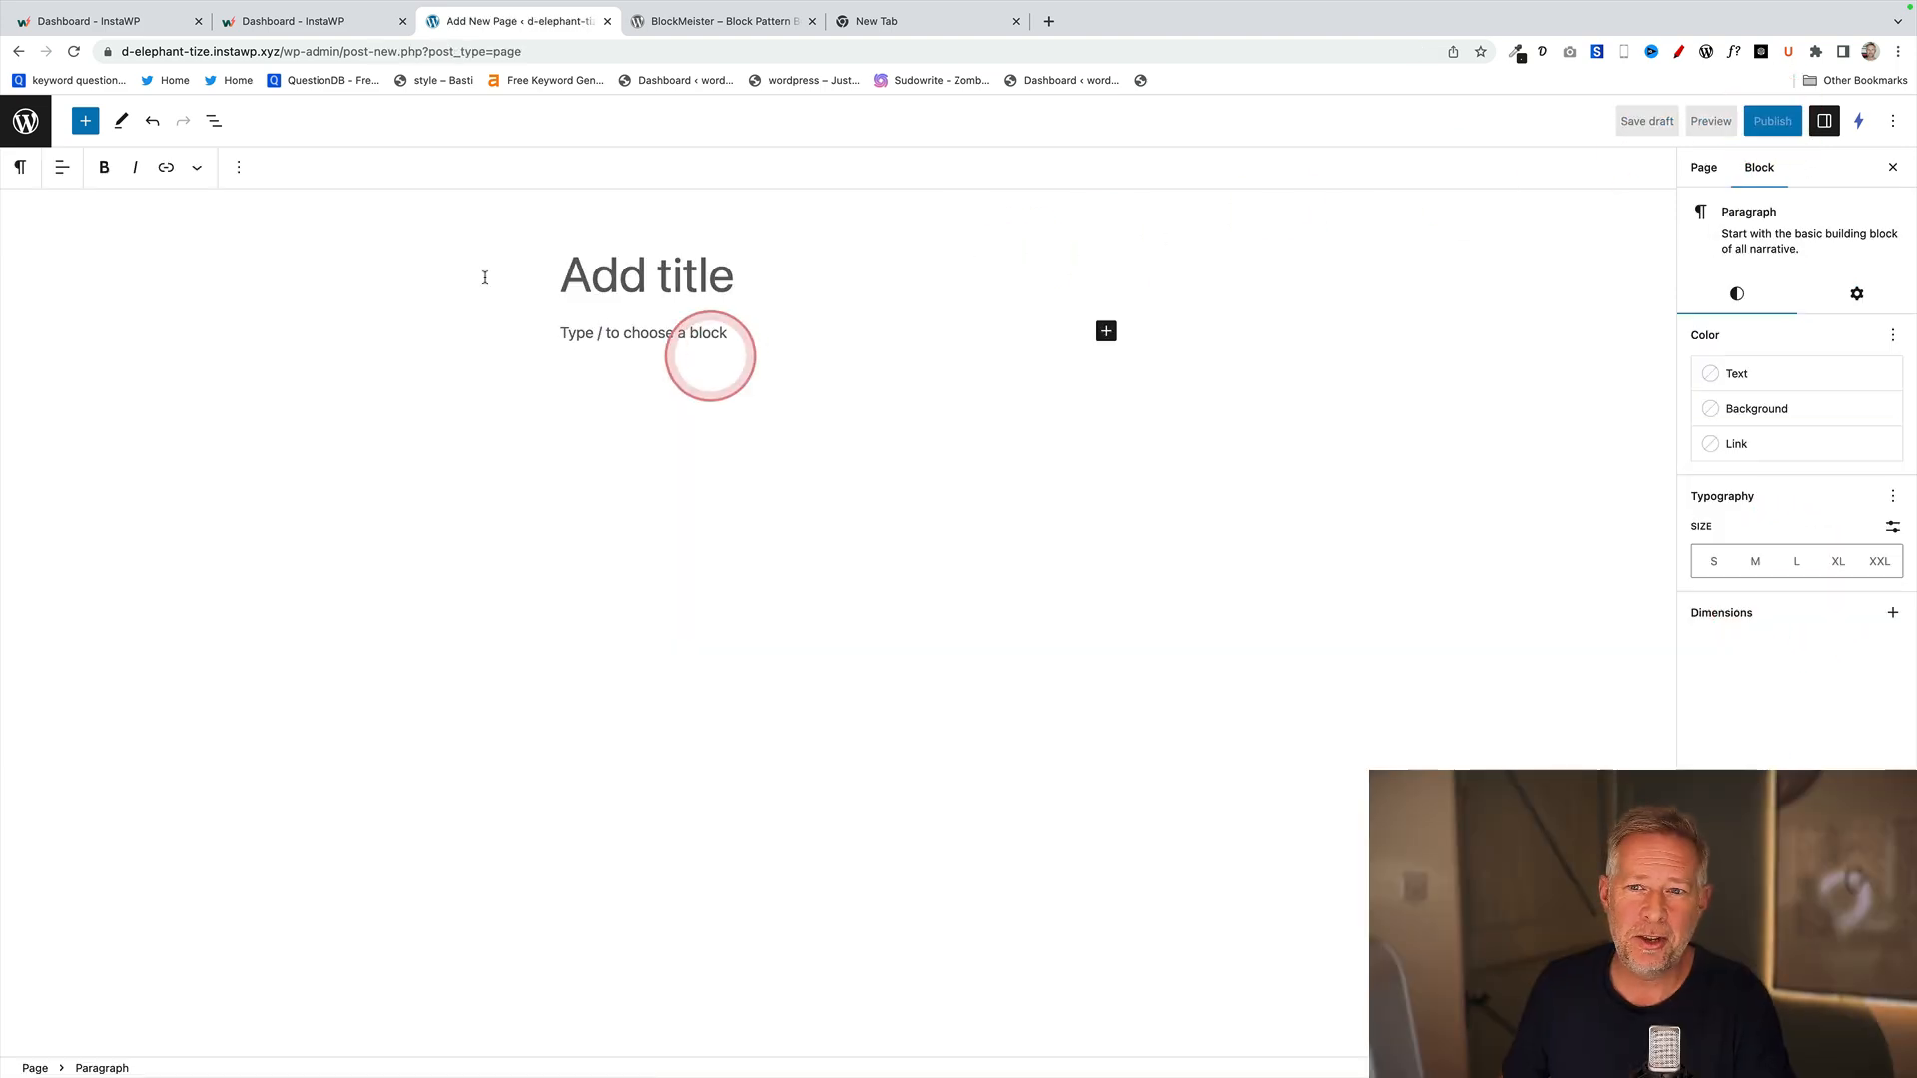
# - Browse the Banners pattern category in the inserter to confirm the Summer Sale pattern
pyautogui.click(84, 120)
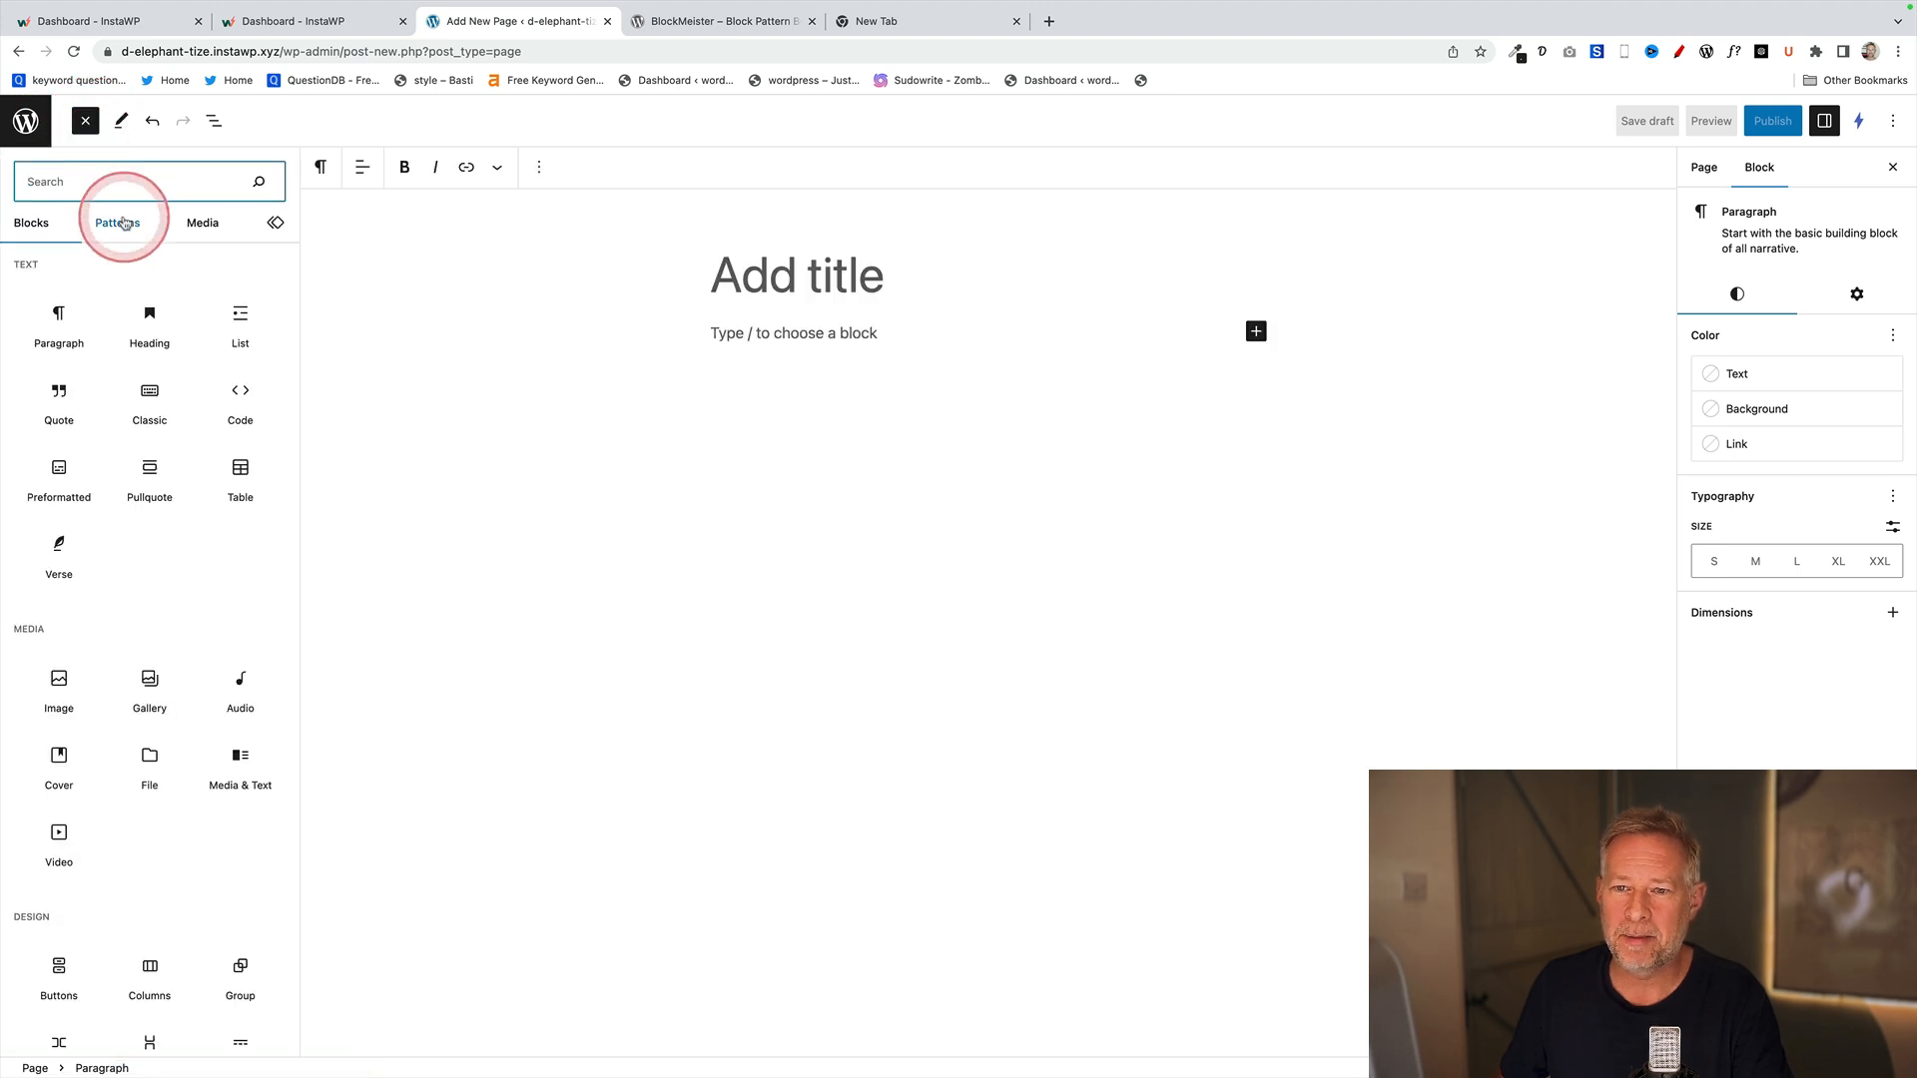
pyautogui.click(116, 222)
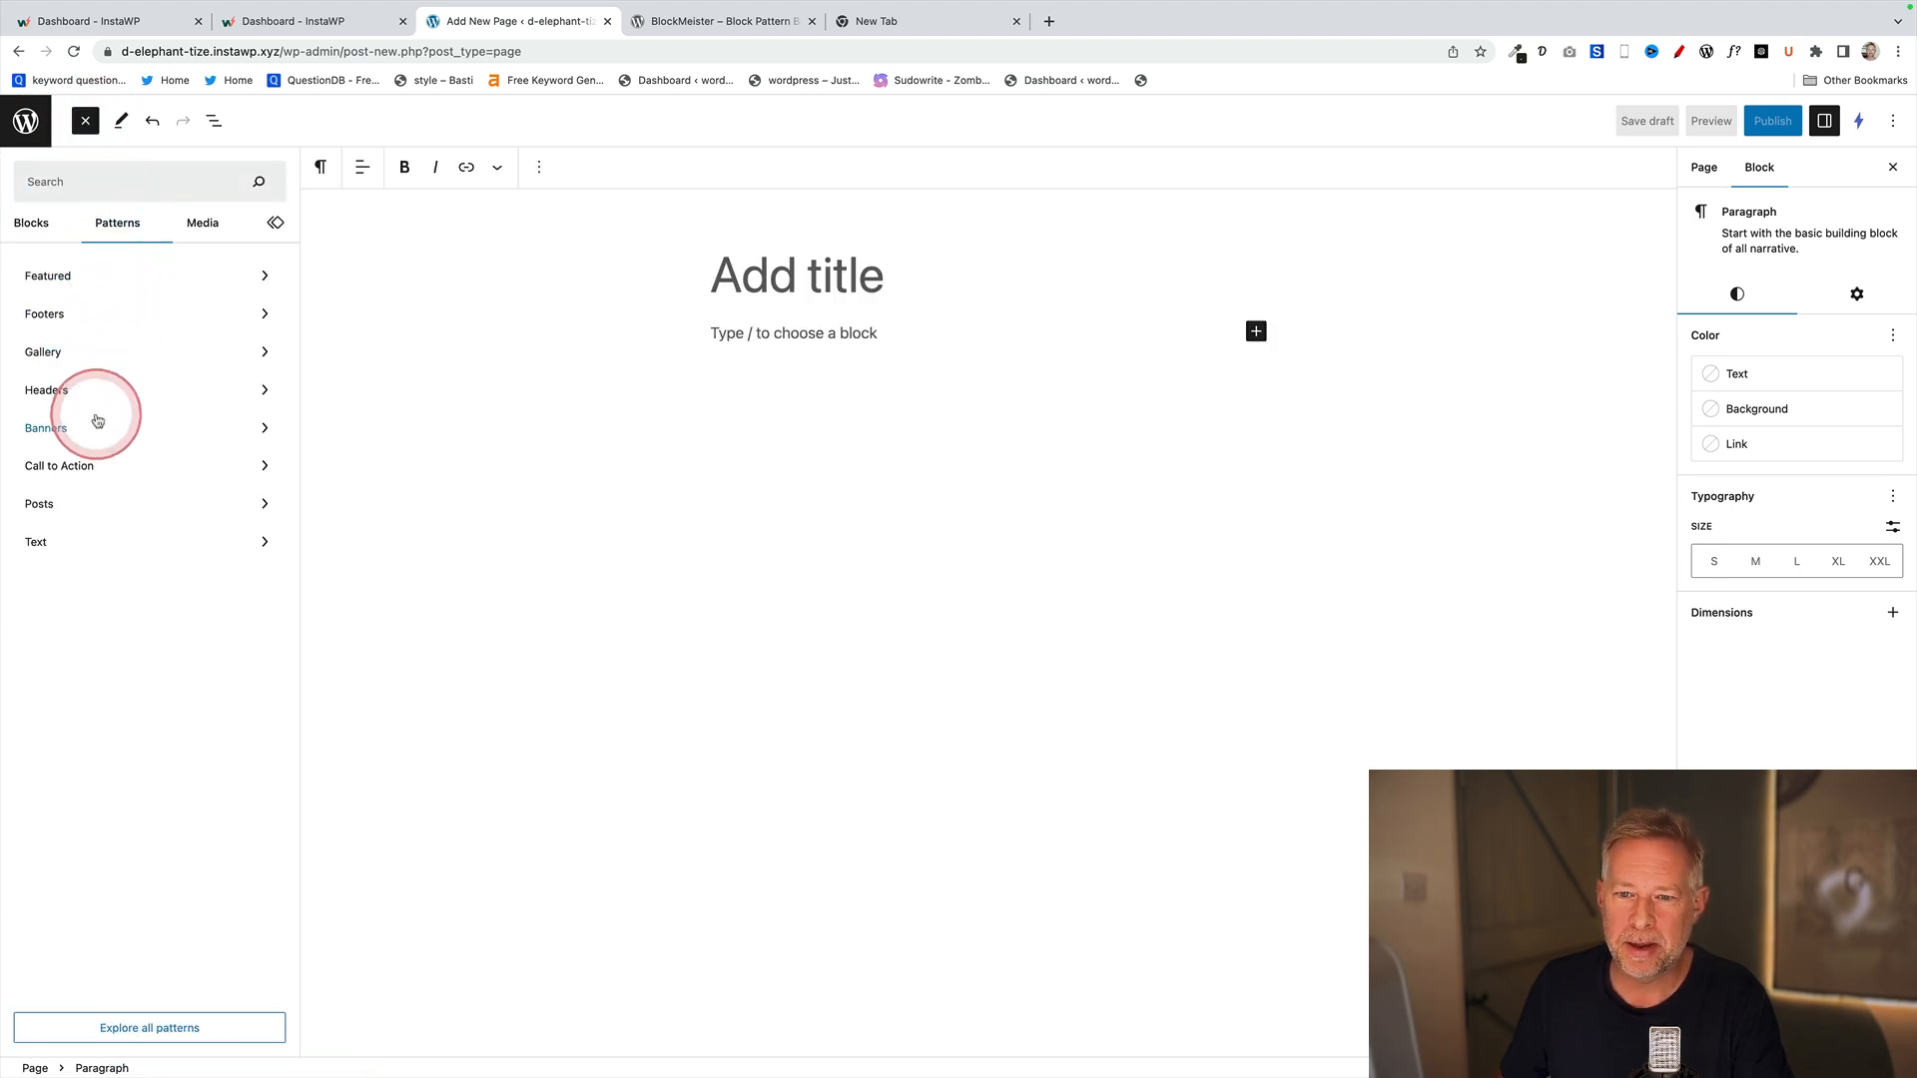
pyautogui.click(44, 428)
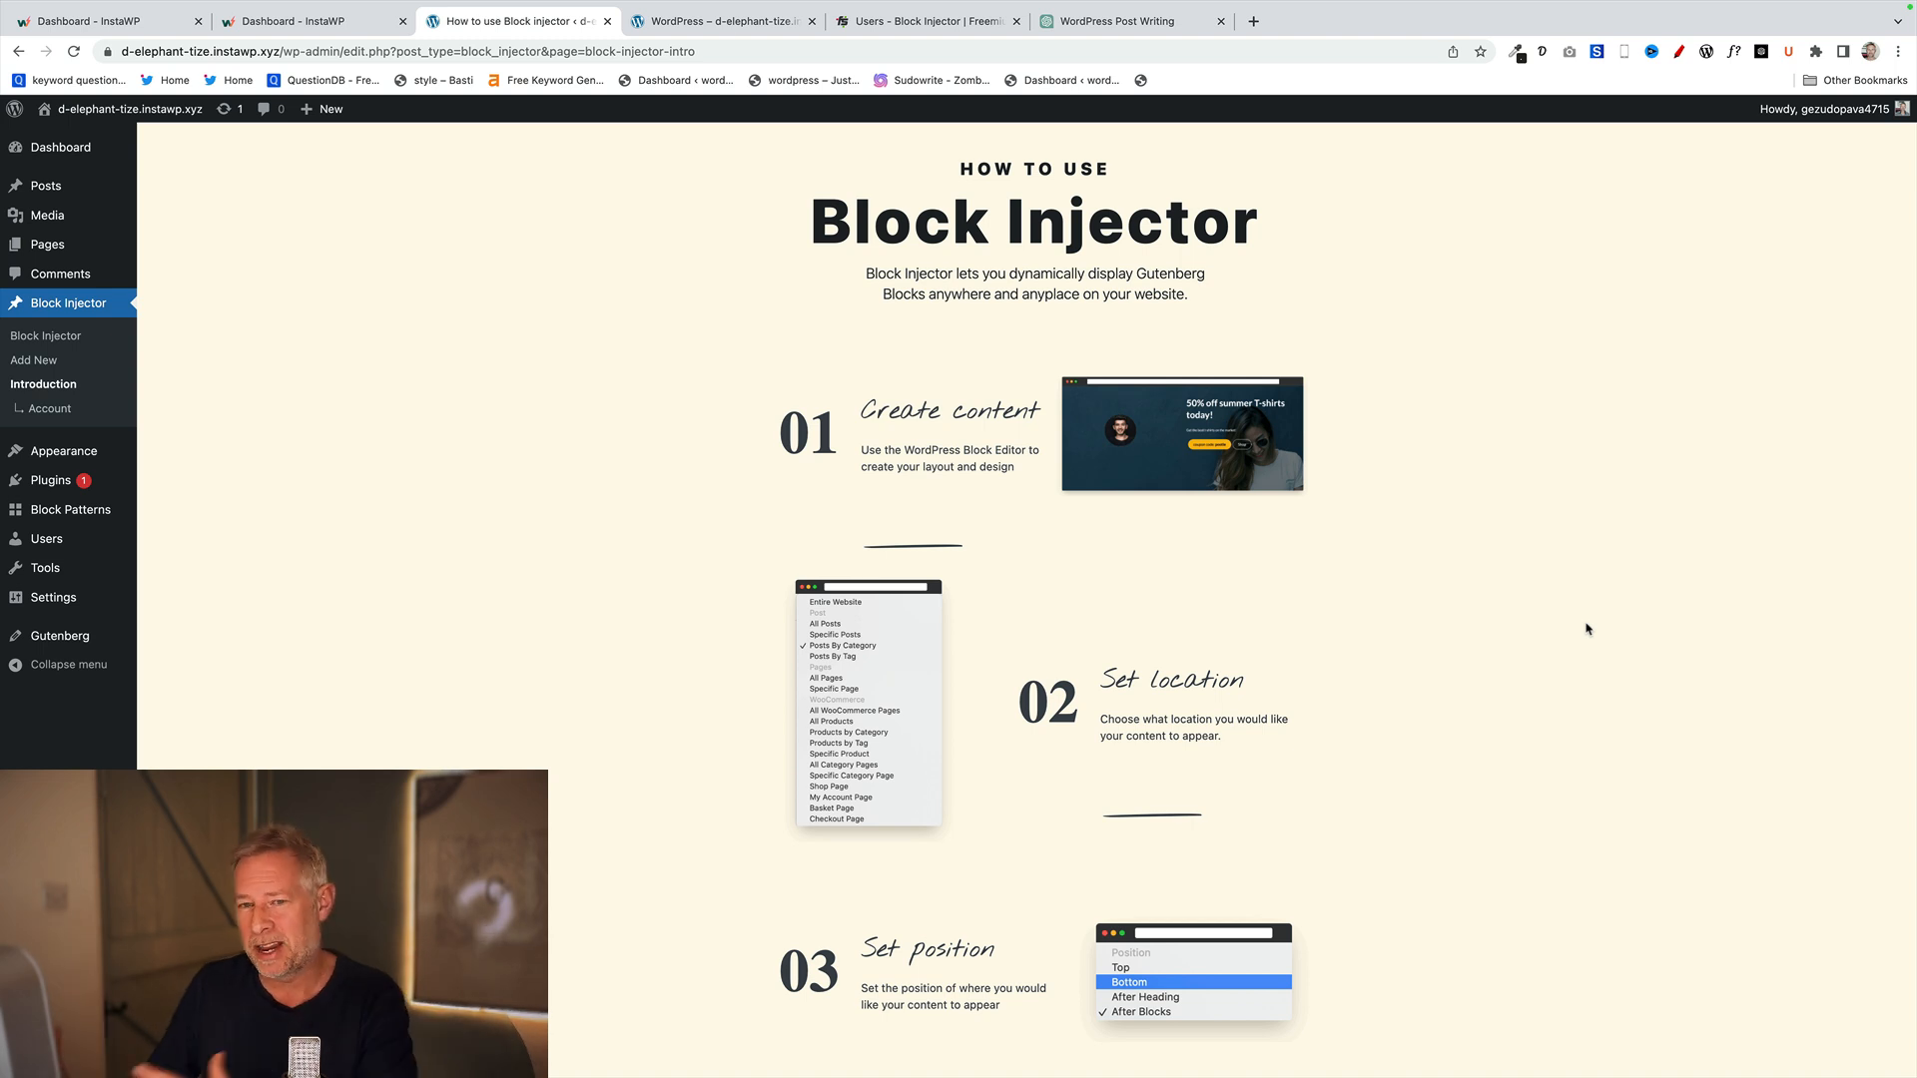
# - Edit the Winter injector and review its cover banner and location/position settings
pyautogui.click(262, 347)
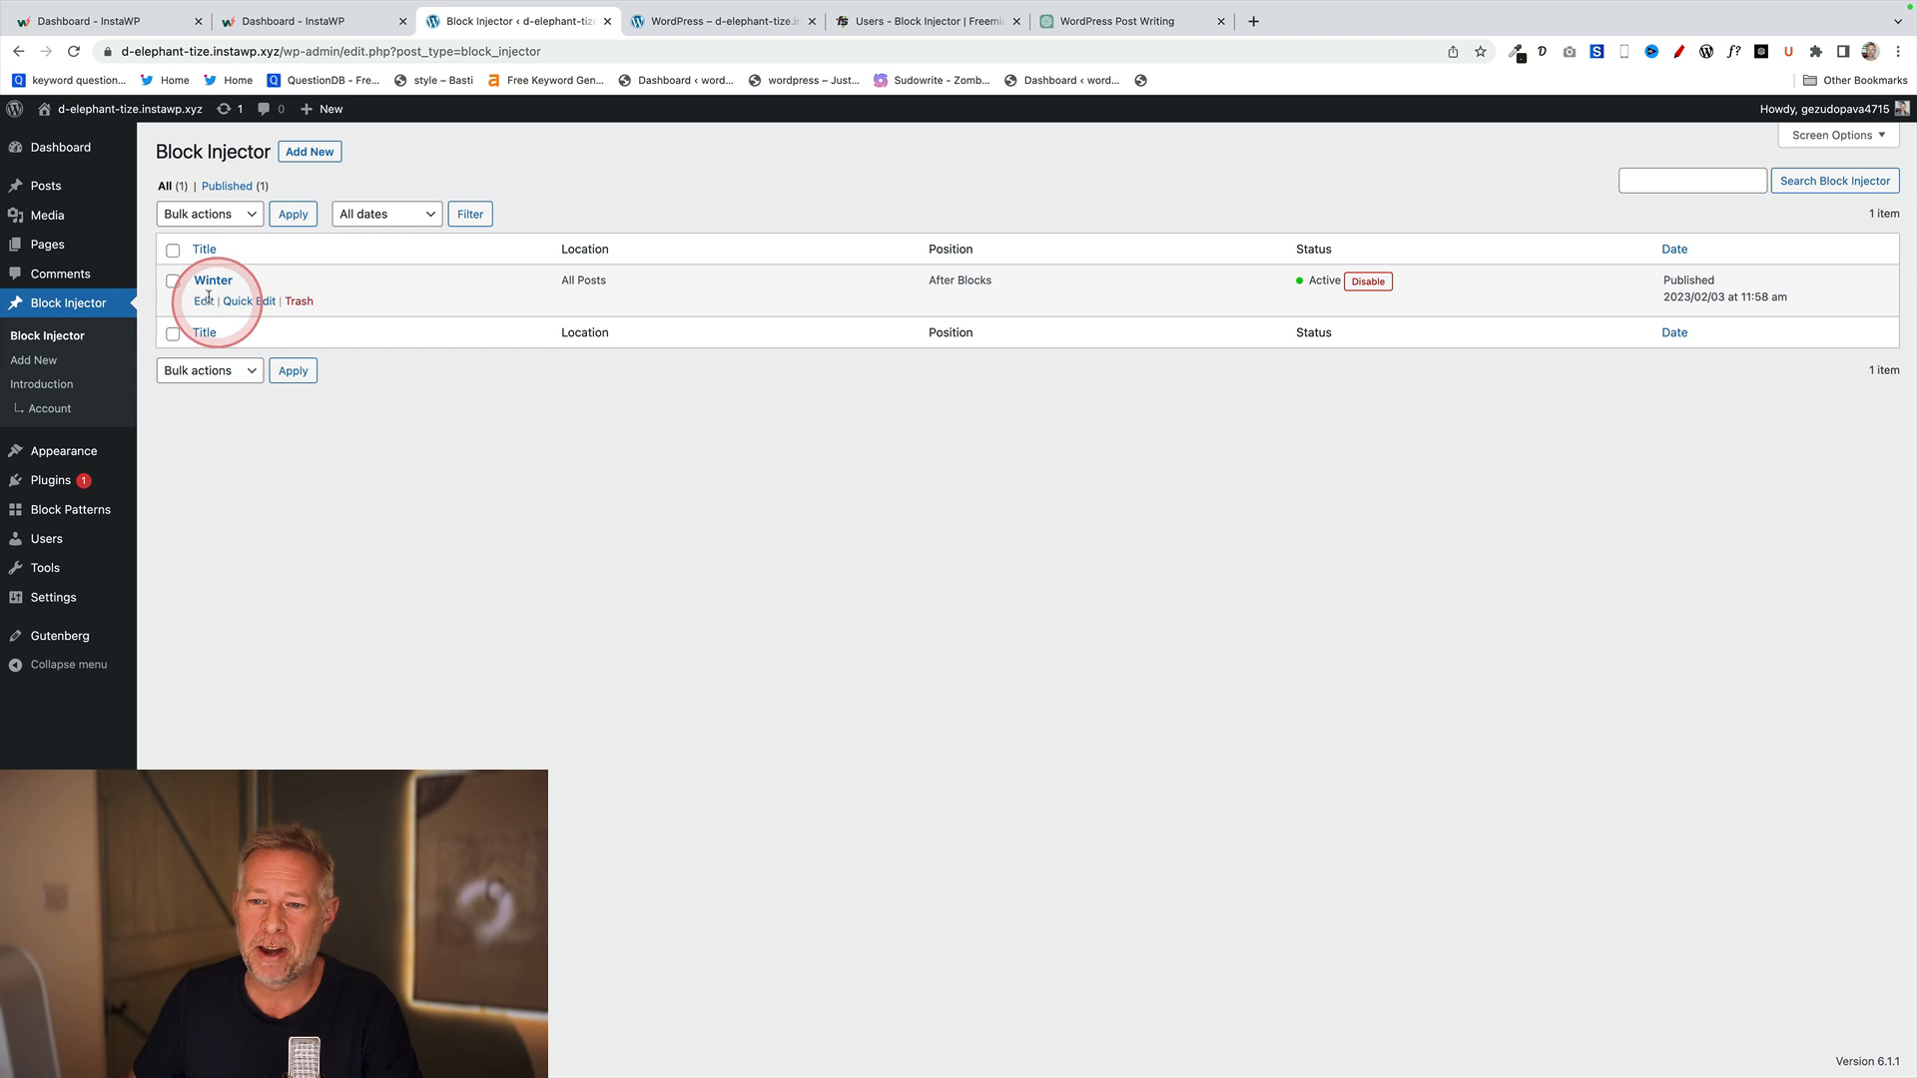
pyautogui.click(204, 299)
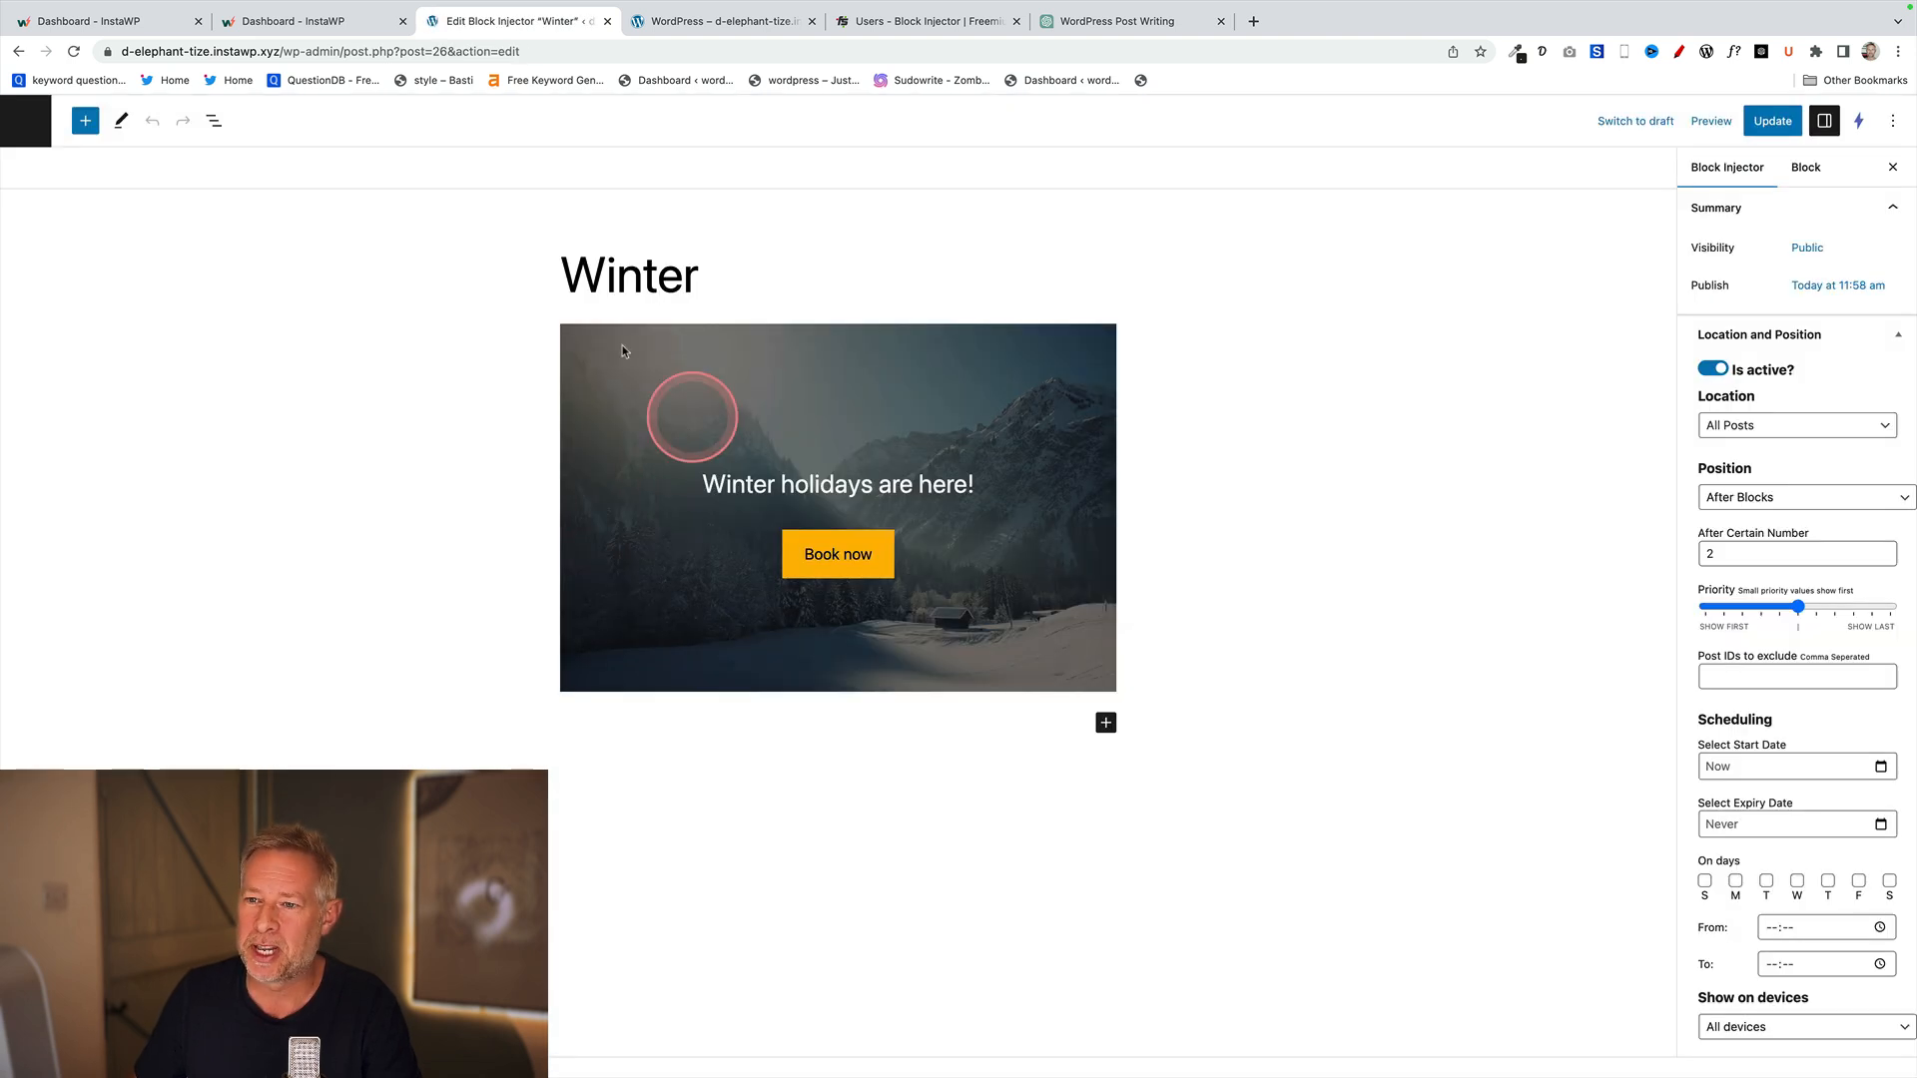
pyautogui.click(731, 368)
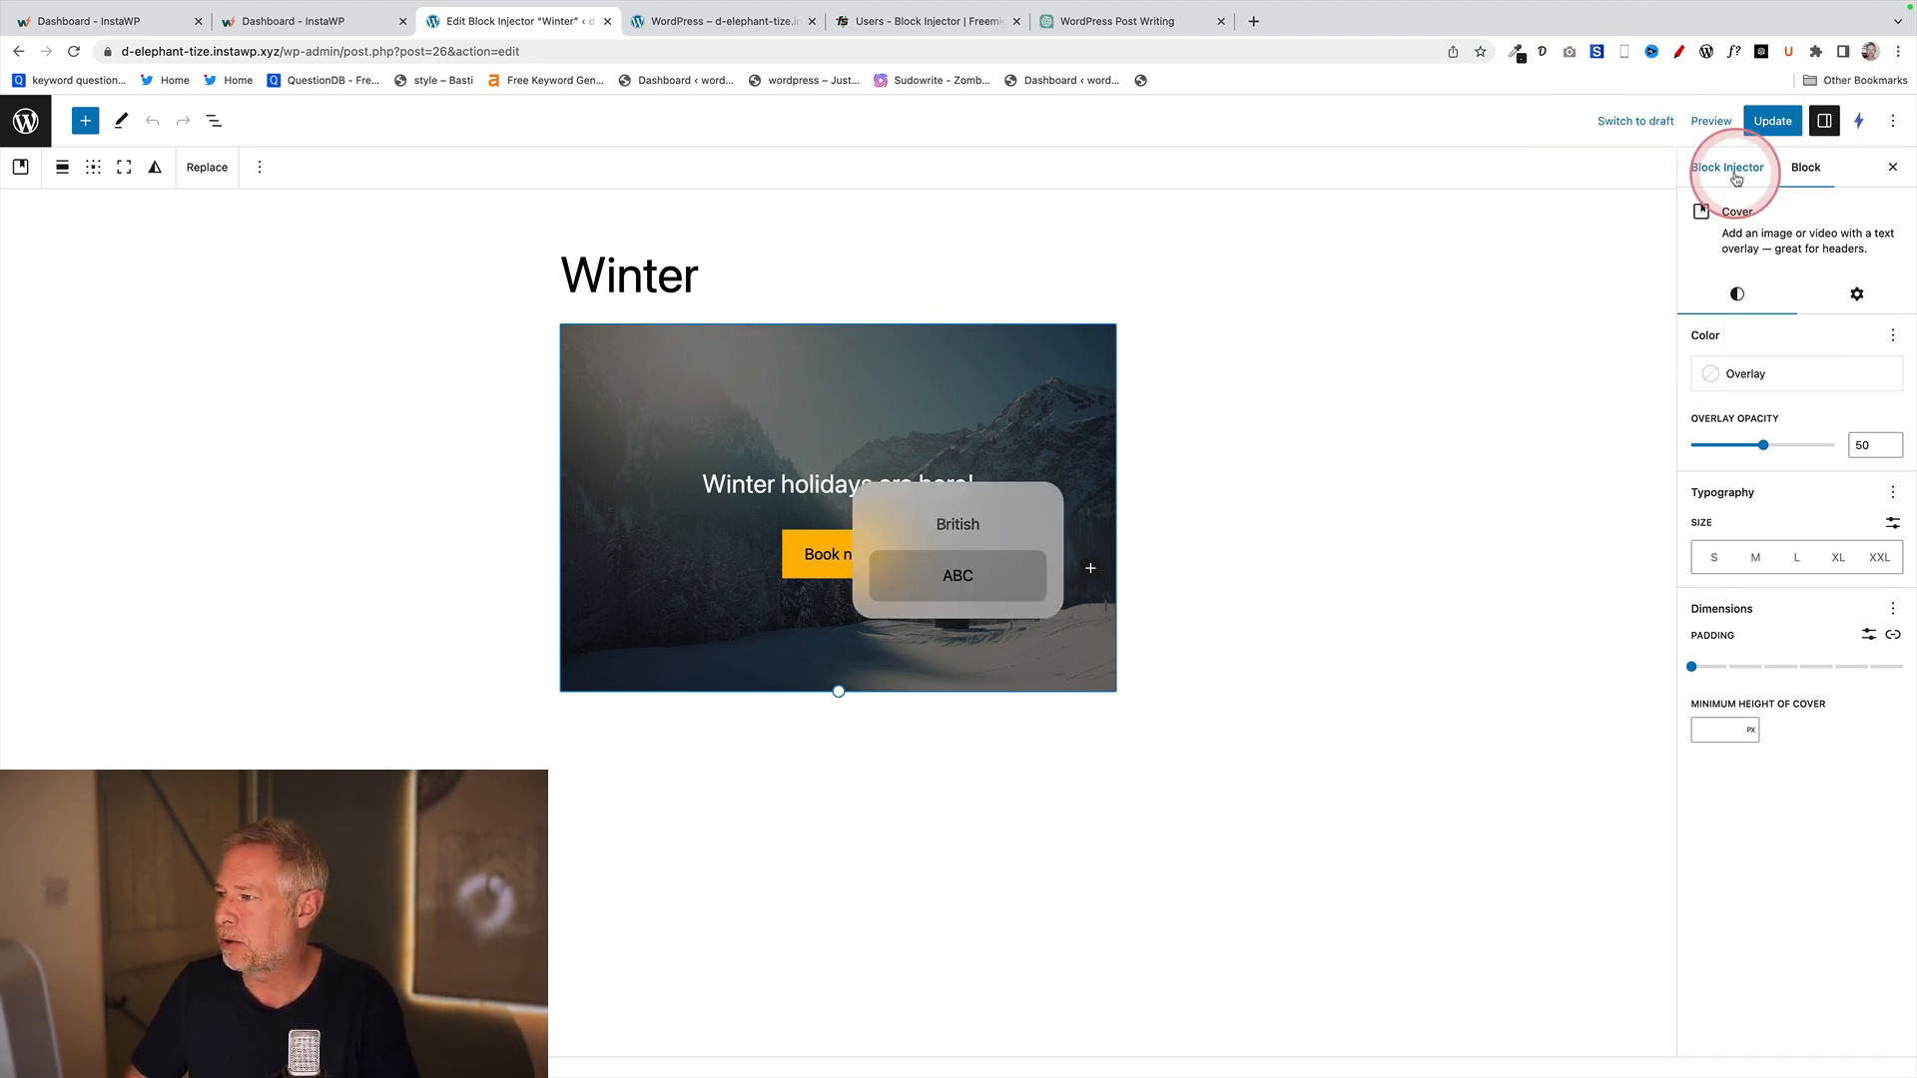
pyautogui.click(1728, 168)
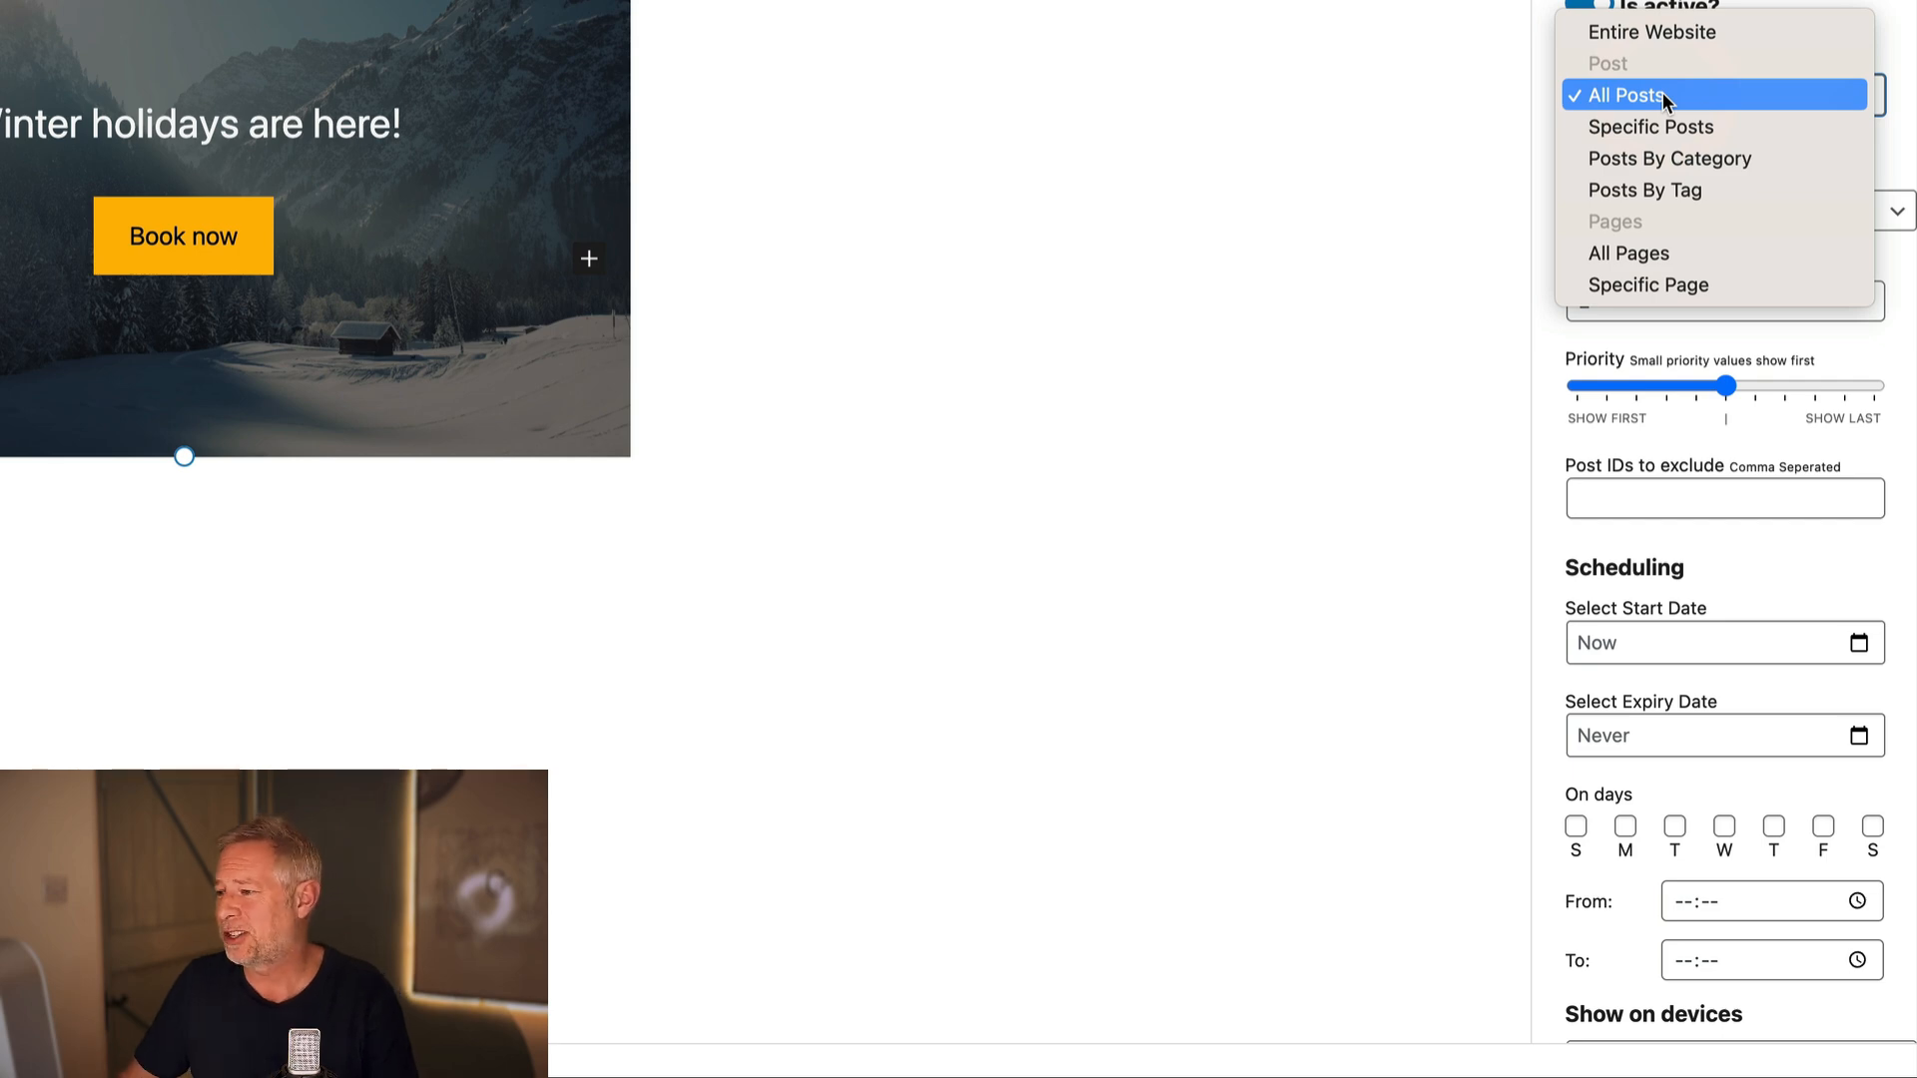
# - Keep Location on All Posts and Position After Blocks number 2, then view the post to check the banner
pyautogui.click(1670, 94)
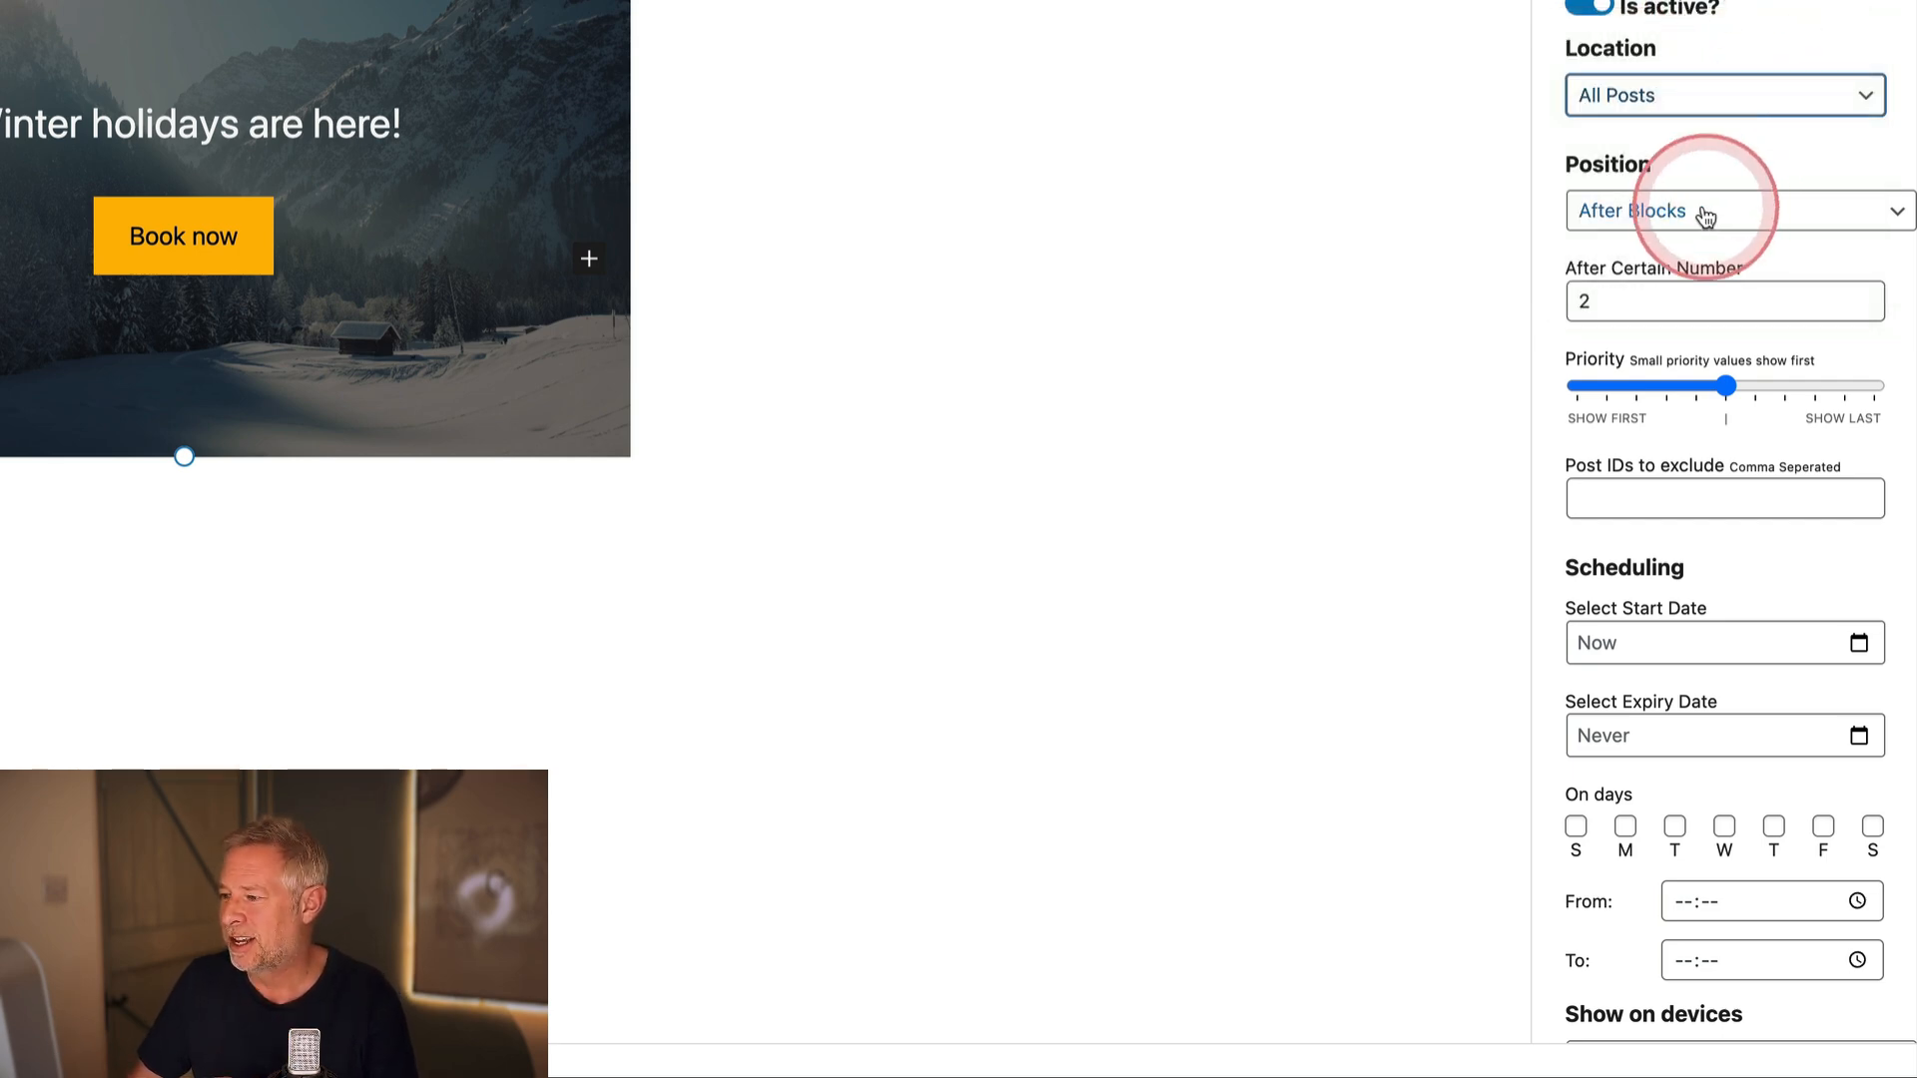
pyautogui.click(1726, 210)
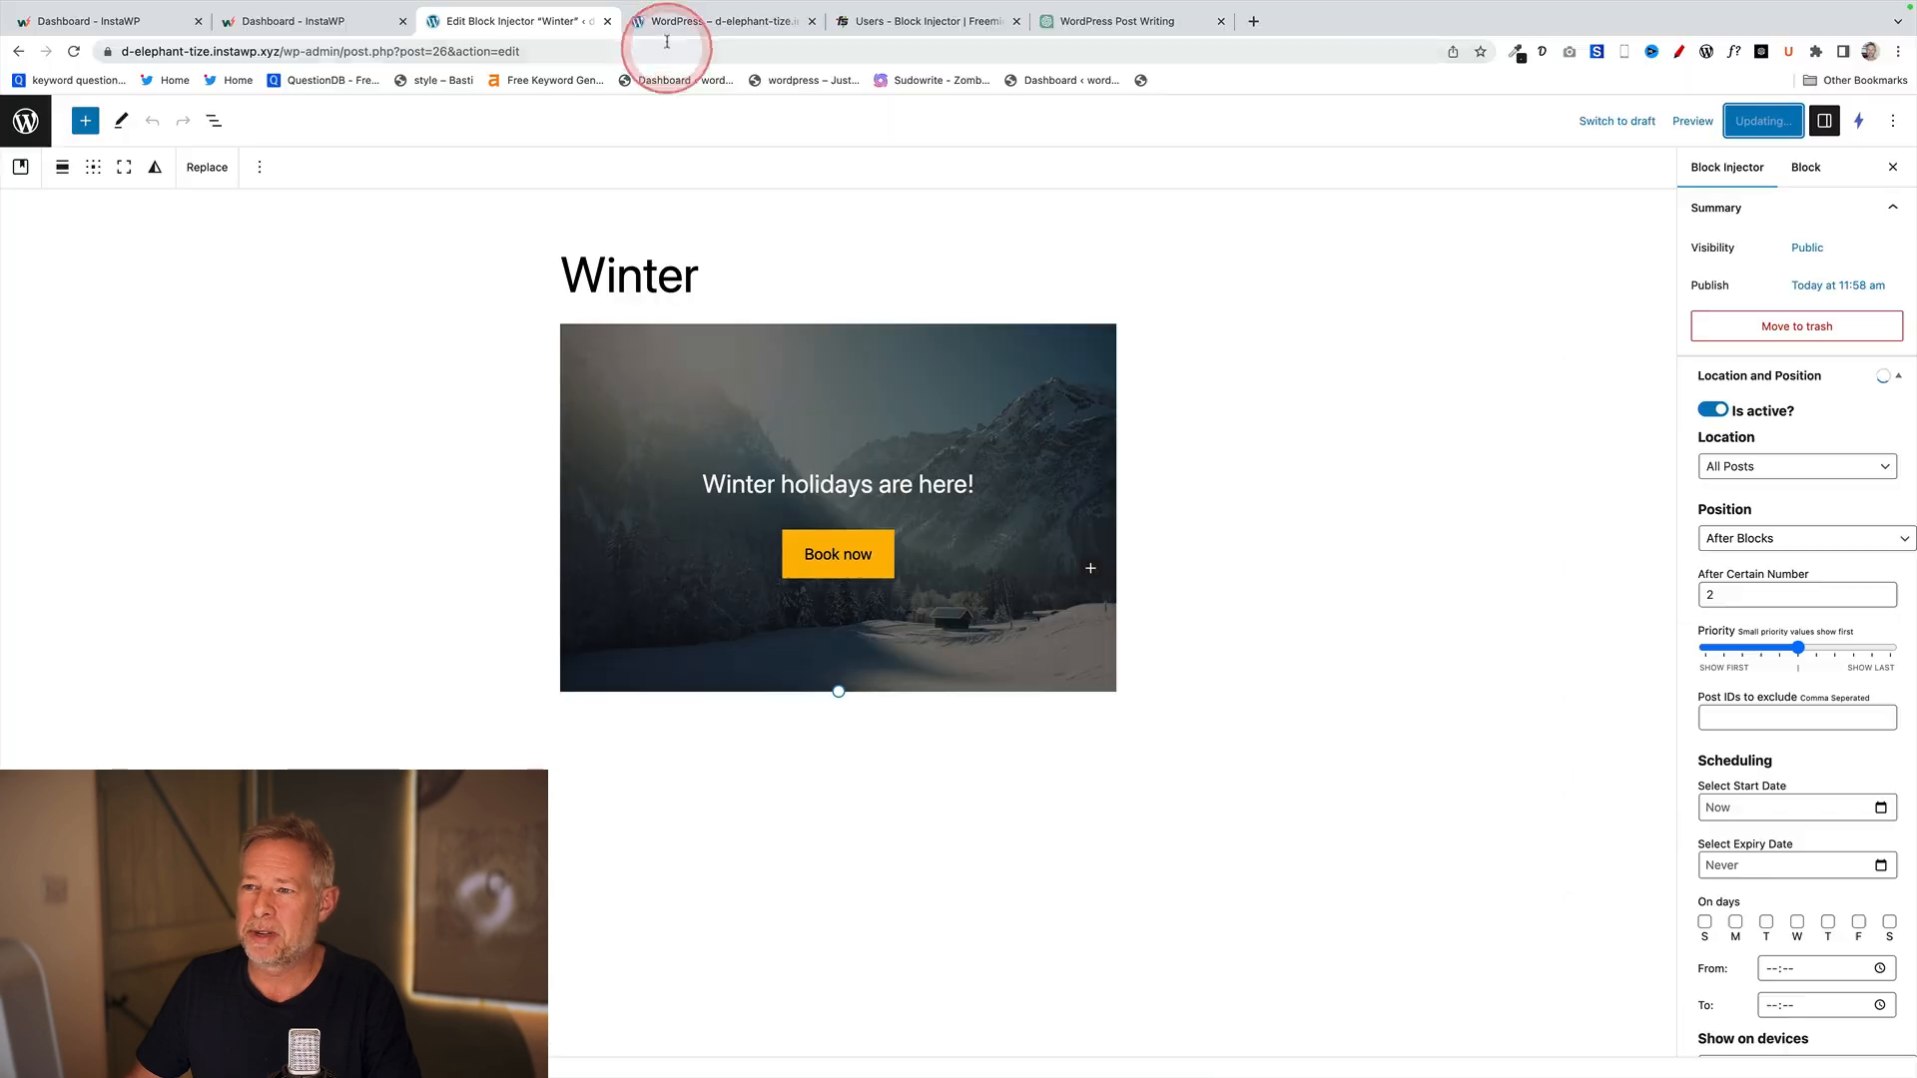
pyautogui.click(729, 20)
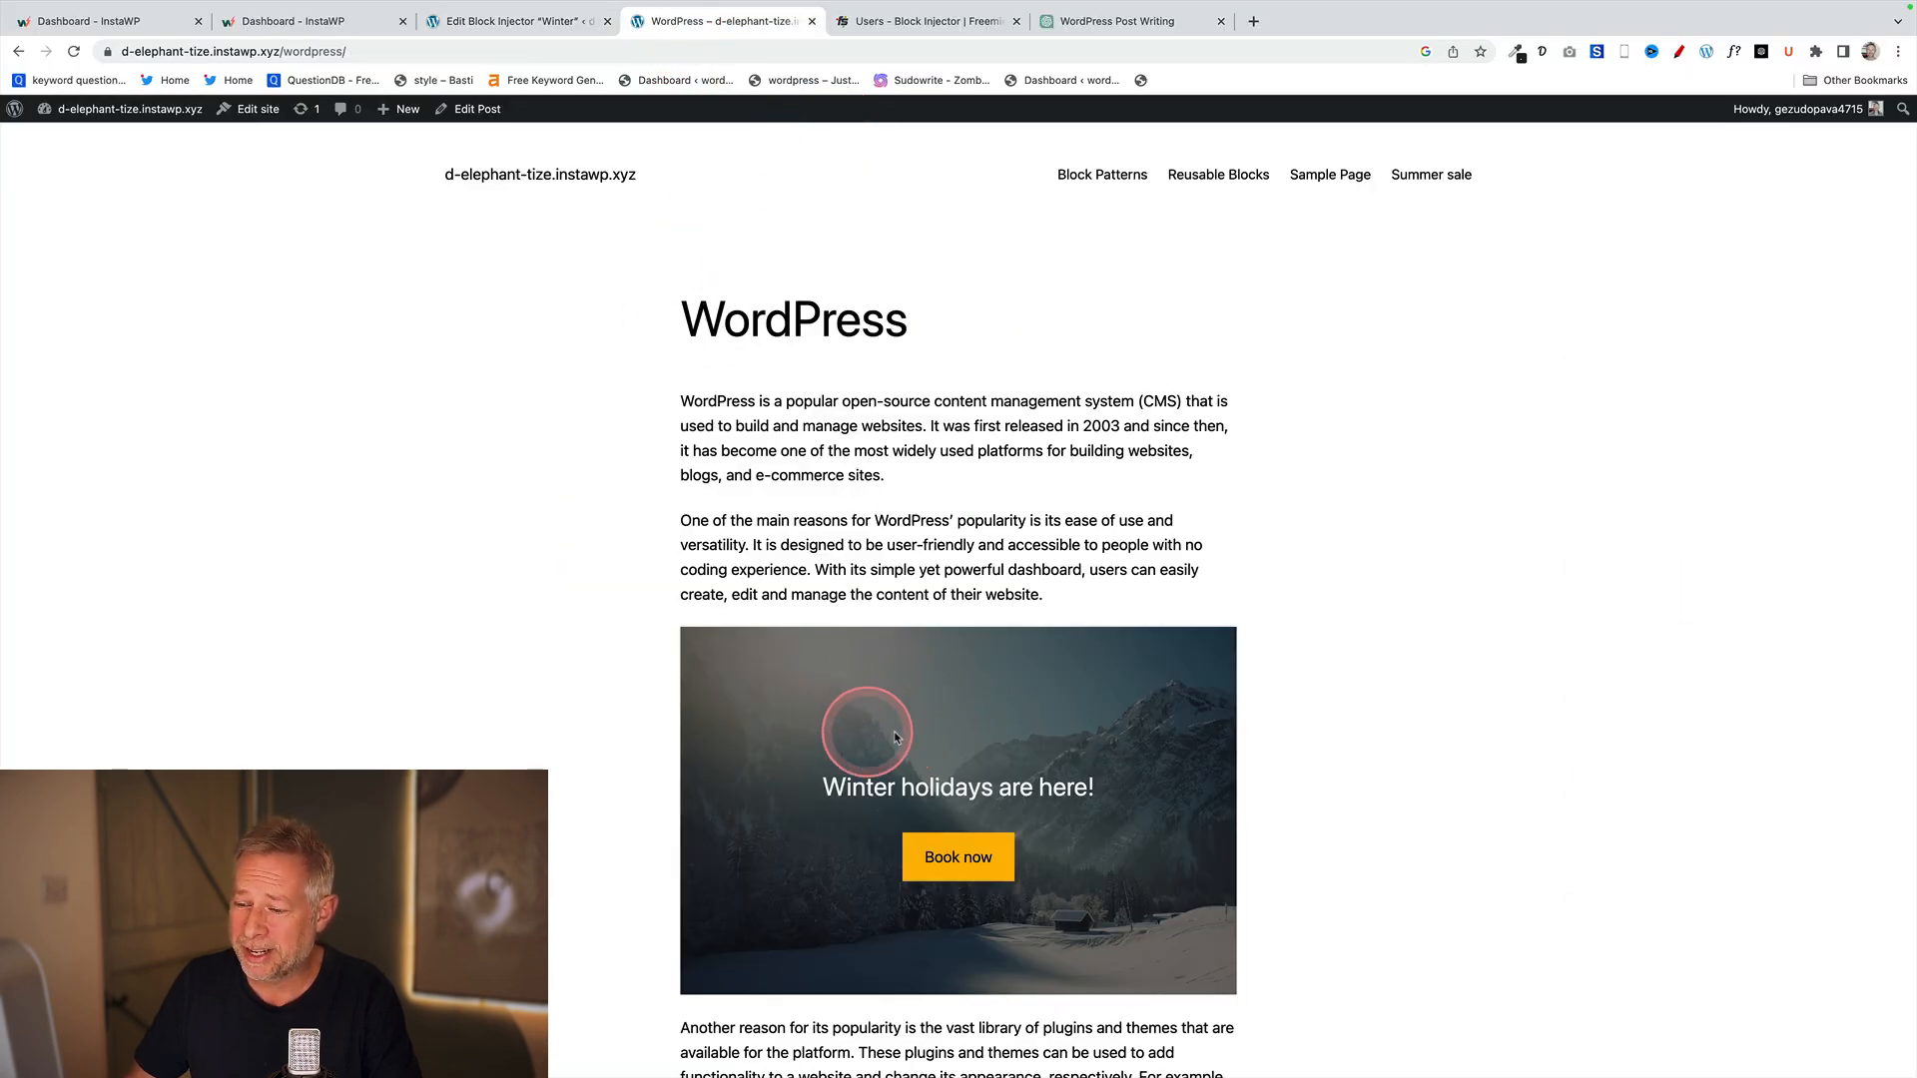
# - Create a new post titled 'Block injector' with placeholder paragraphs and start publishing it
pyautogui.scroll(-3)
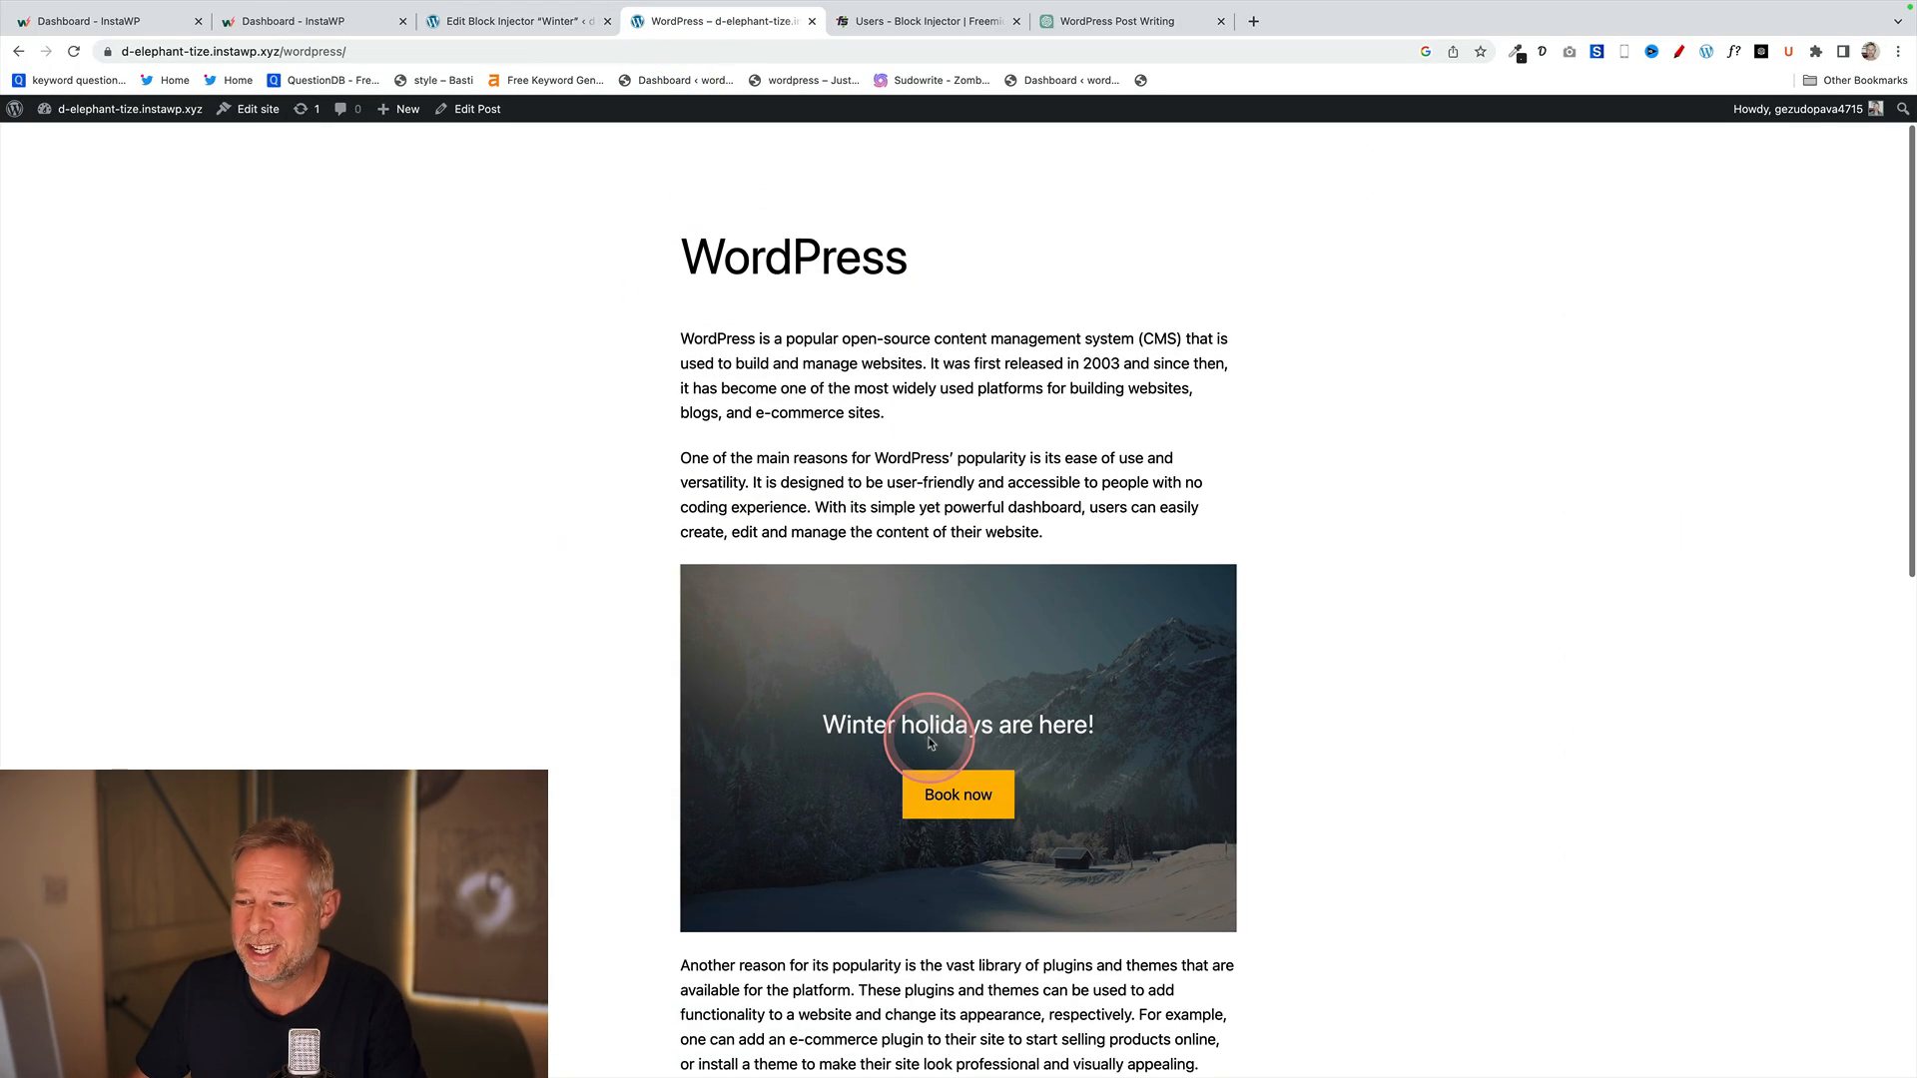
pyautogui.click(404, 108)
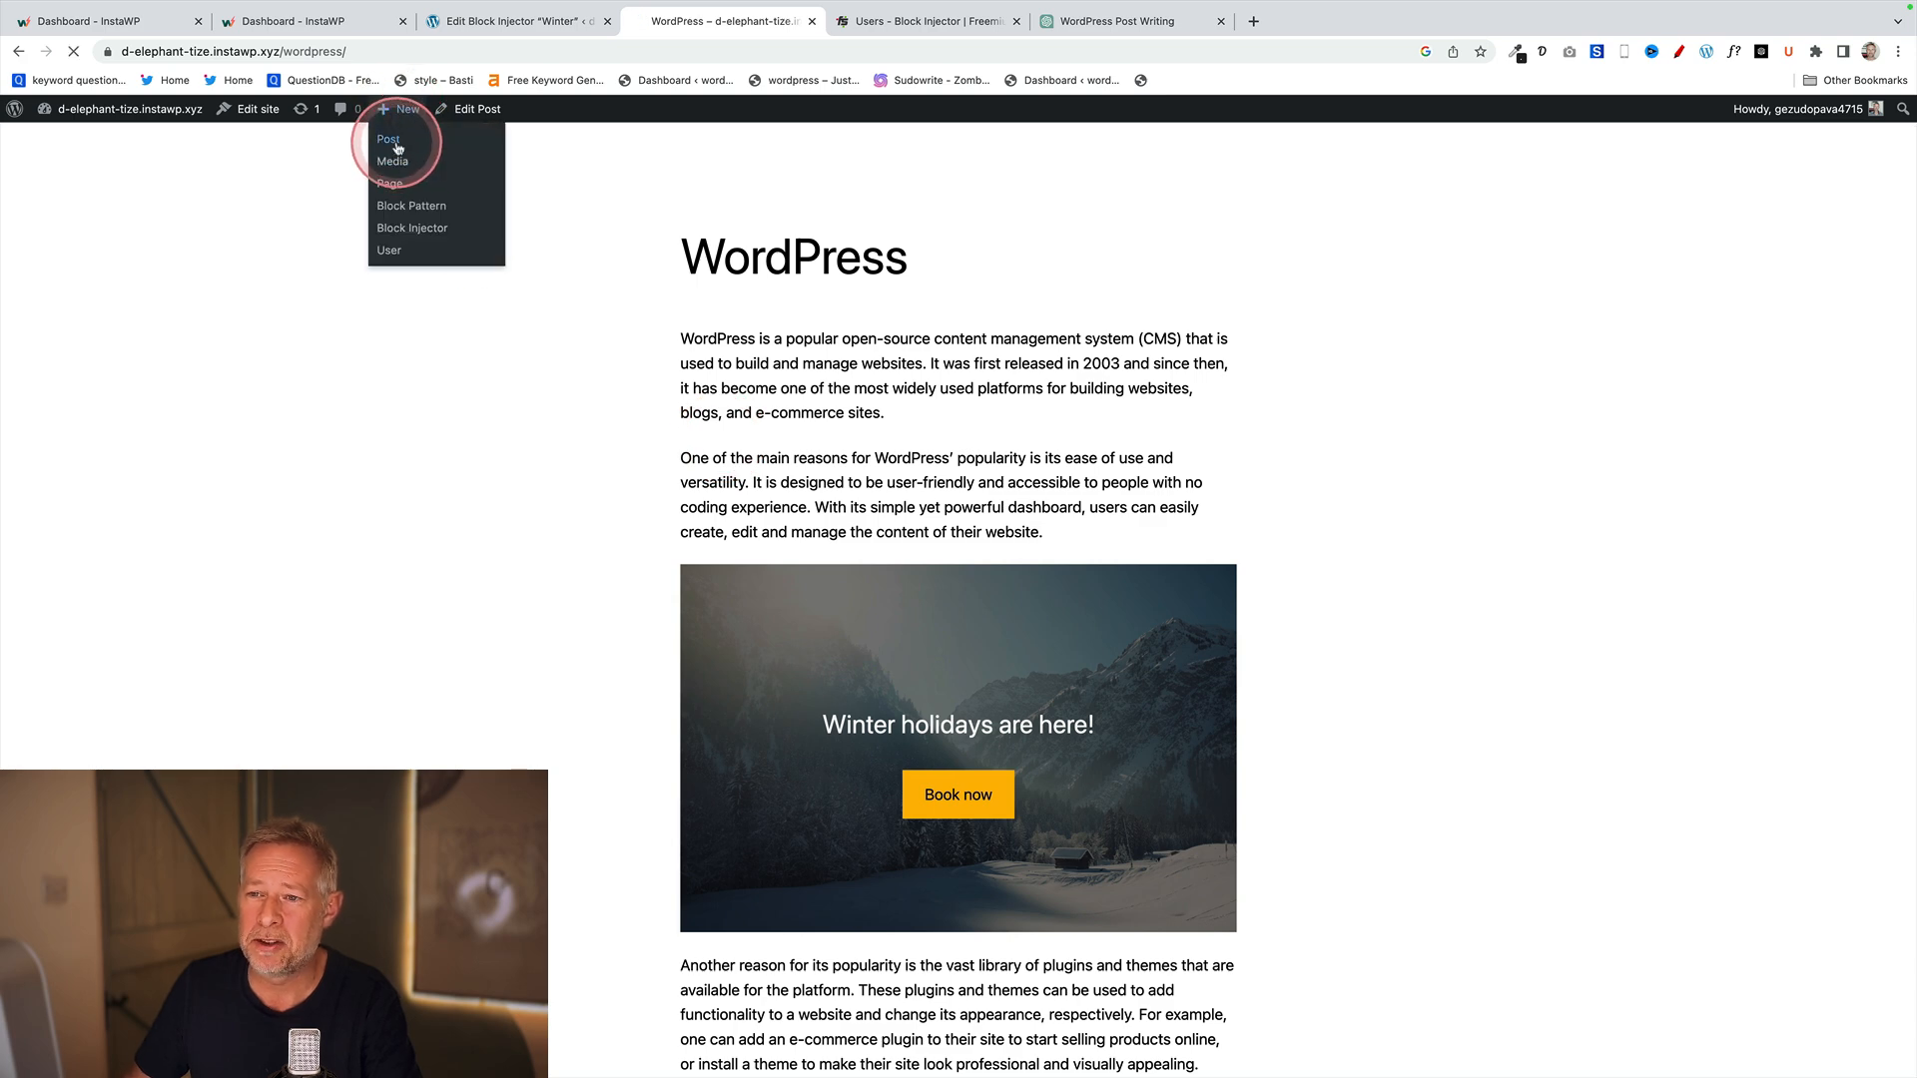
pyautogui.click(388, 140)
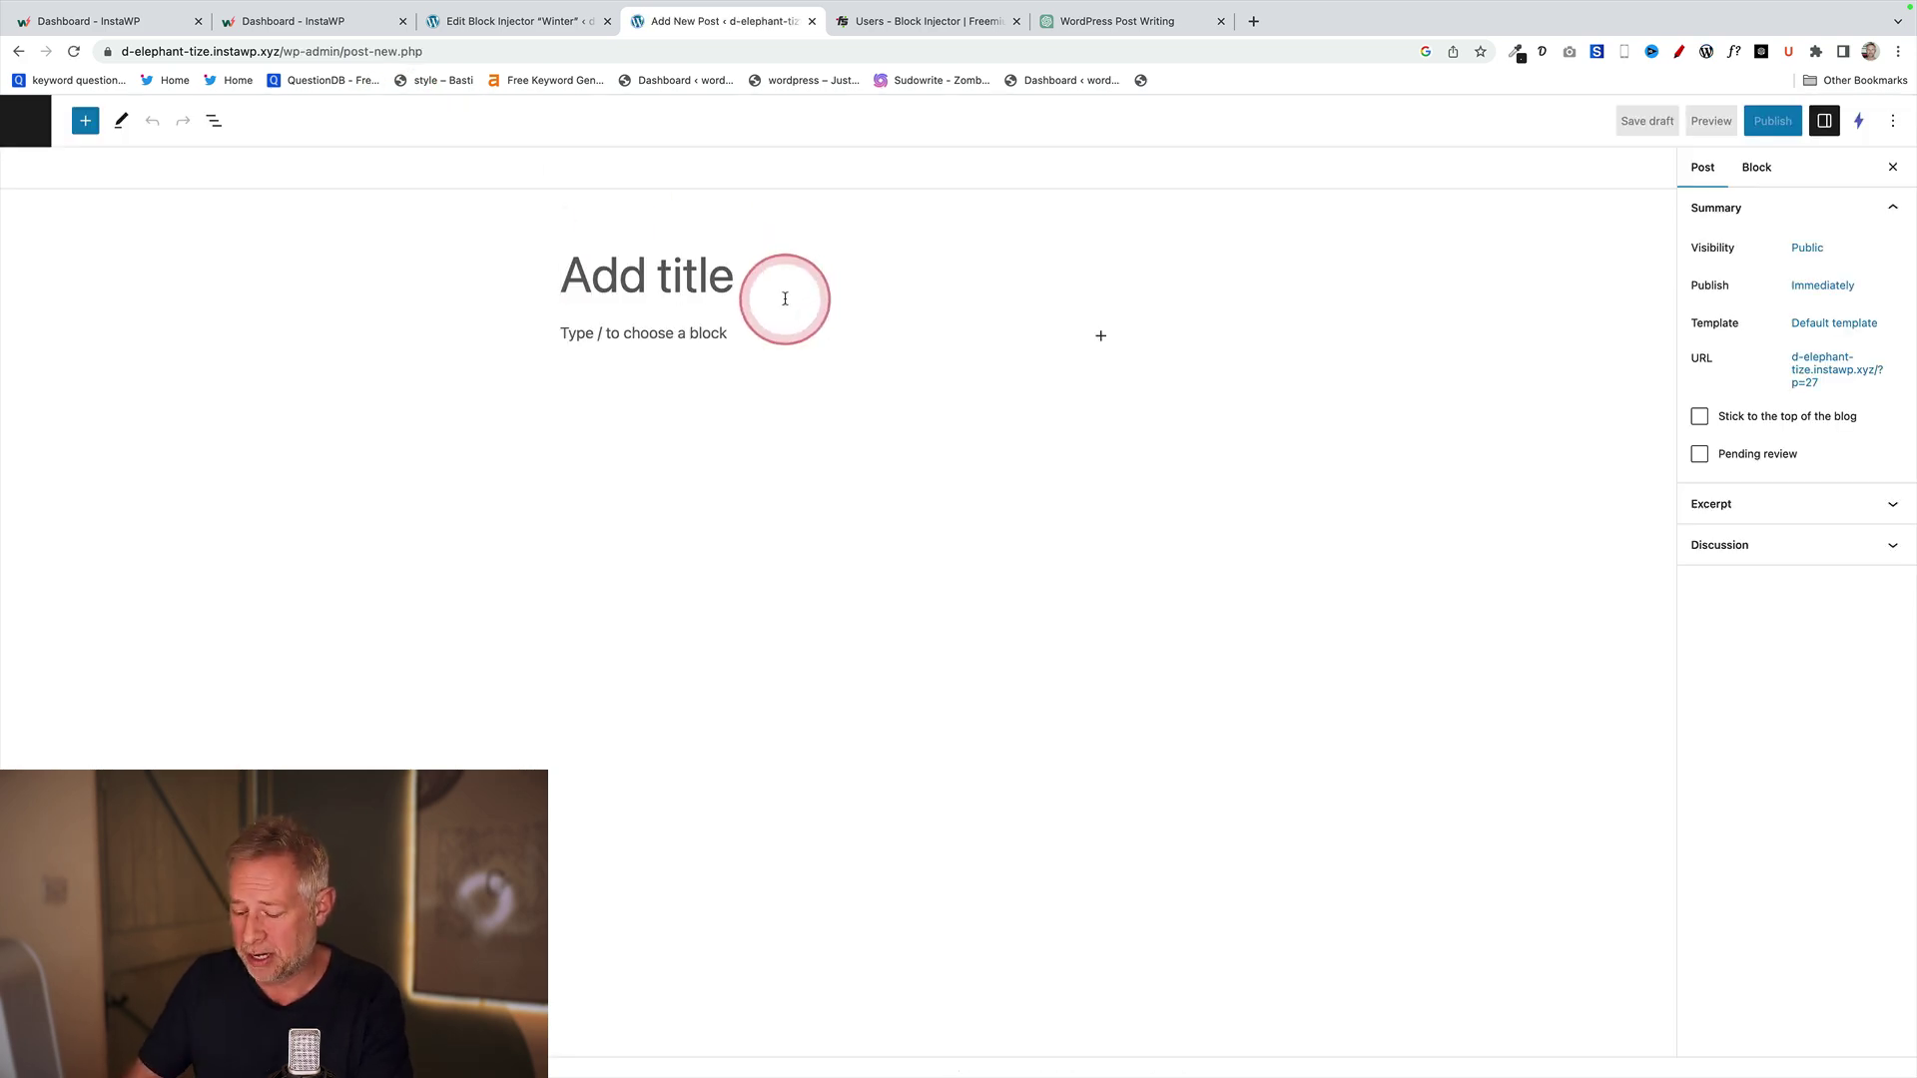
pyautogui.write('Block')
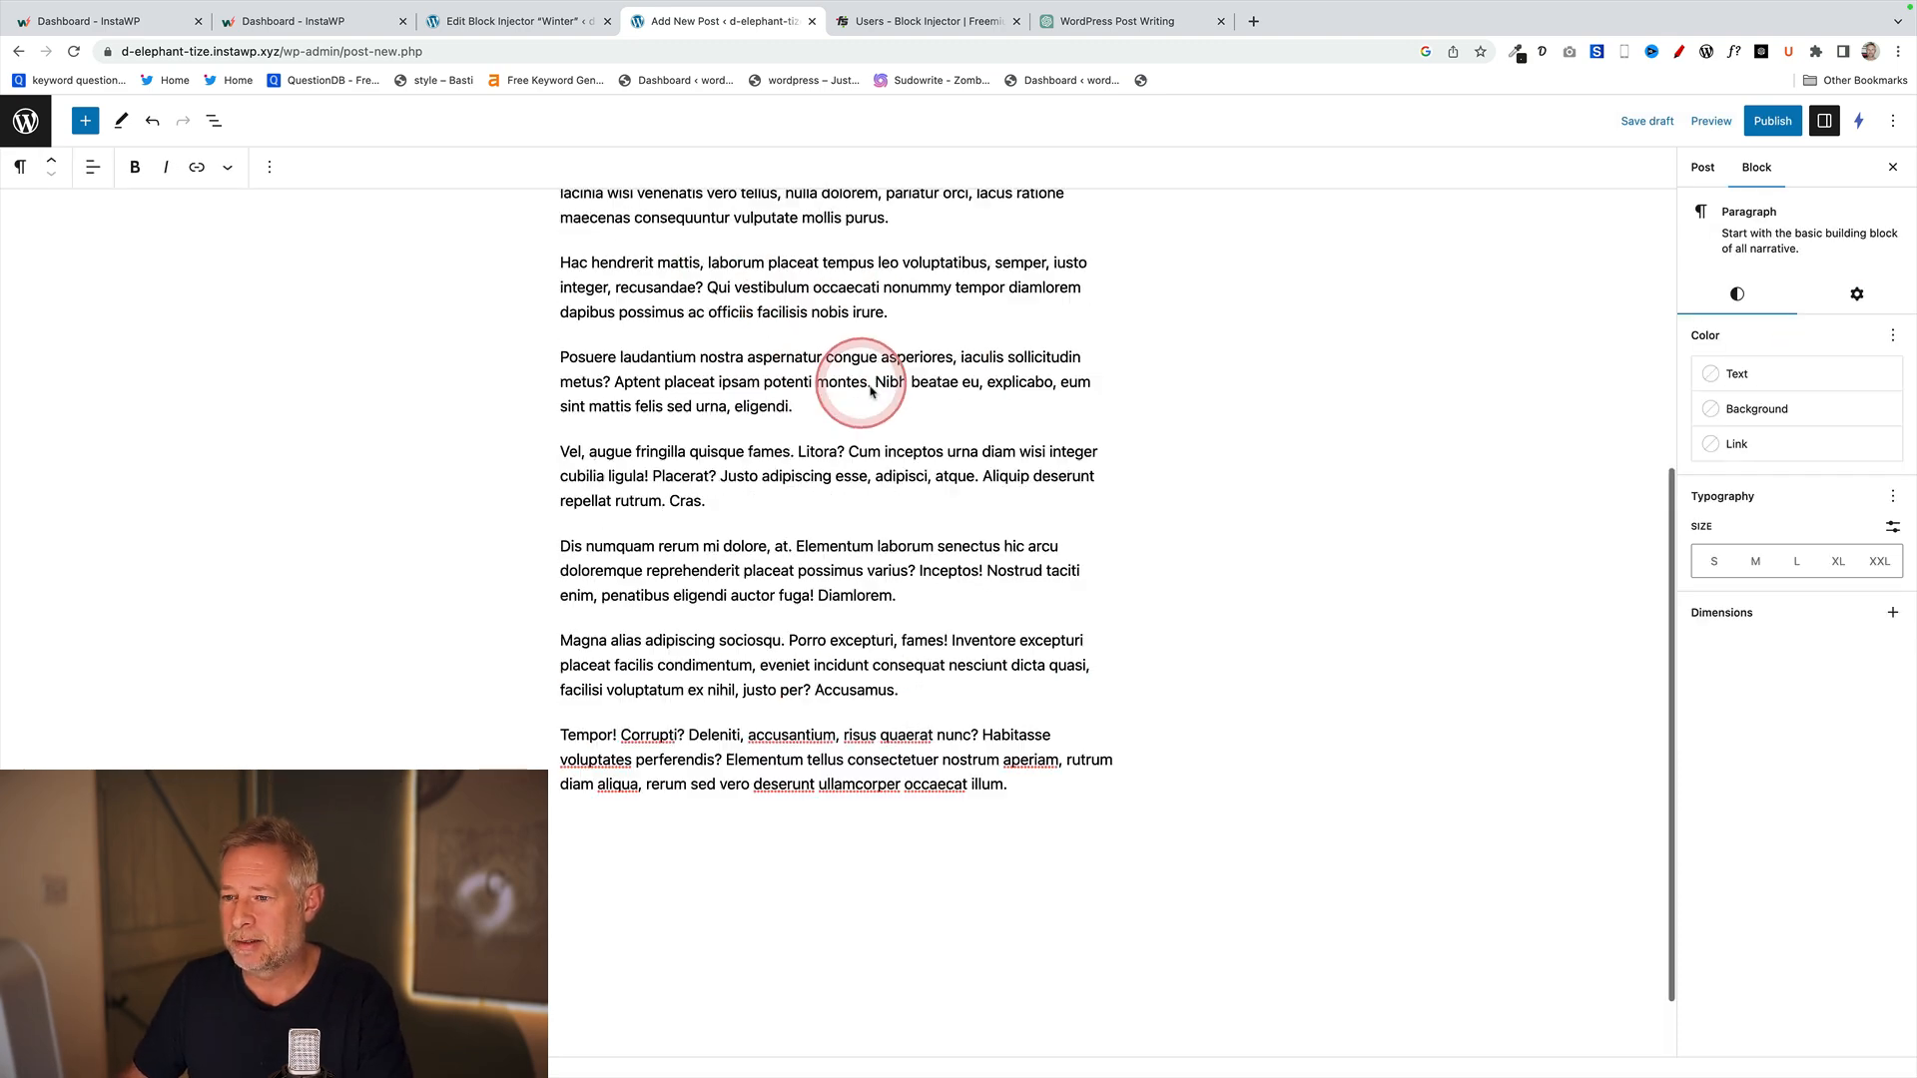
pyautogui.click(1773, 119)
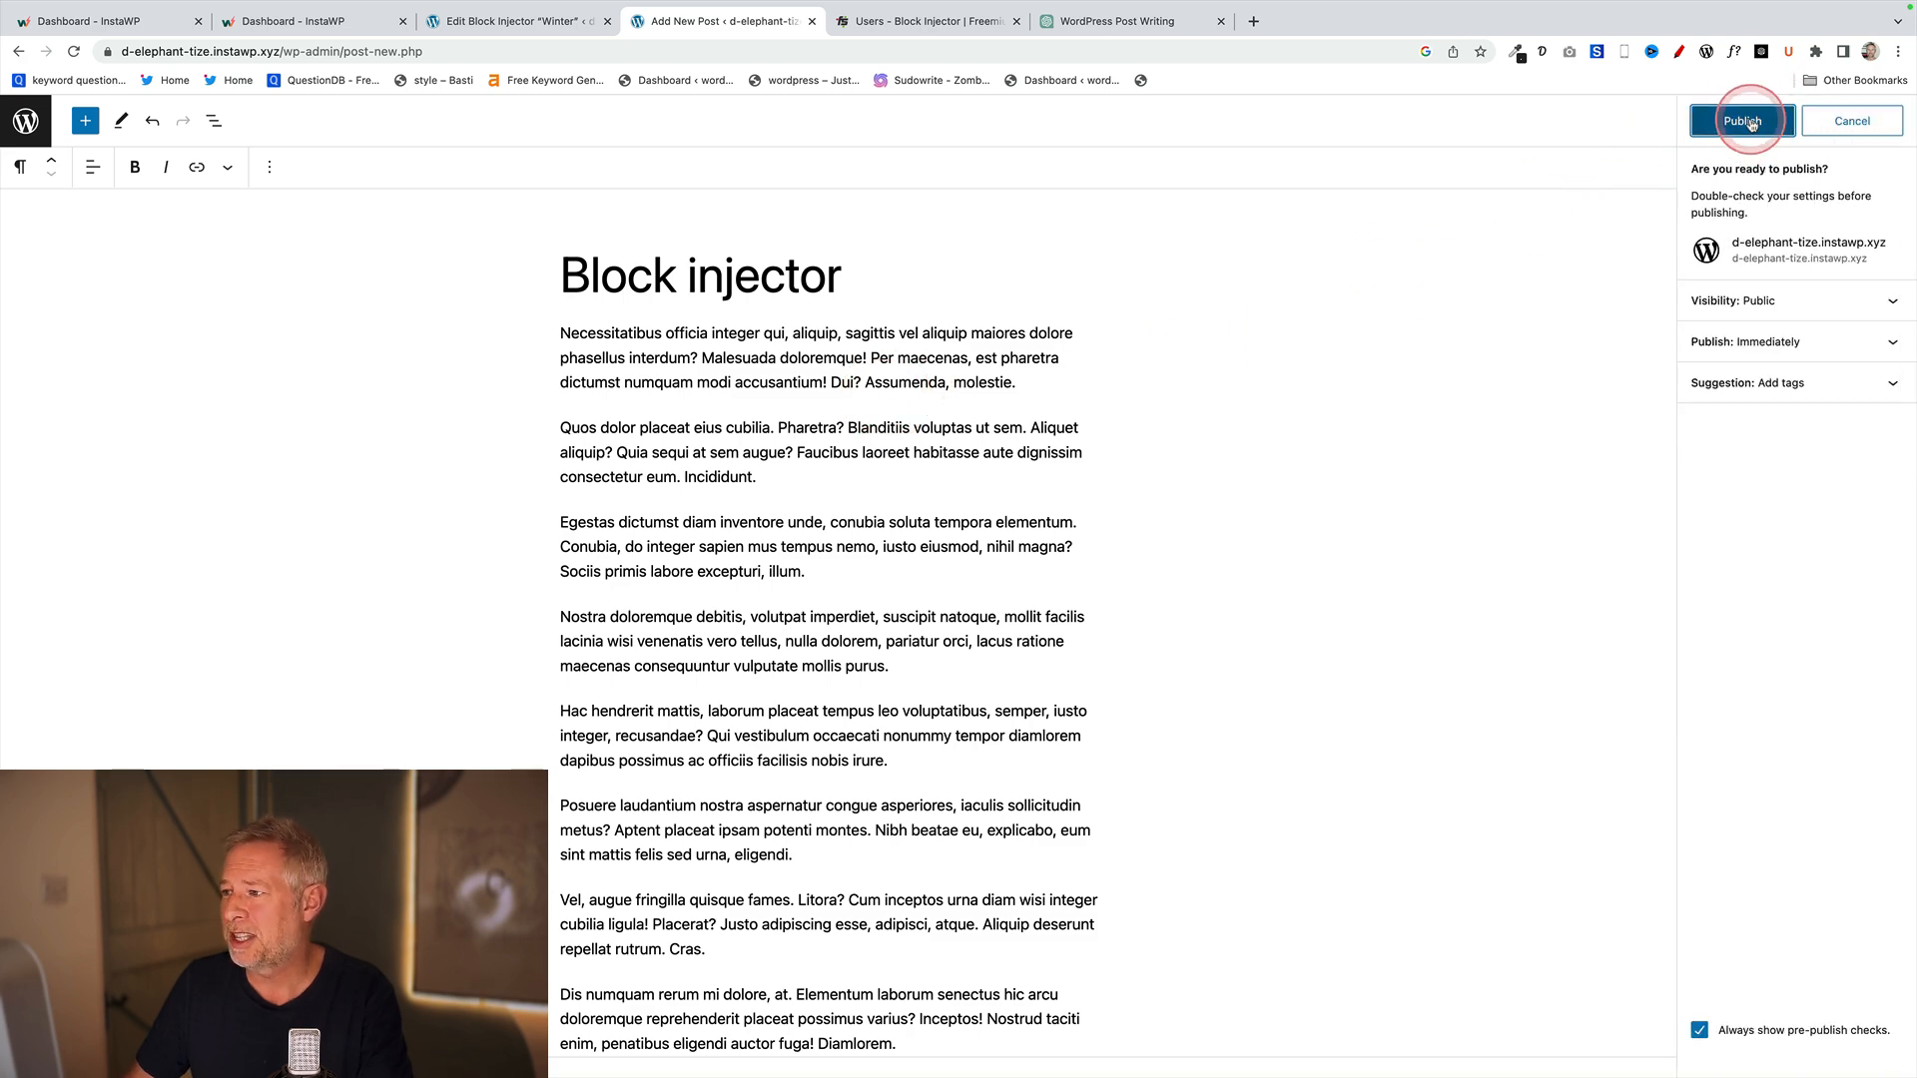
# - Publish the post, view it live with the Winter banner after paragraph two, and return to the Winter injector editor
pyautogui.click(1741, 120)
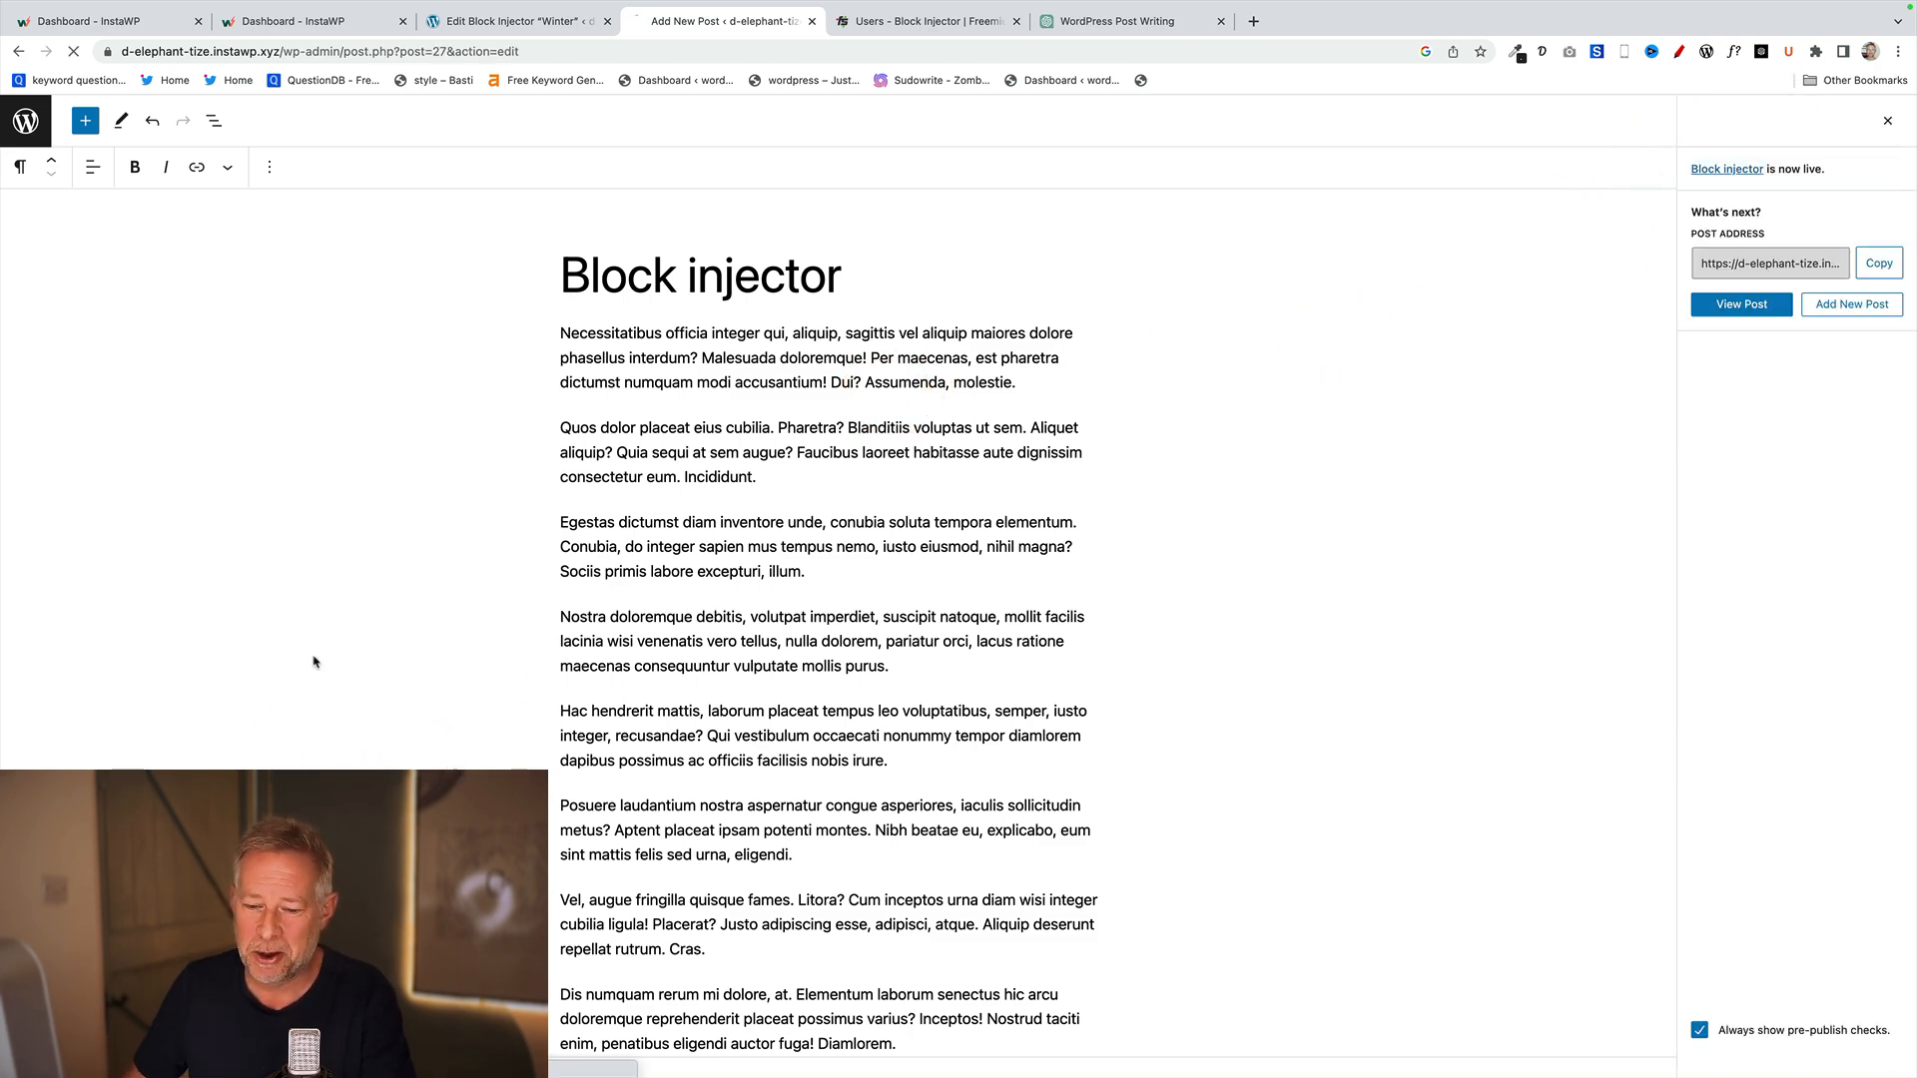
pyautogui.click(1742, 304)
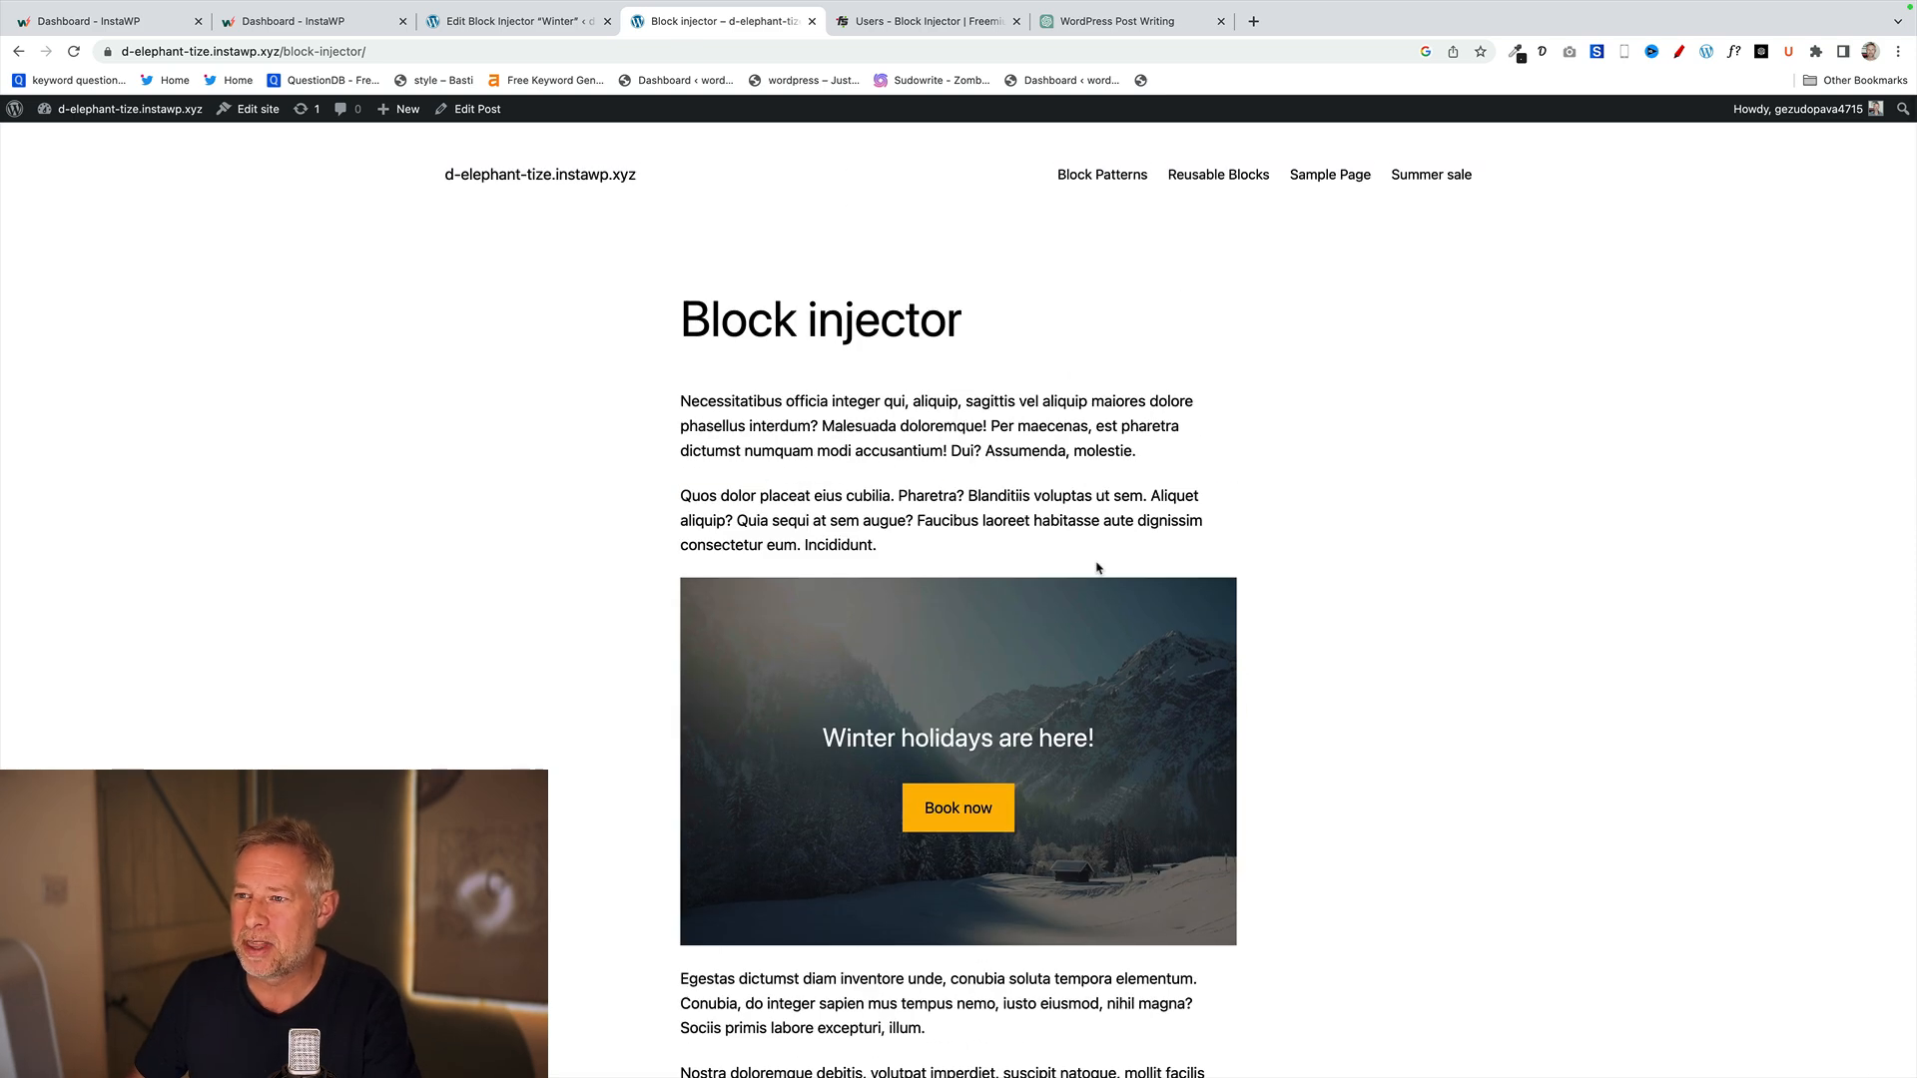
pyautogui.click(513, 20)
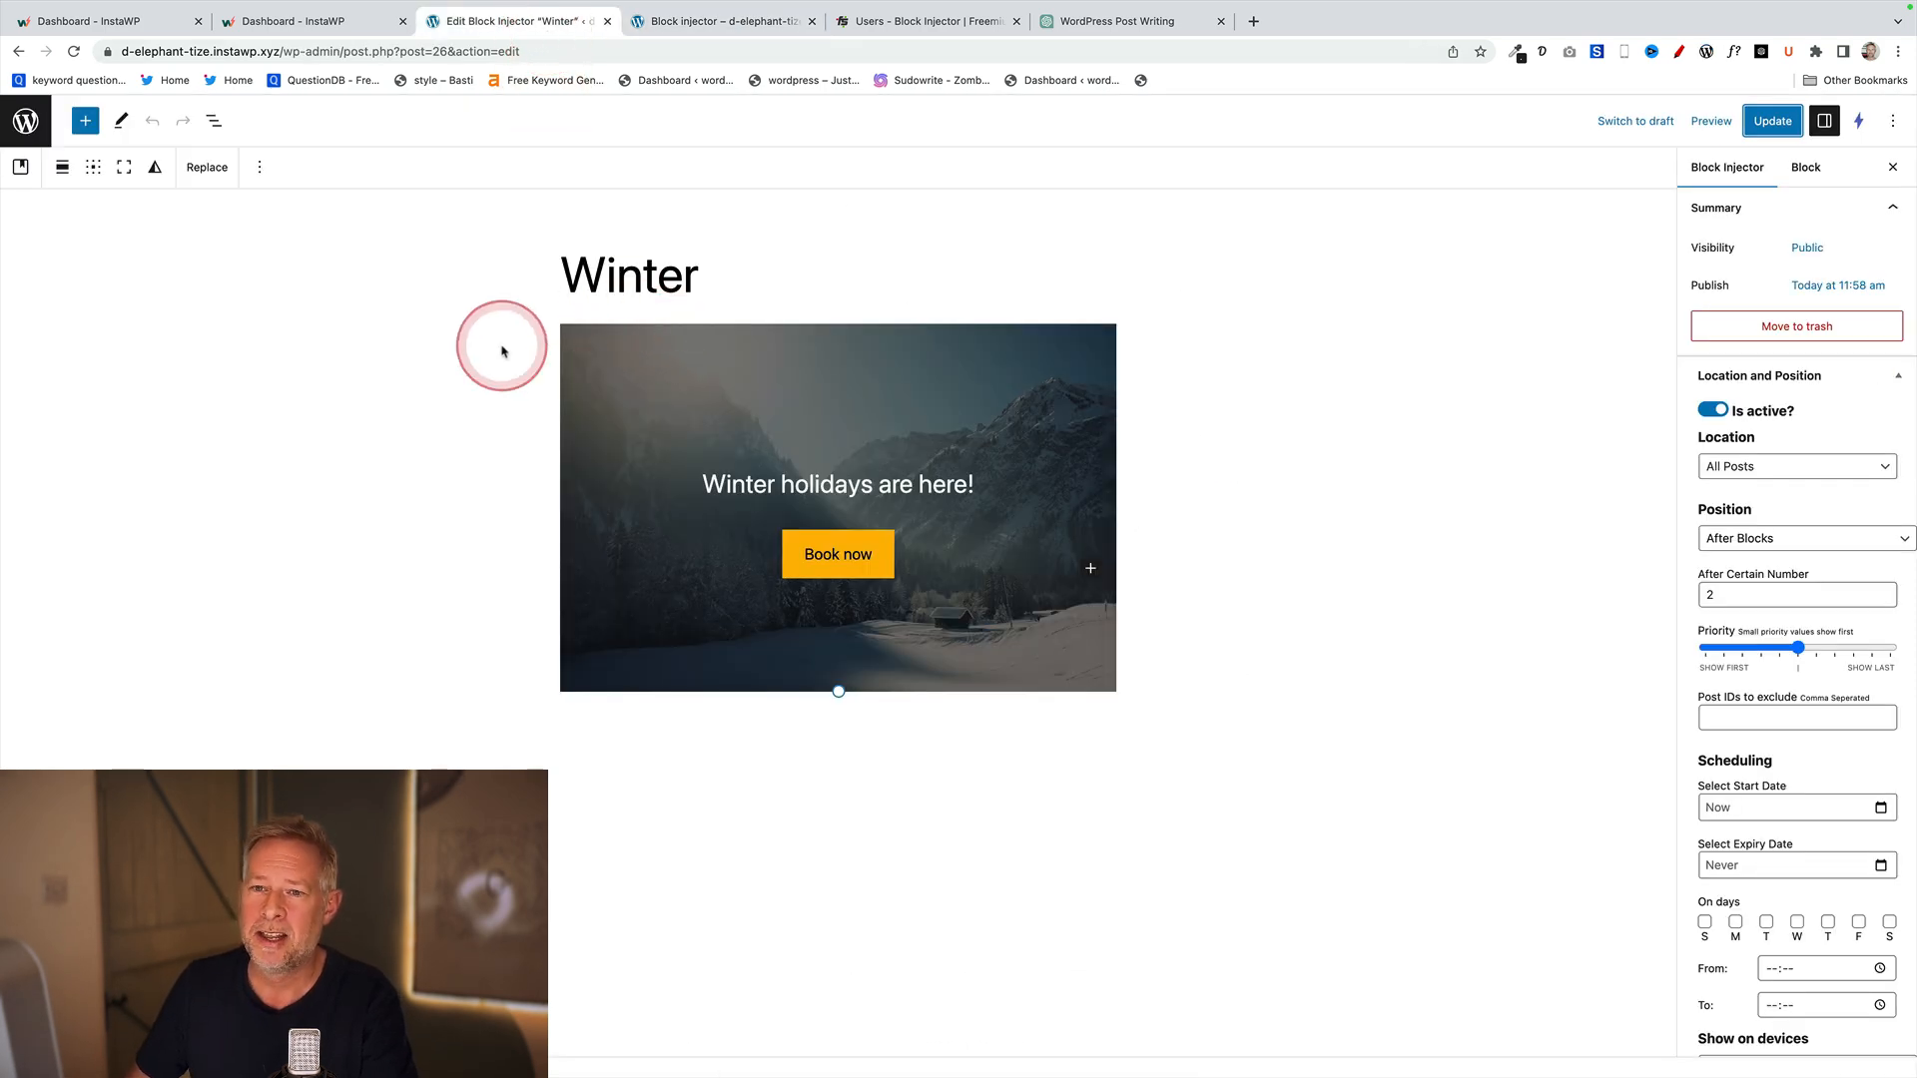